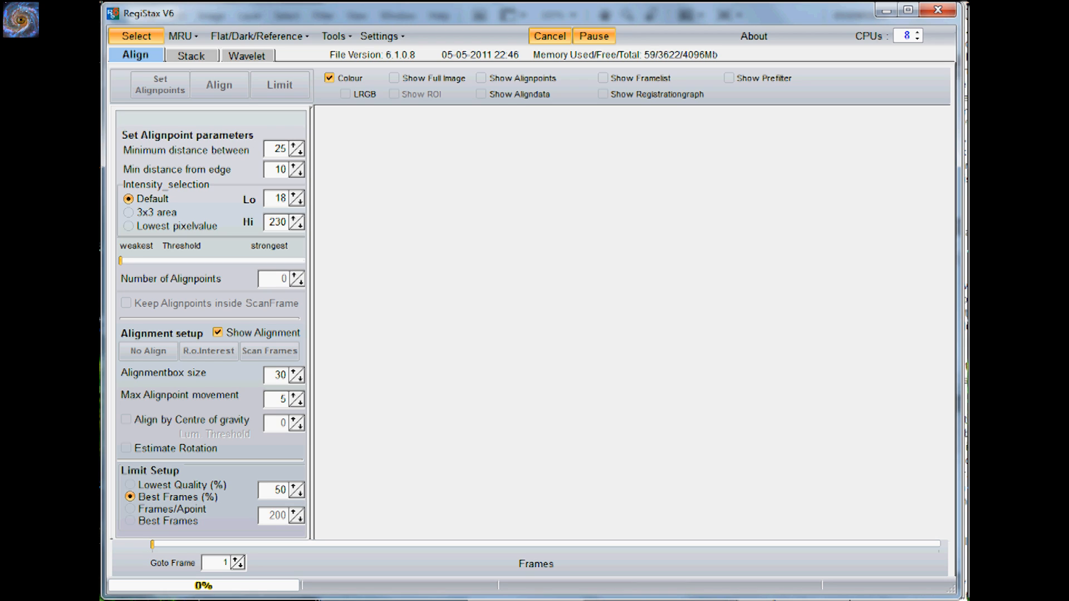
mouse_move(290, 134)
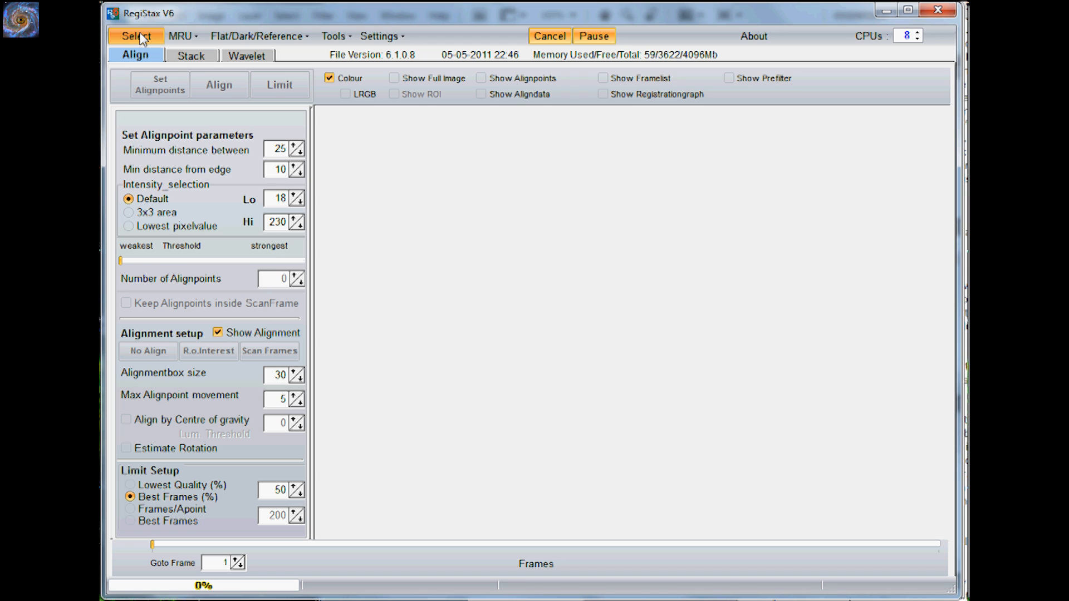
- Load moon.avi (896 frames) so its first frame shows ready for alignment
click(135, 36)
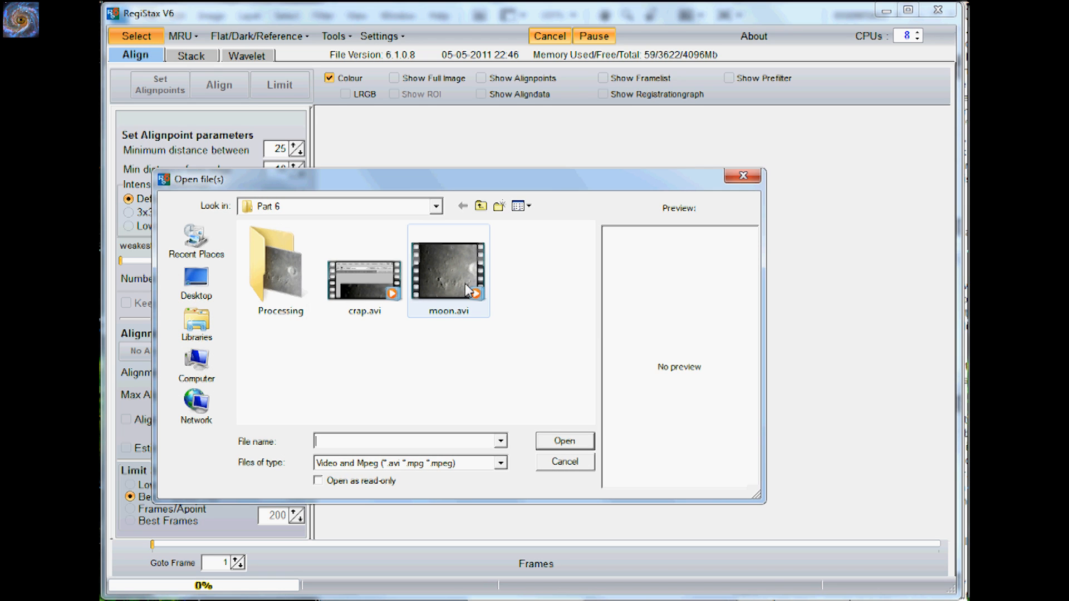
mouse_move(455, 292)
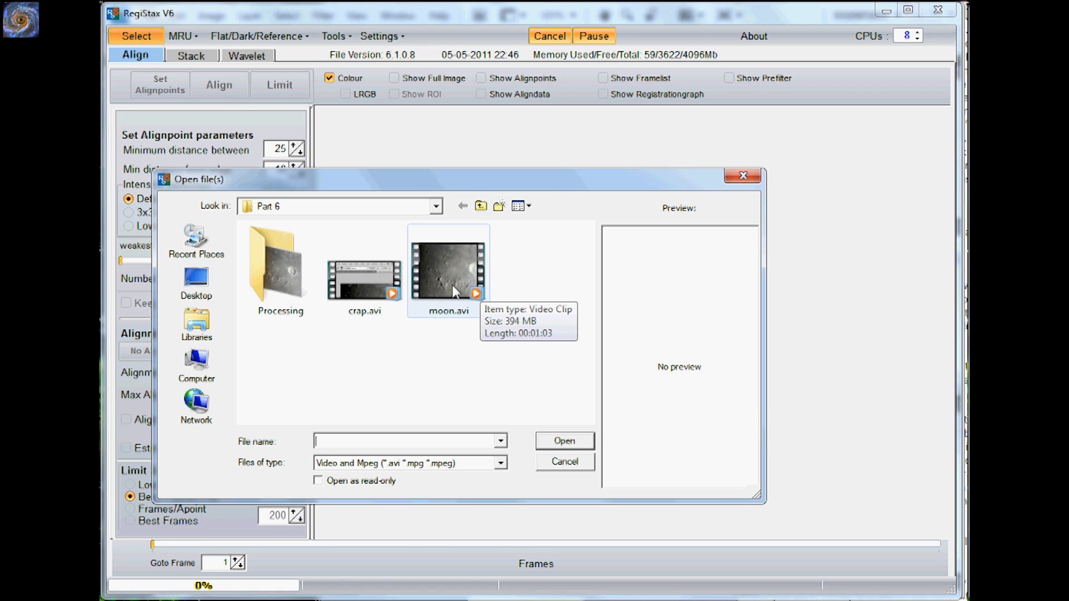
click(447, 270)
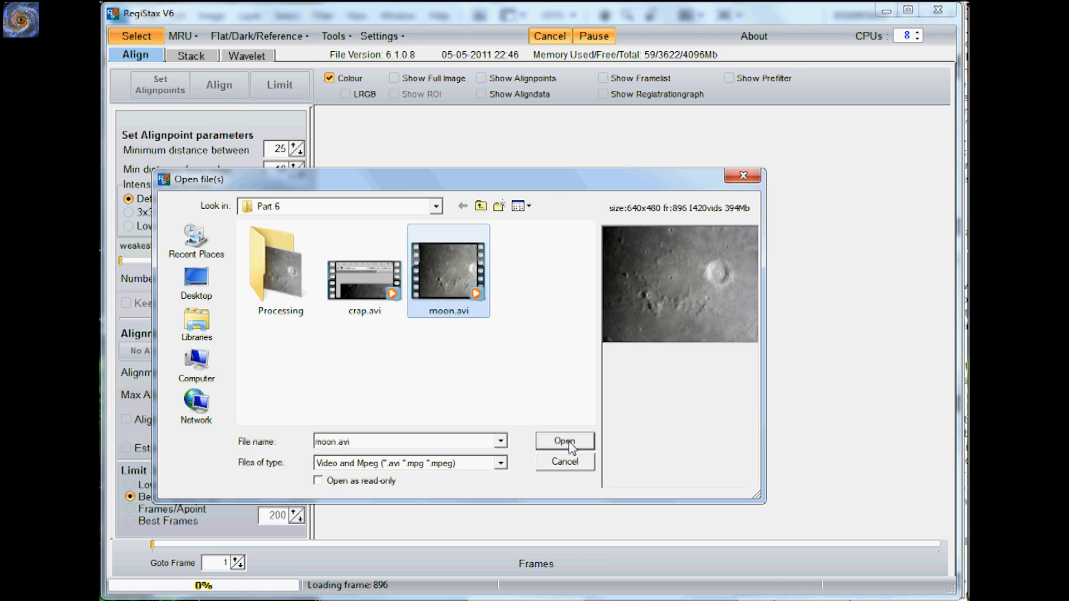
click(563, 441)
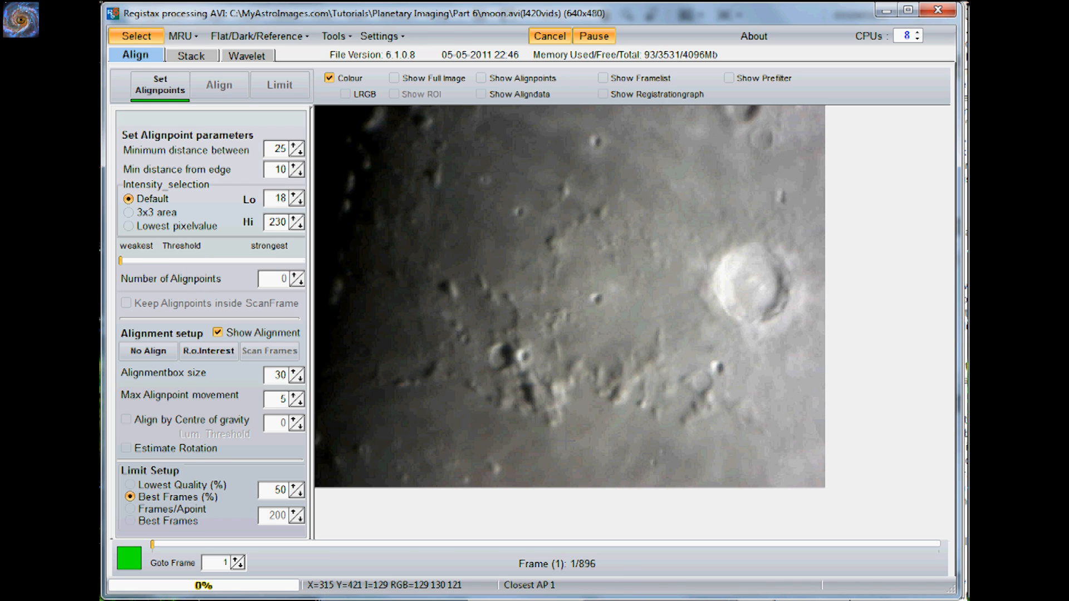
mouse_move(341, 198)
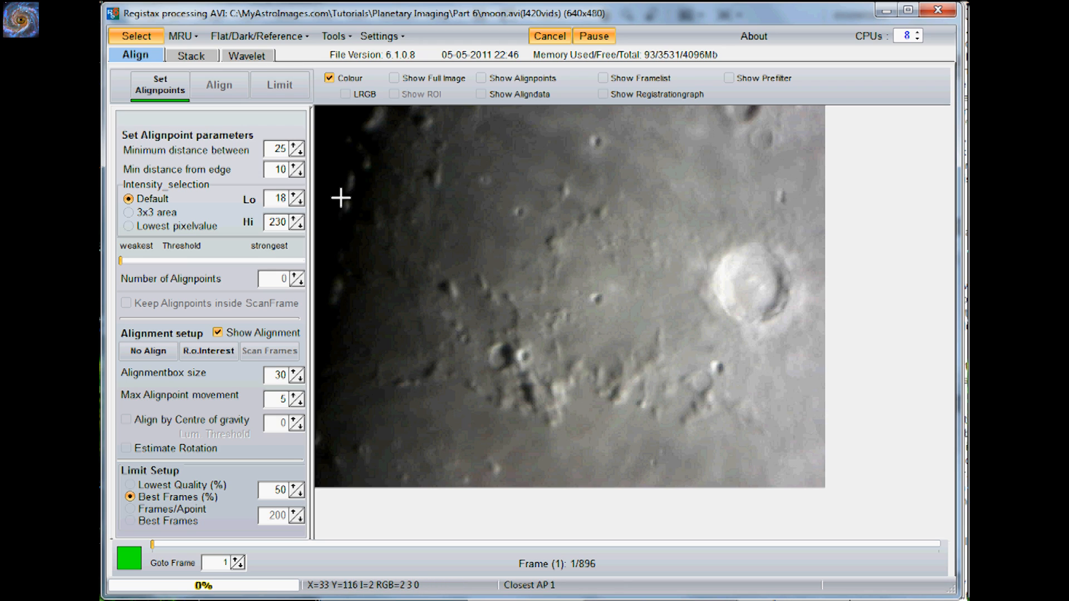
mouse_move(253, 161)
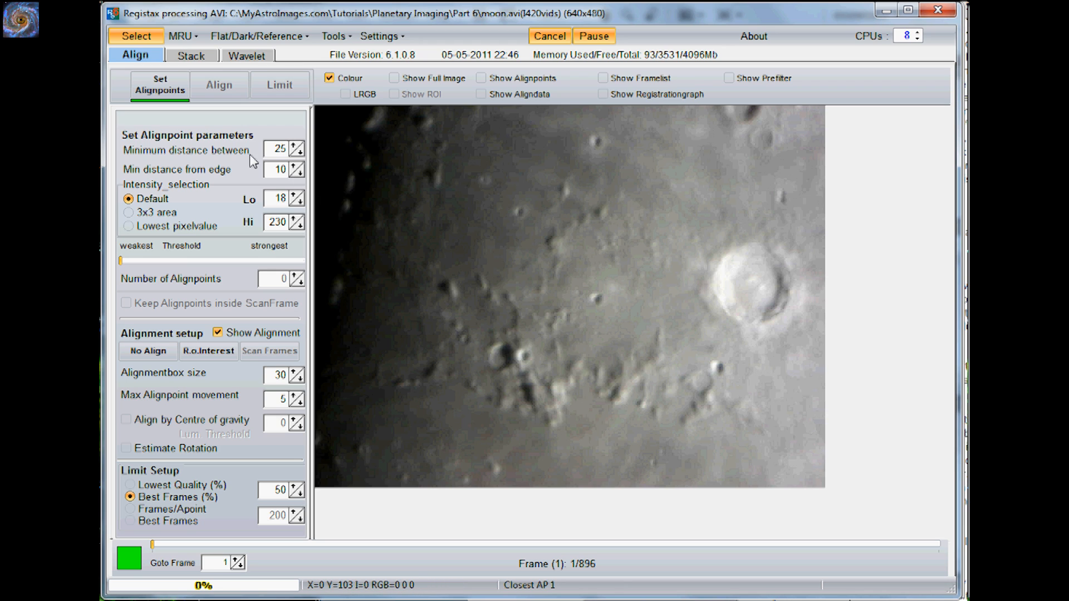
click(159, 85)
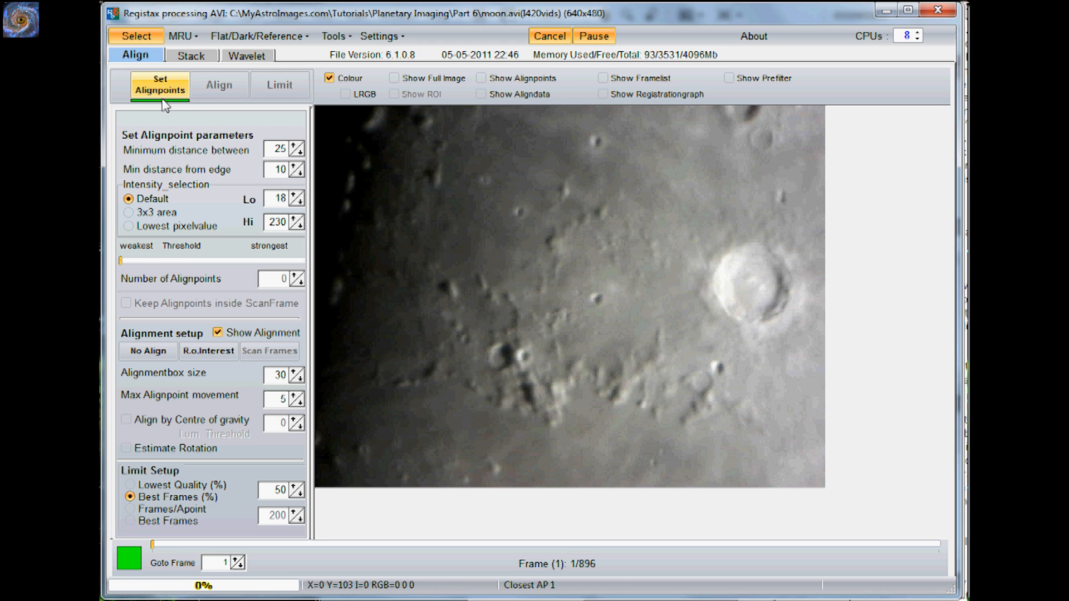
mouse_move(218, 152)
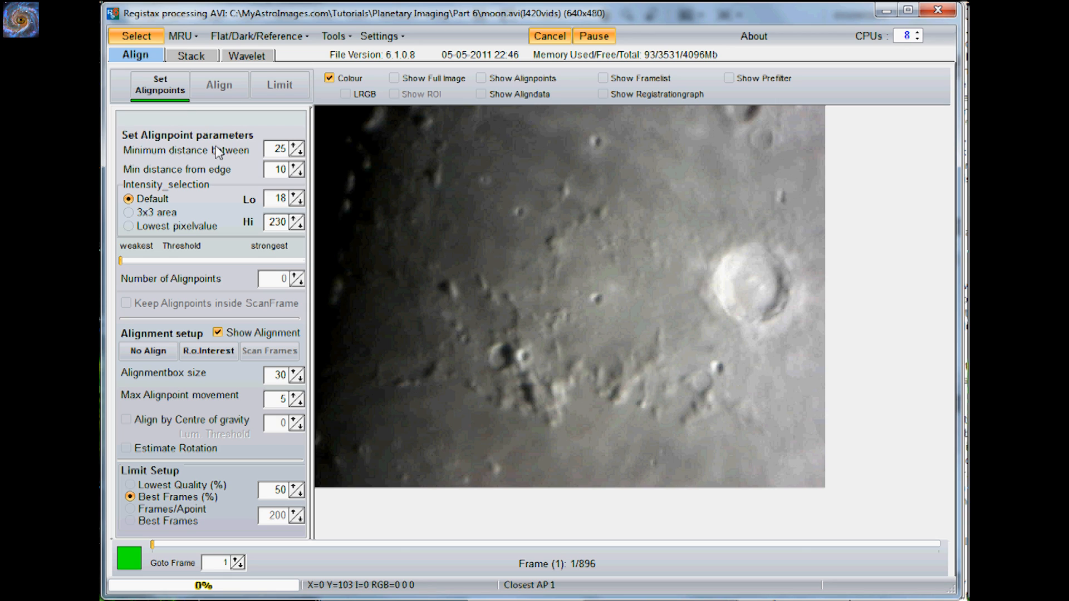
mouse_move(214, 224)
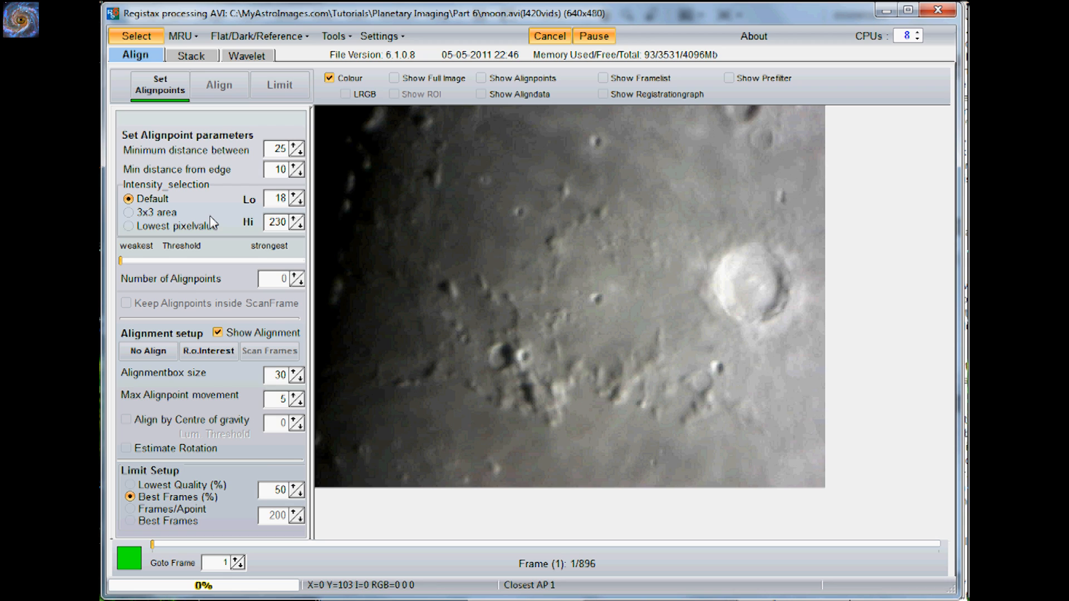
mouse_move(163, 556)
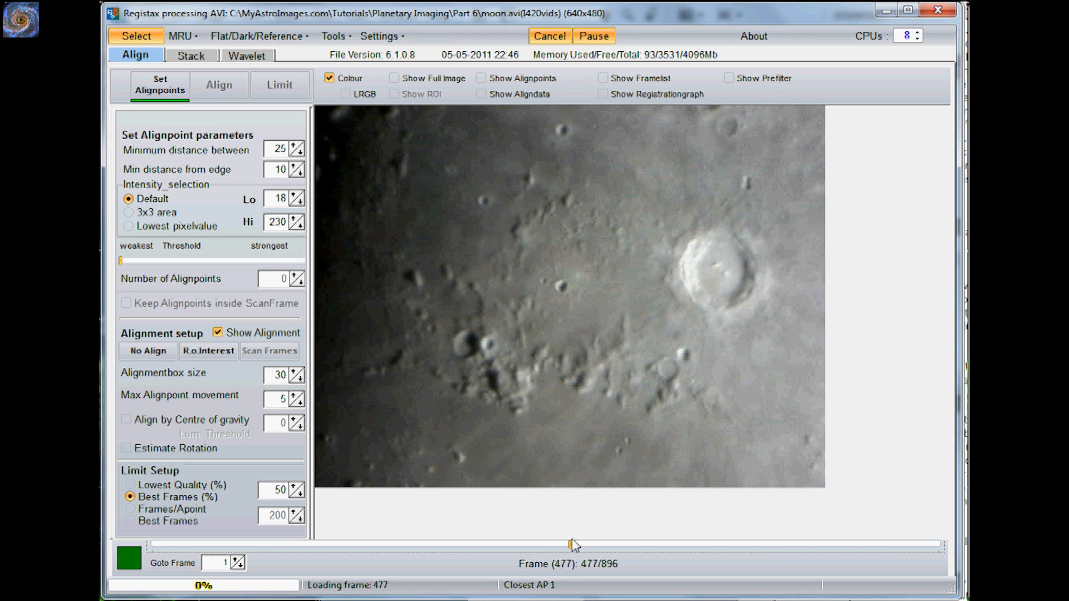
mouse_move(608, 575)
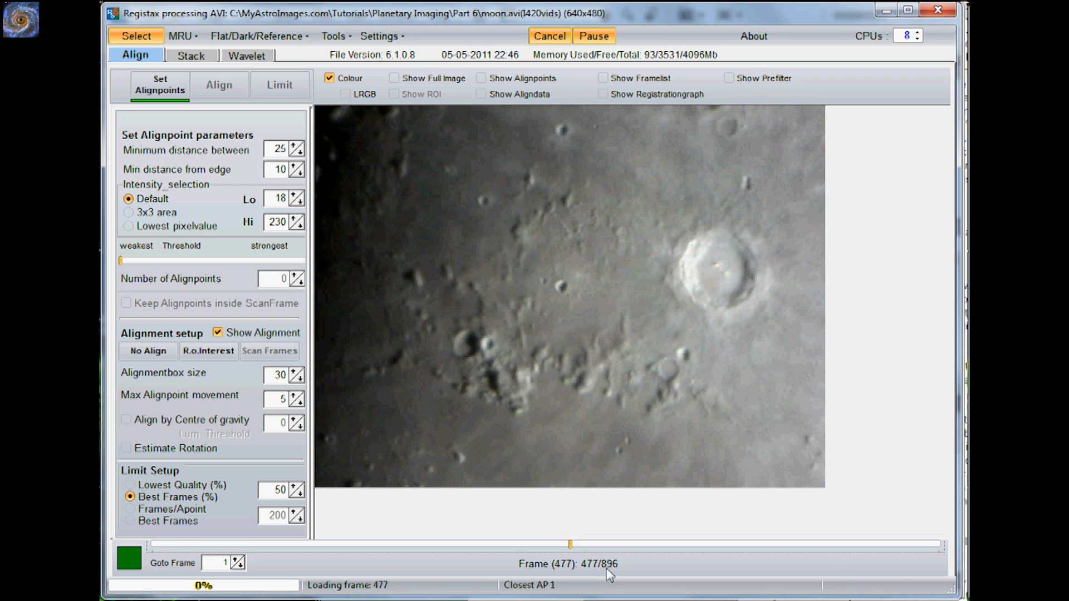
mouse_move(523, 422)
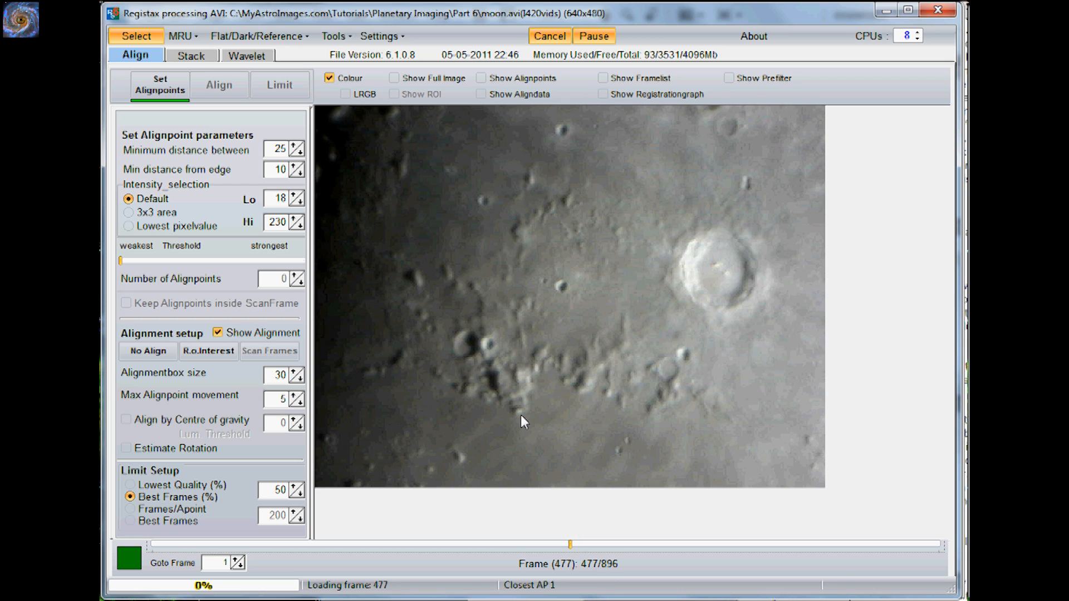
- Set 196 automatic alignpoints over the lunar surface with frame 477 as reference
click(159, 84)
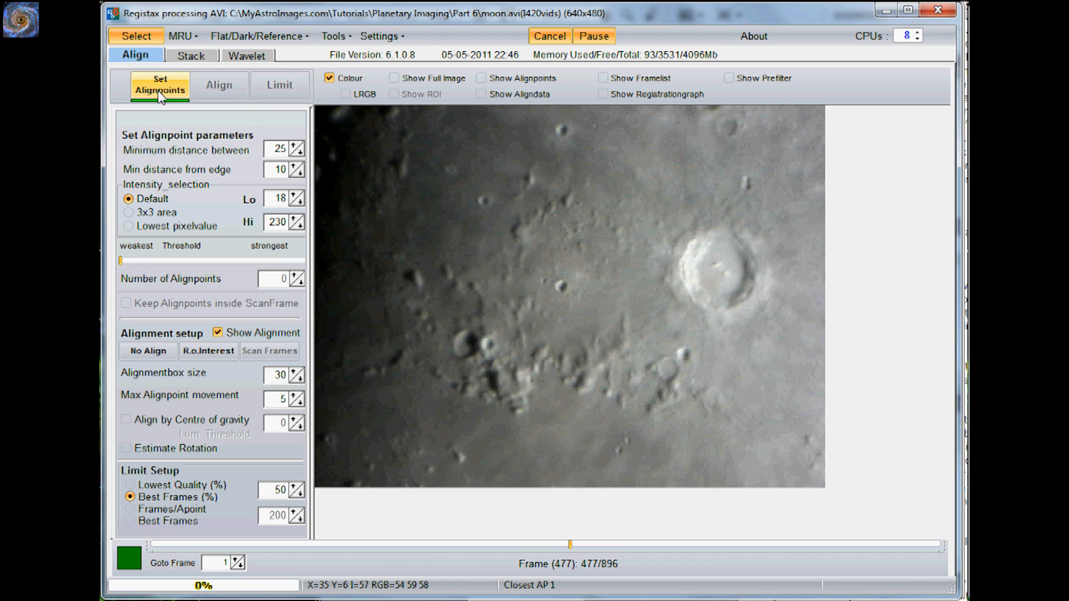
click(159, 84)
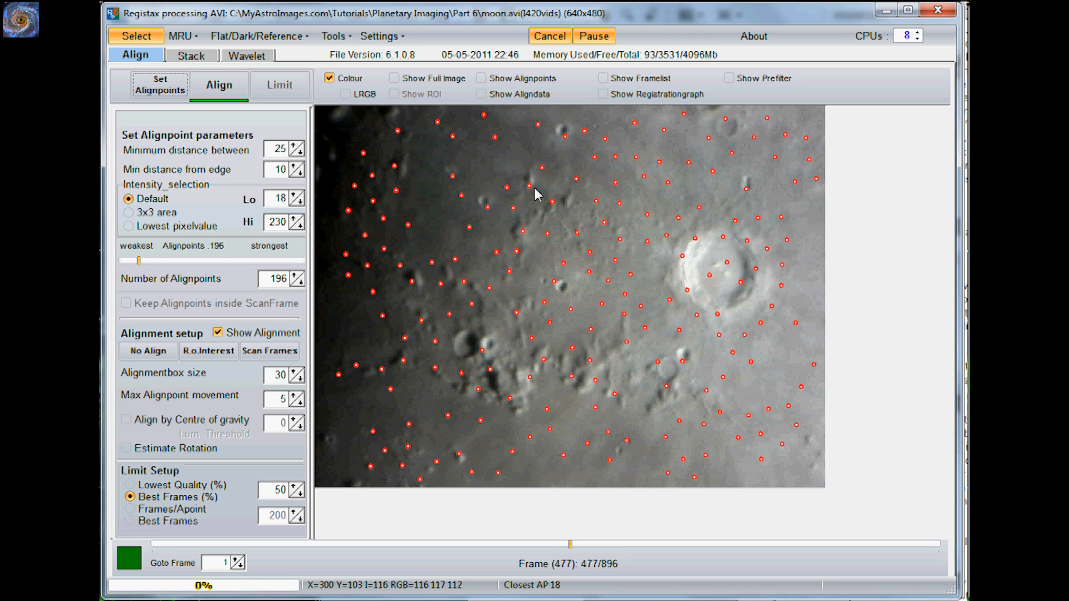
mouse_move(575, 293)
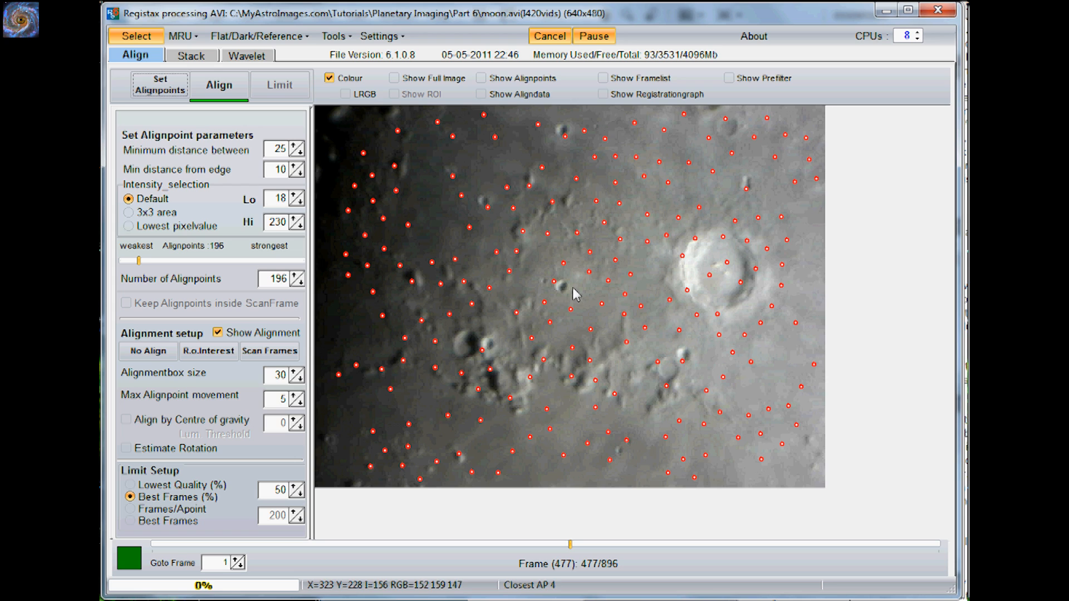
mouse_move(497, 367)
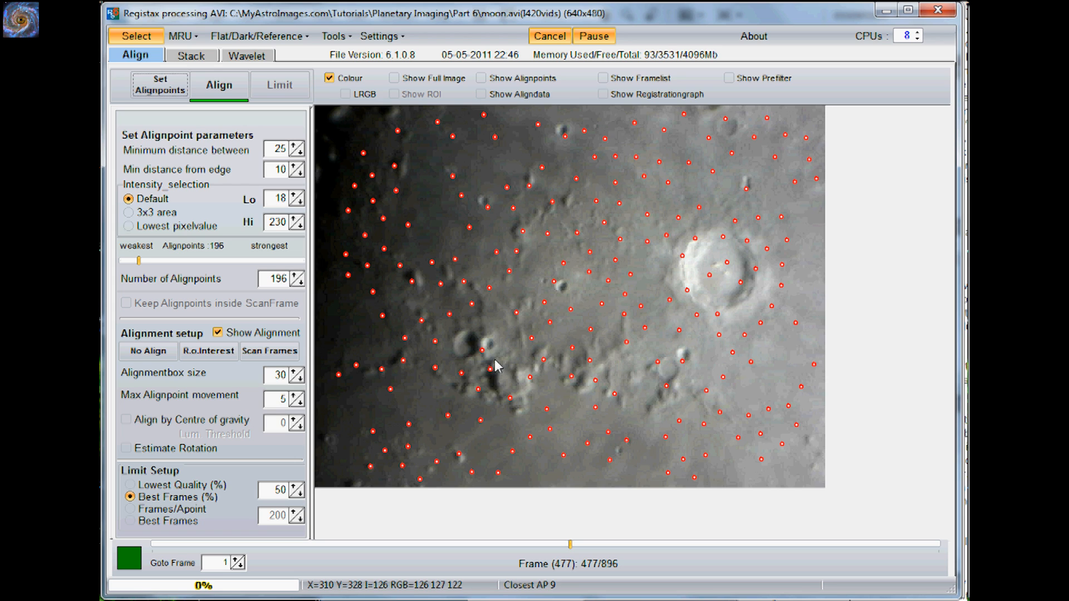
mouse_move(321, 215)
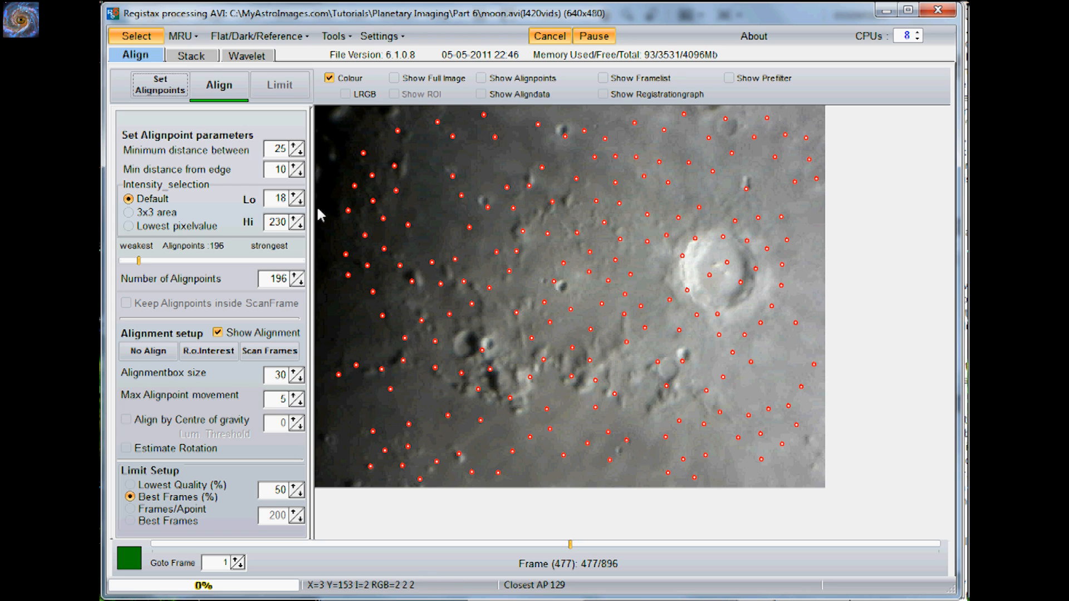
- Align all 896 frames, stepping Best Frames up then back to 50 percent (449 frames)
click(218, 86)
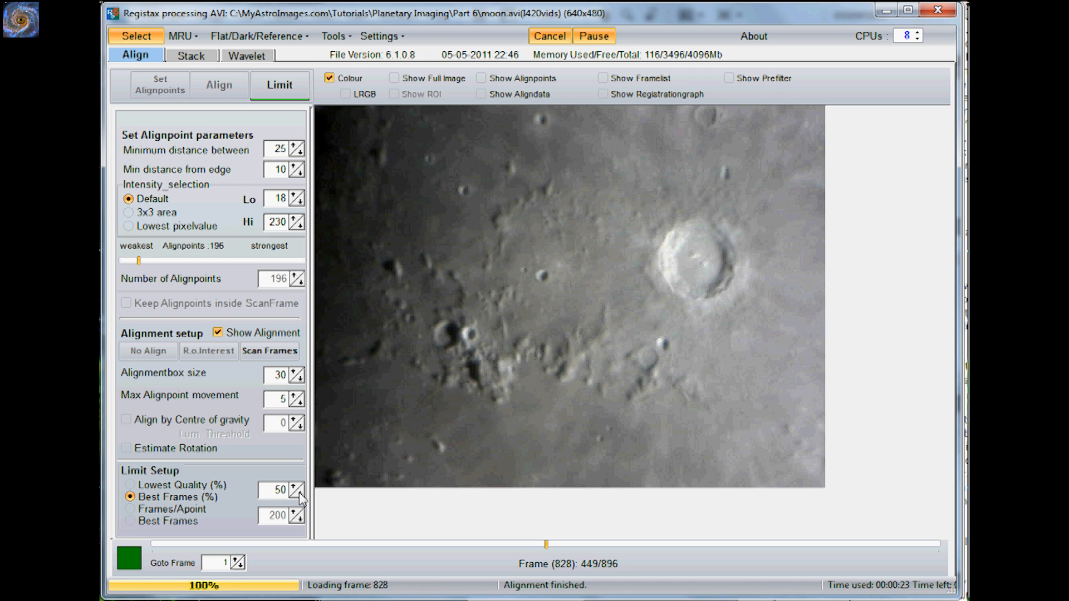
click(296, 487)
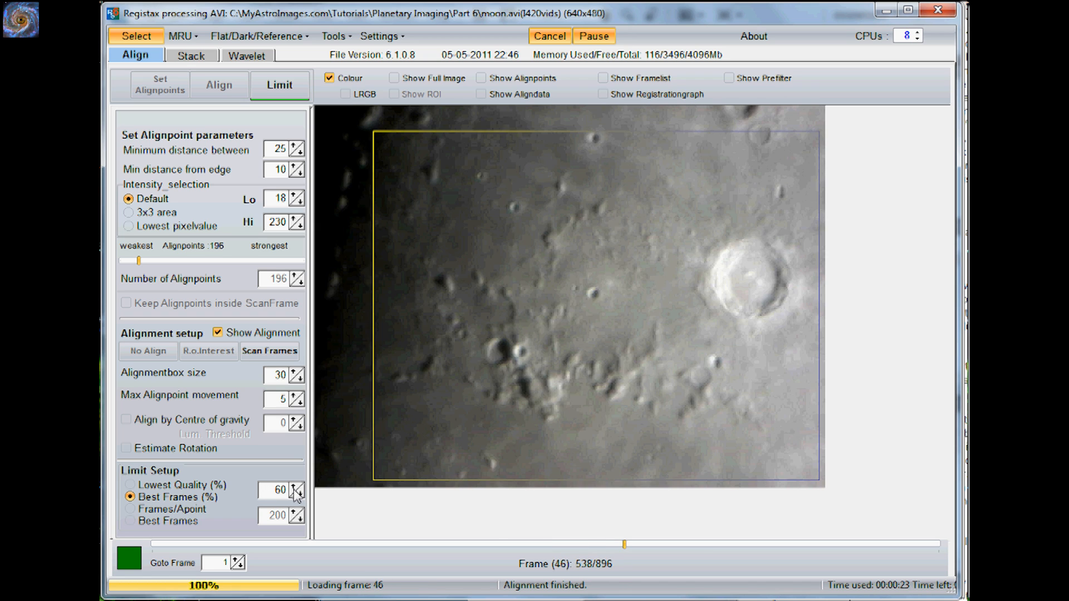
click(294, 487)
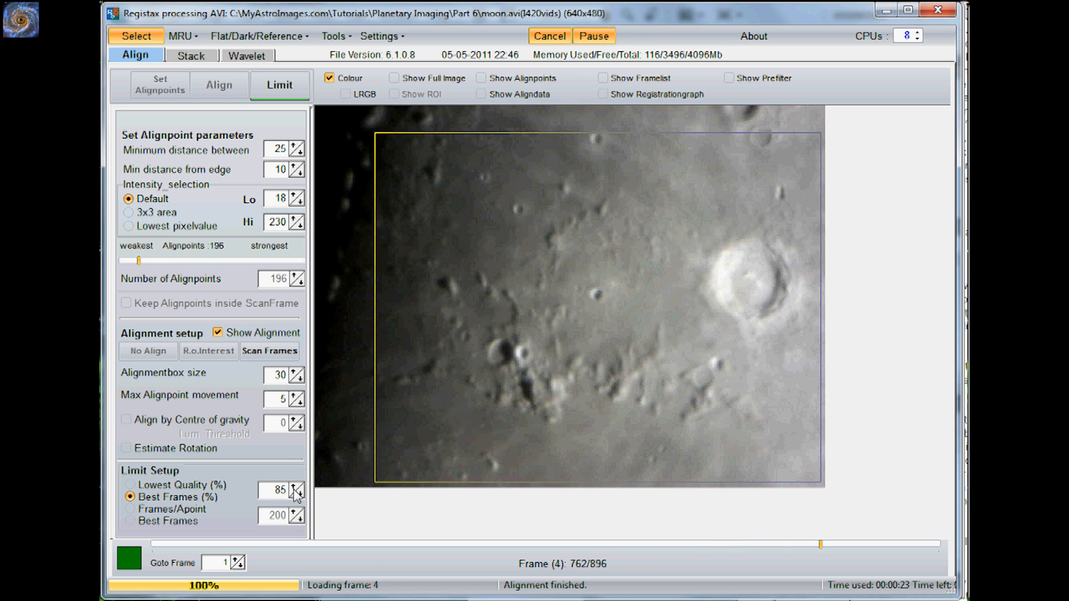
click(297, 487)
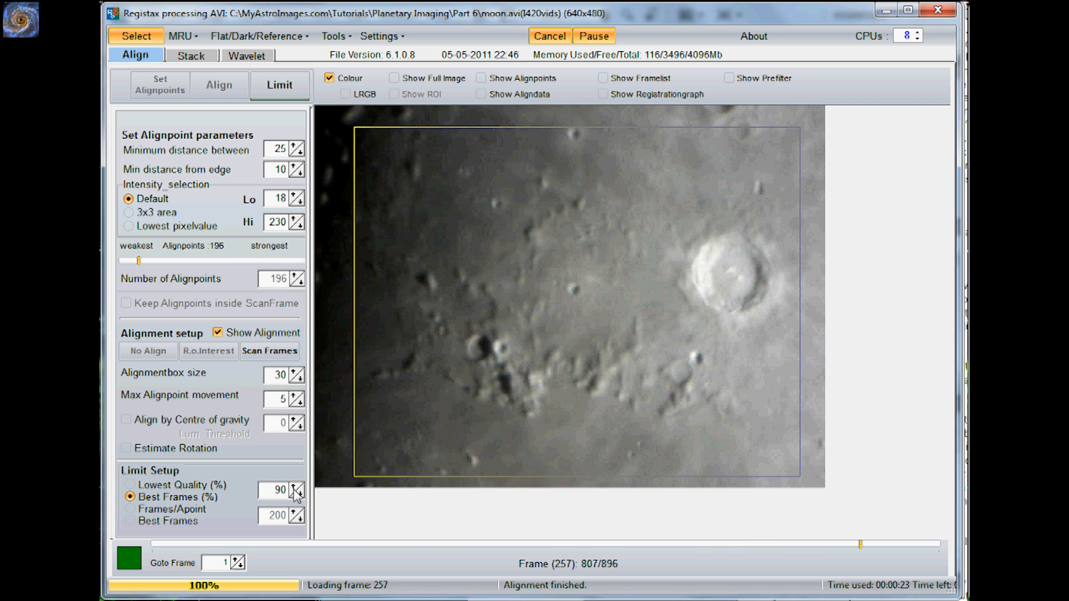
click(294, 487)
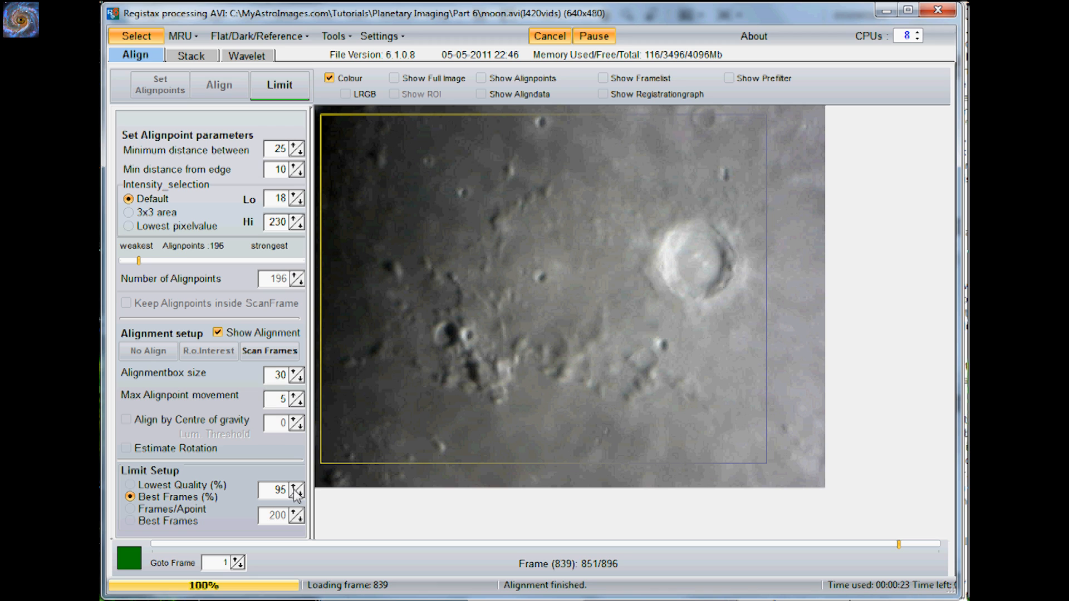
click(294, 493)
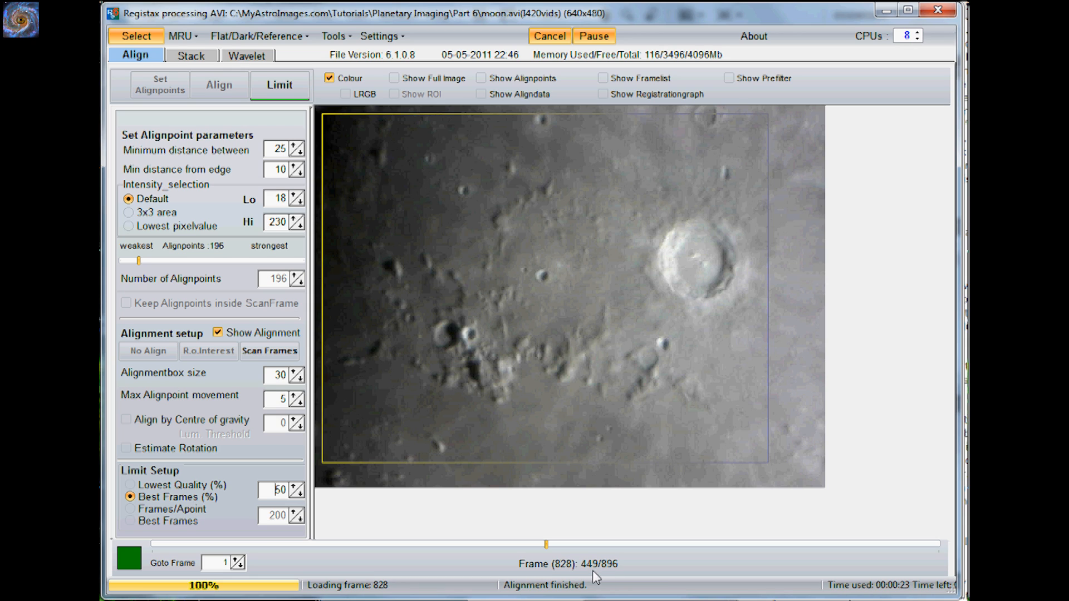
mouse_move(617, 575)
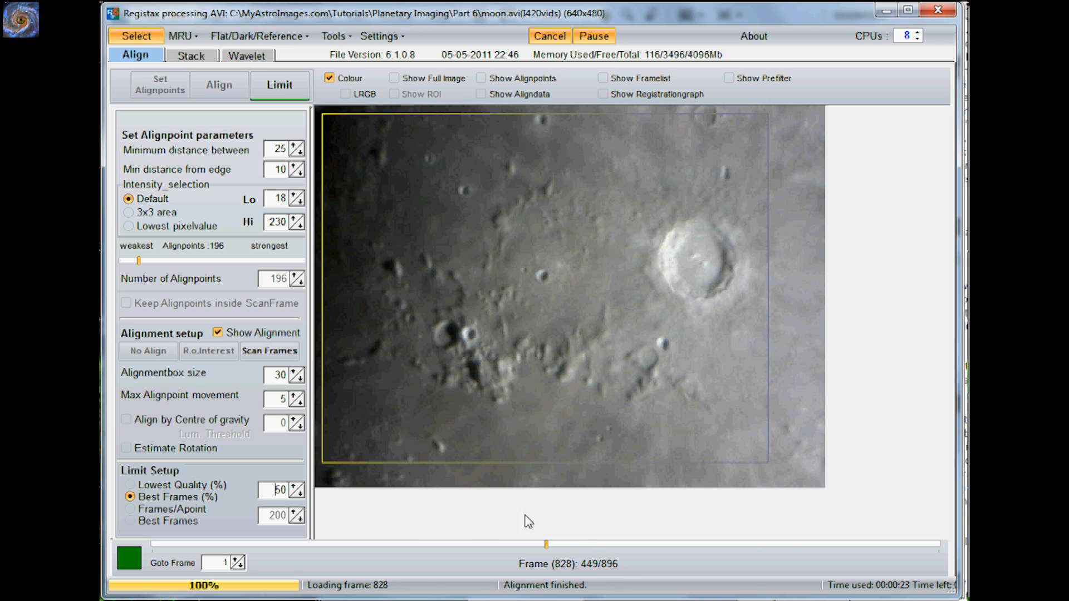
click(278, 86)
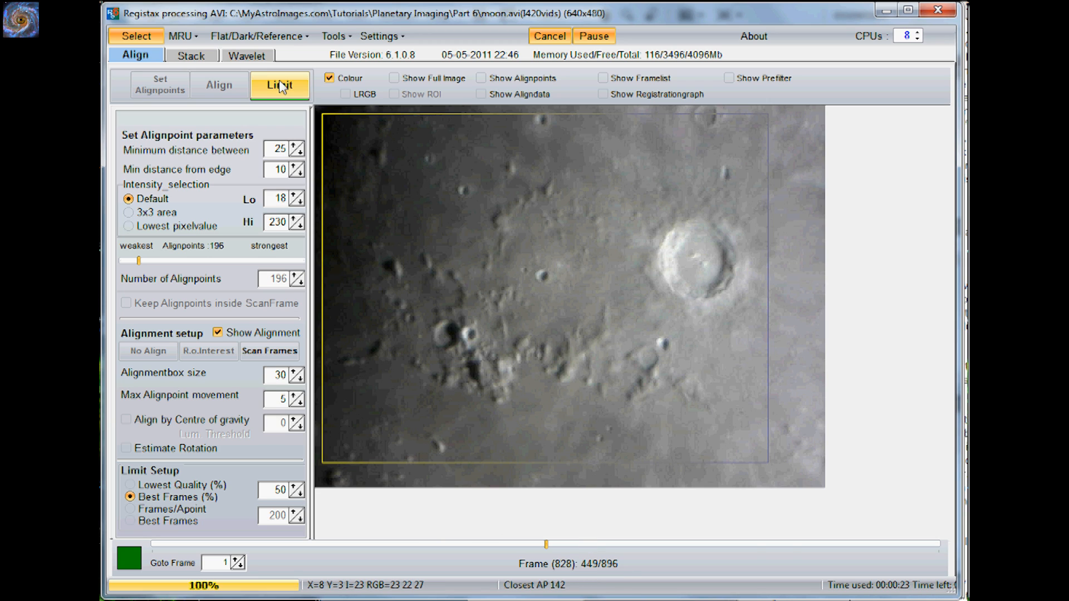
- Stack the 449 limited frames into one smooth lunar image (n=449)
click(191, 55)
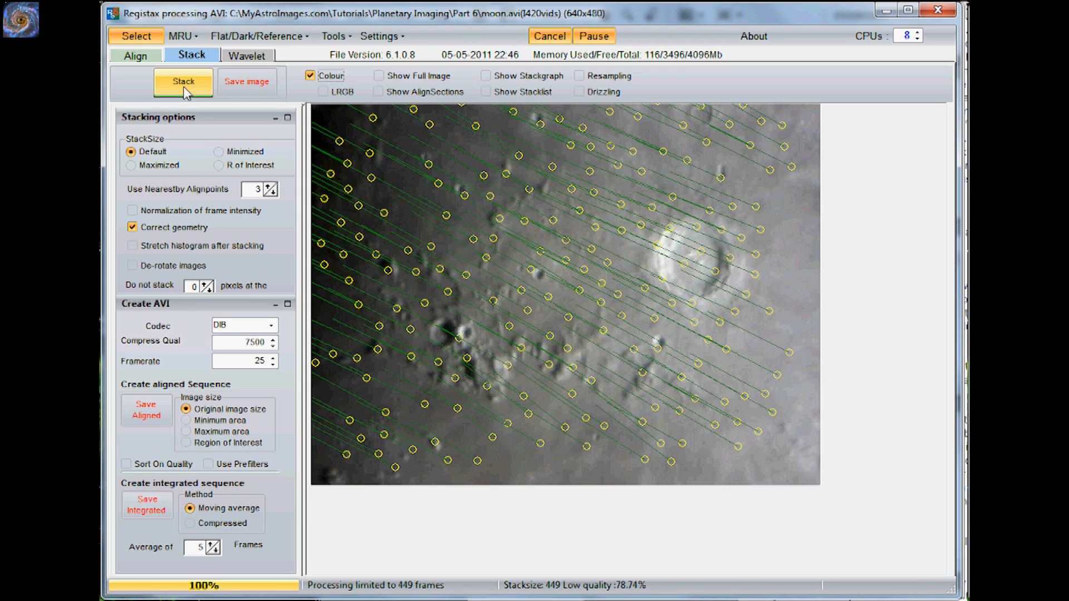
mouse_move(190, 98)
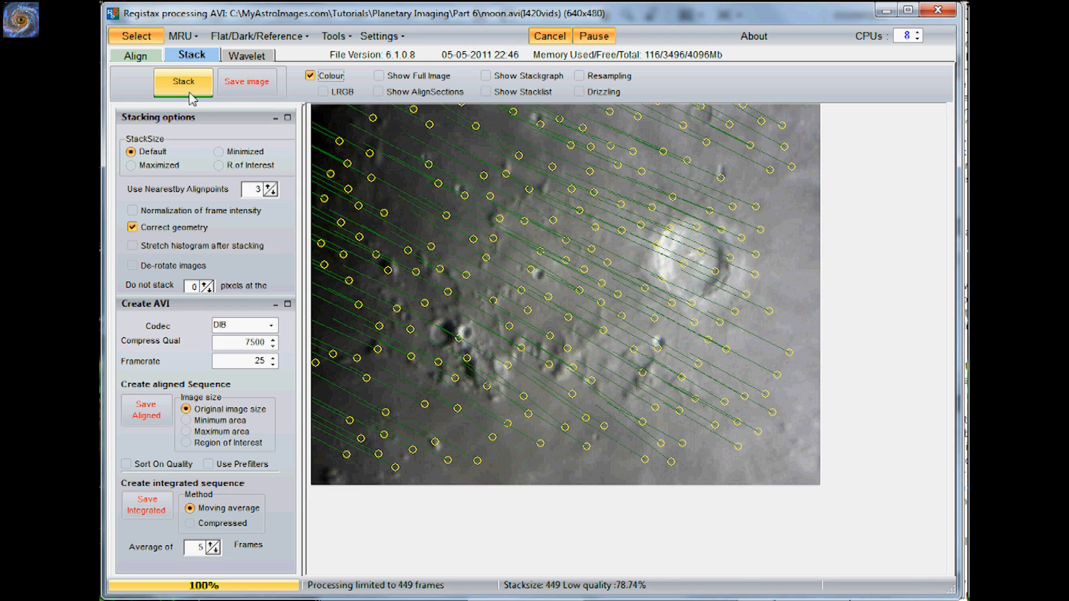
click(183, 81)
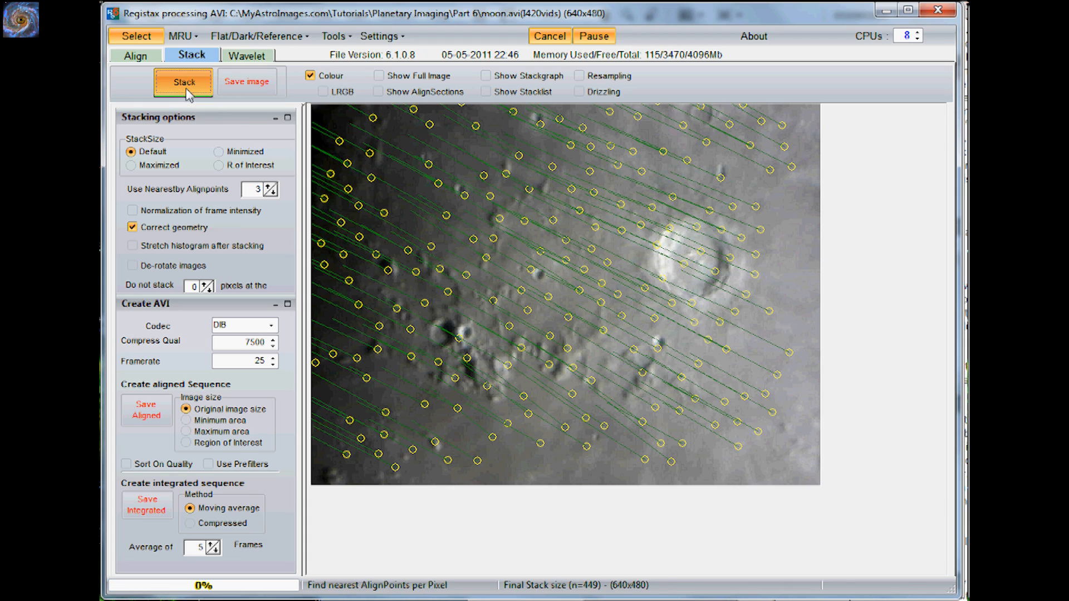
click(182, 81)
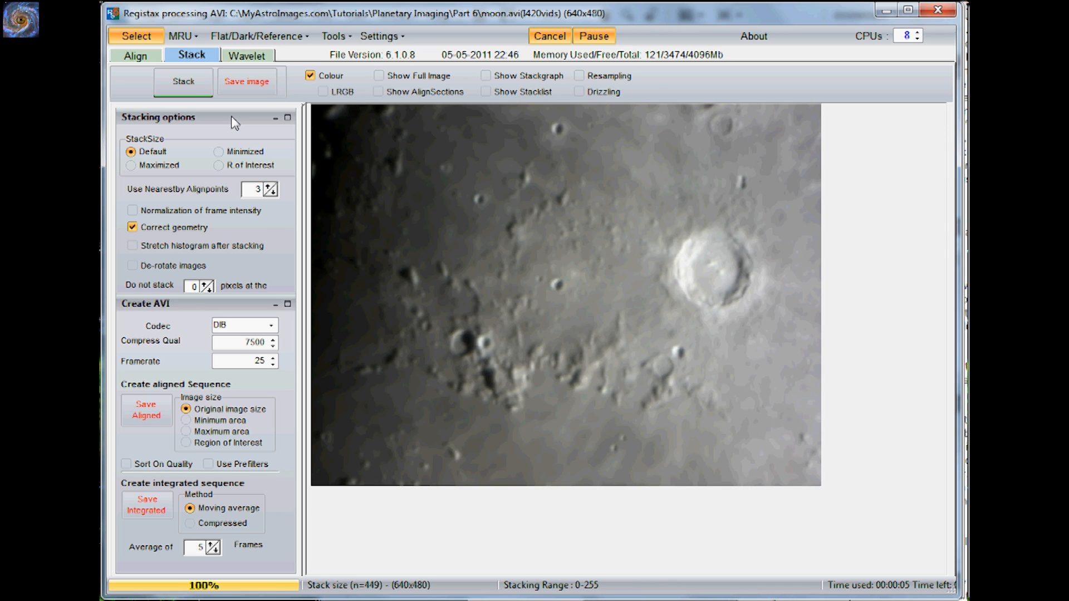
mouse_move(236, 164)
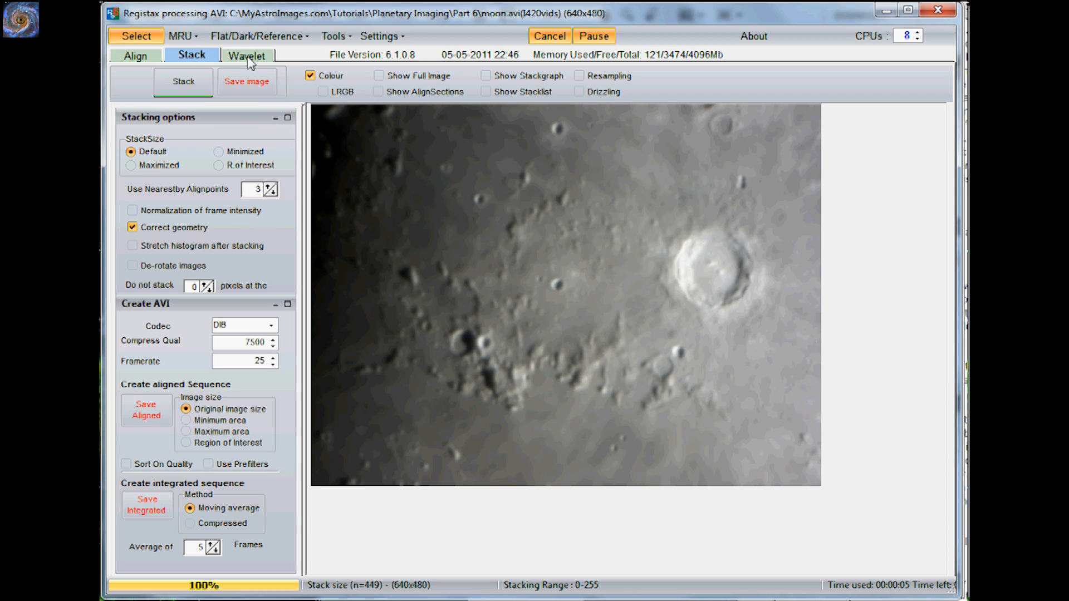
- Sharpen with linked wavelets, layers 1–3 at about 6.7, 7.3 and 6.1
click(247, 55)
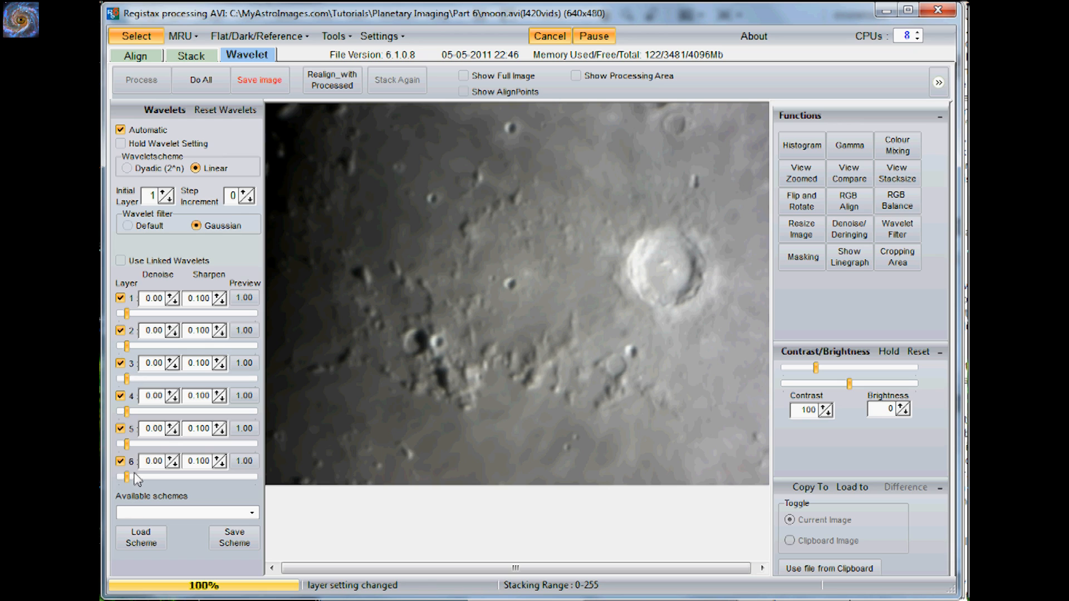
mouse_move(128, 476)
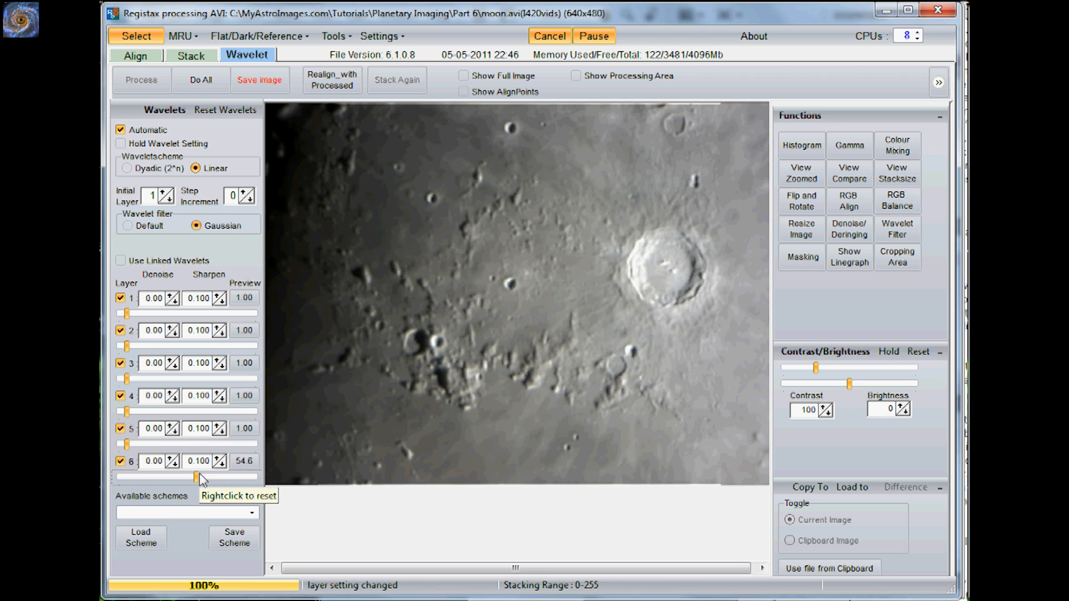
mouse_move(118, 294)
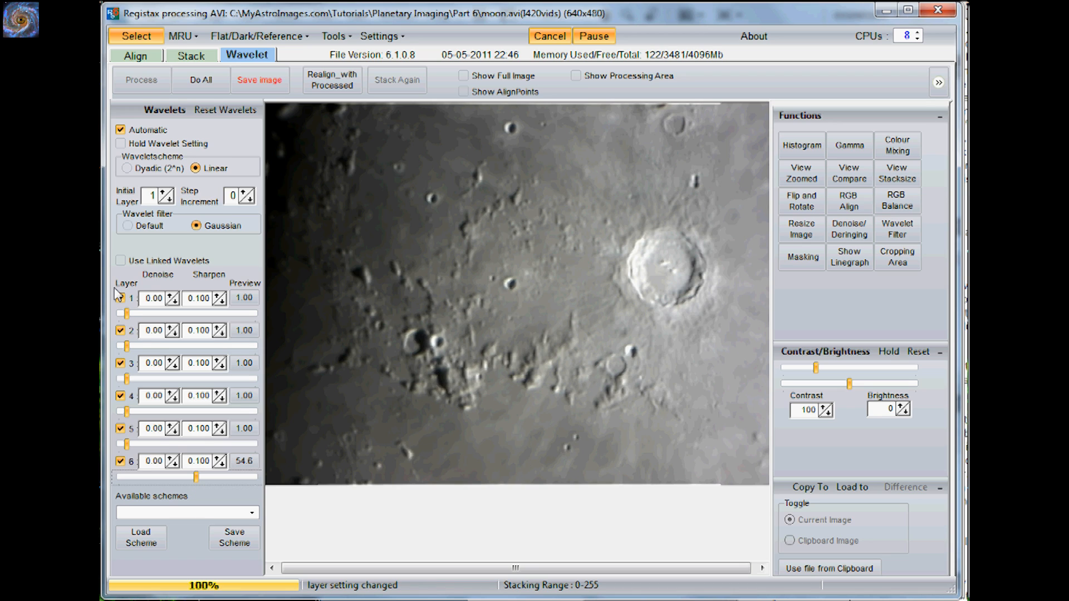
mouse_move(133, 323)
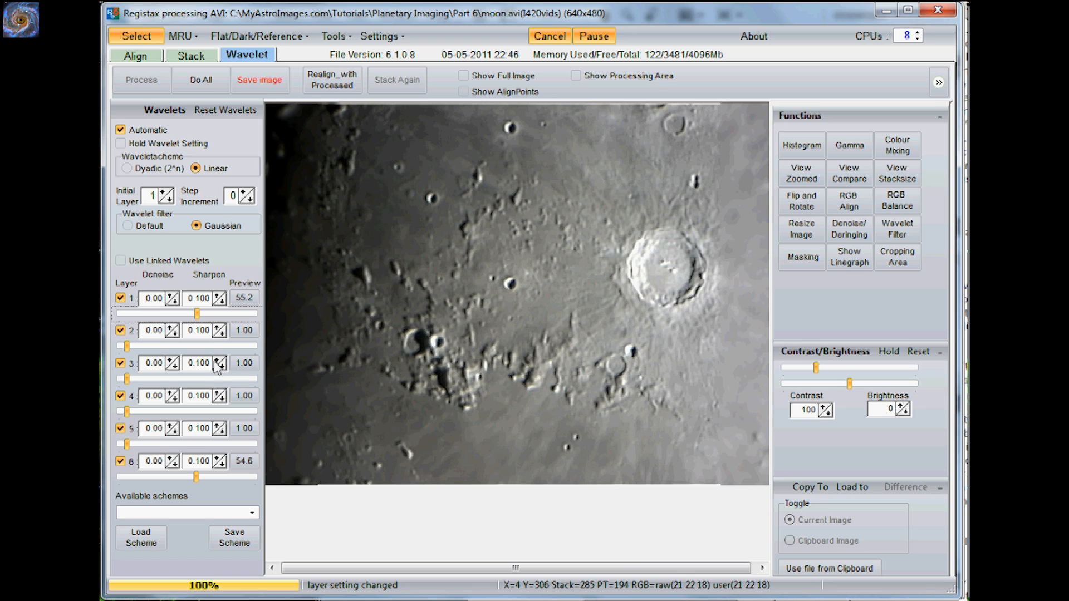
mouse_move(196, 319)
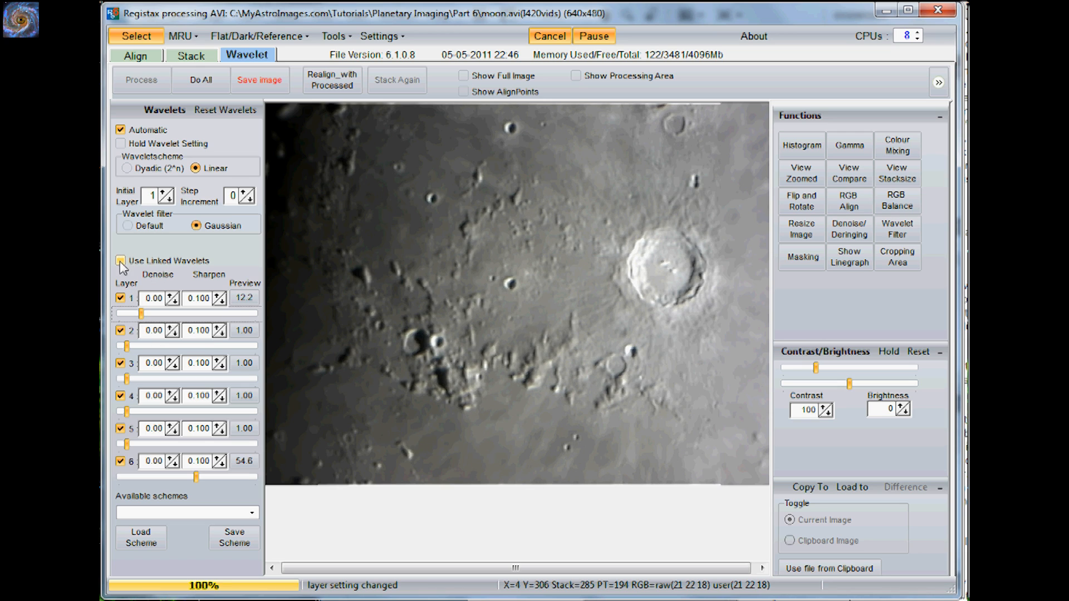
click(120, 261)
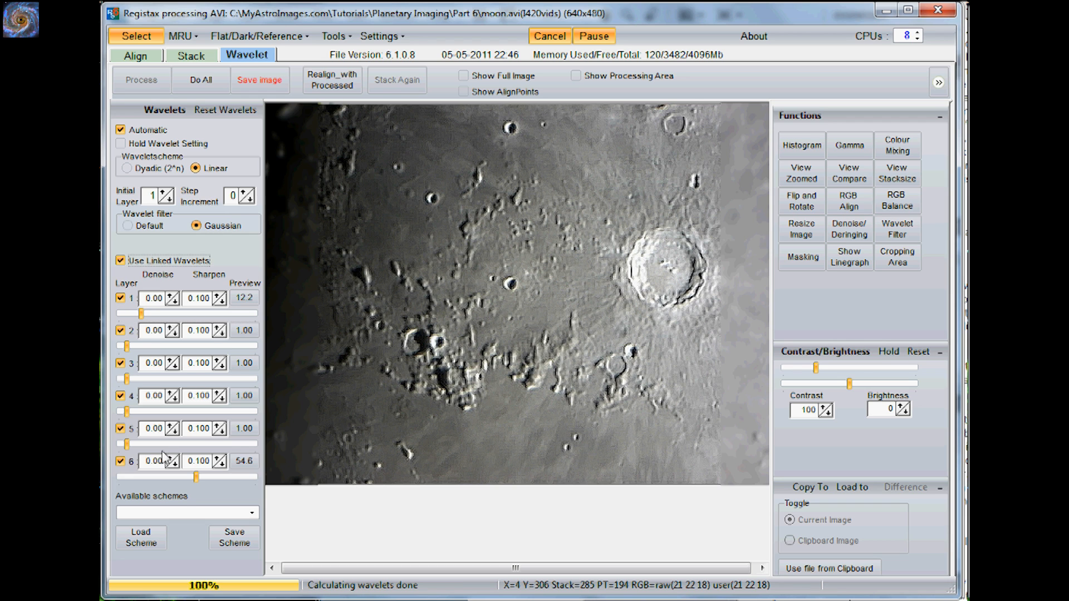
mouse_move(198, 476)
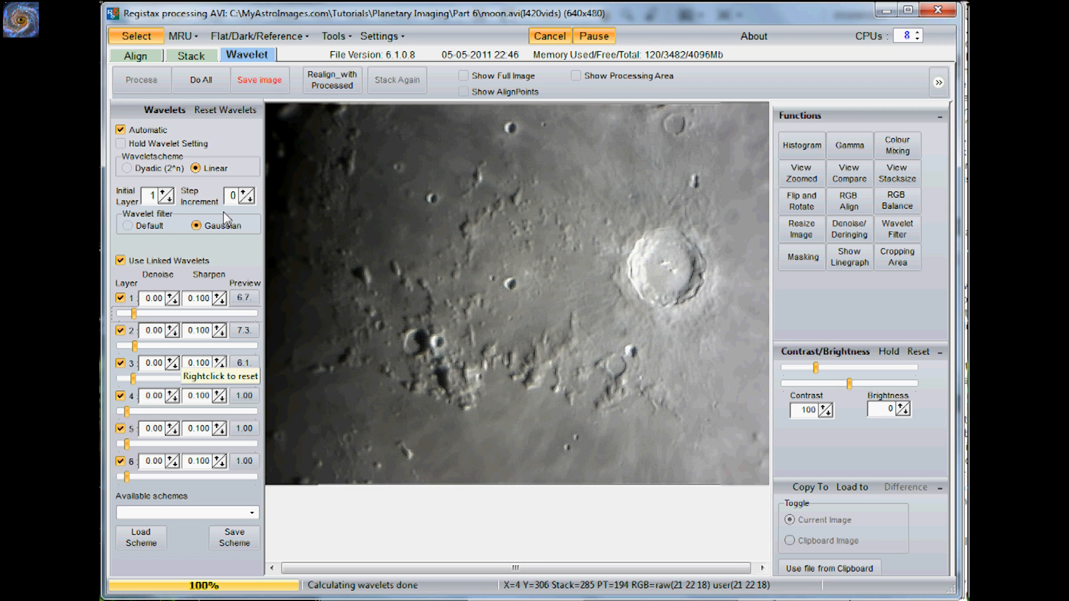
mouse_move(225, 110)
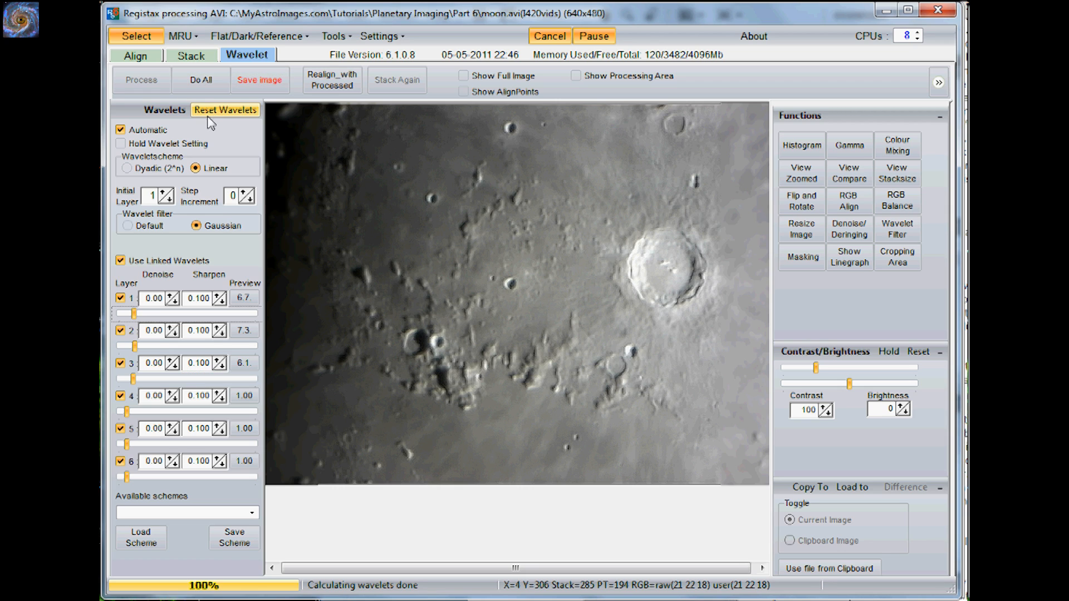
- Apply Do All and save the sharpened stack as moon.tif, overwriting the old file
click(199, 81)
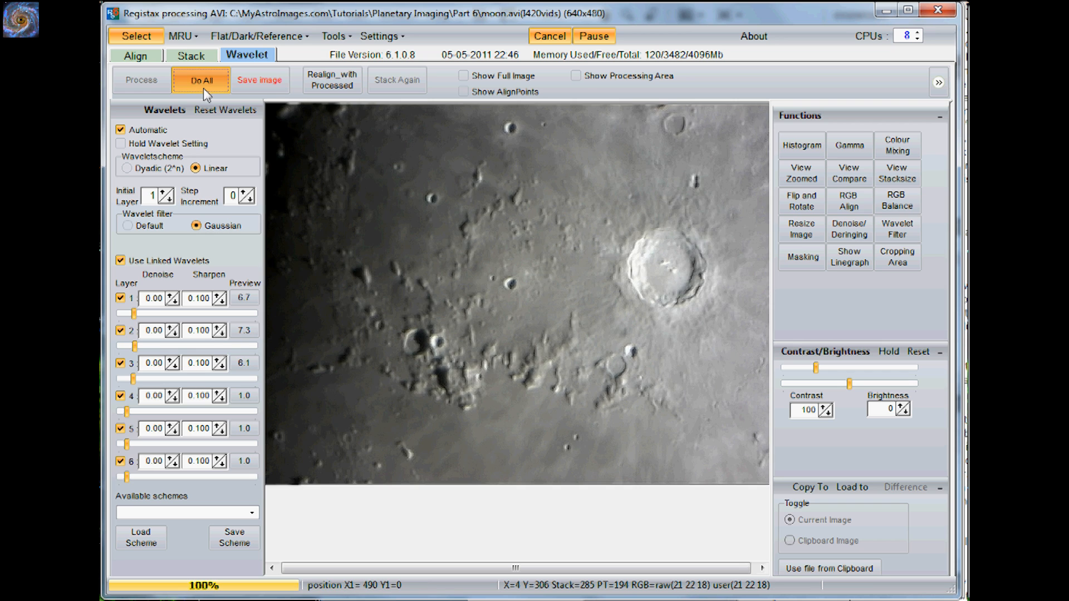
click(259, 80)
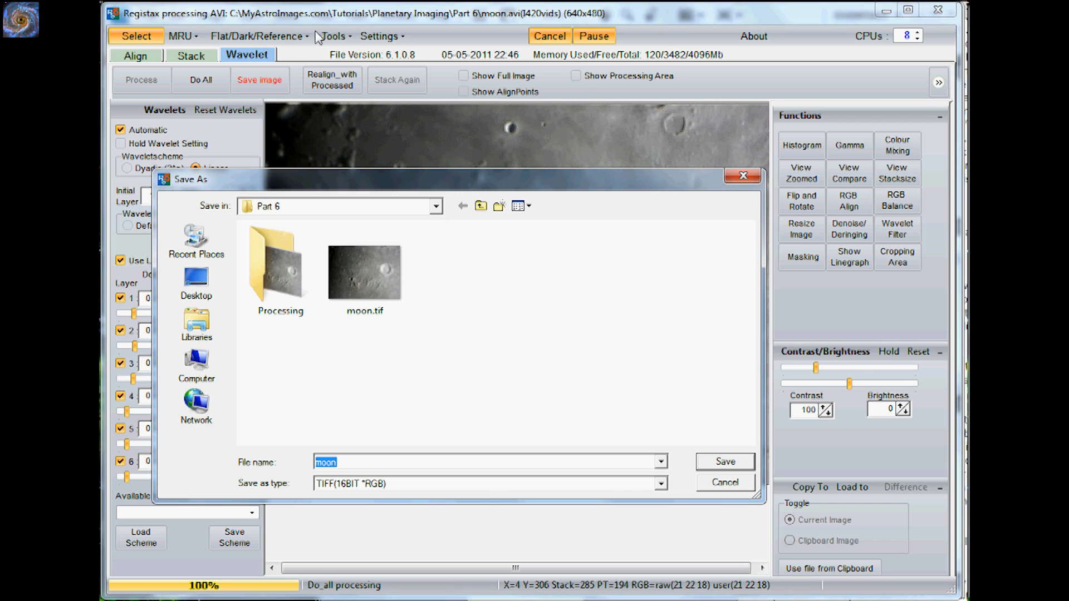
click(365, 273)
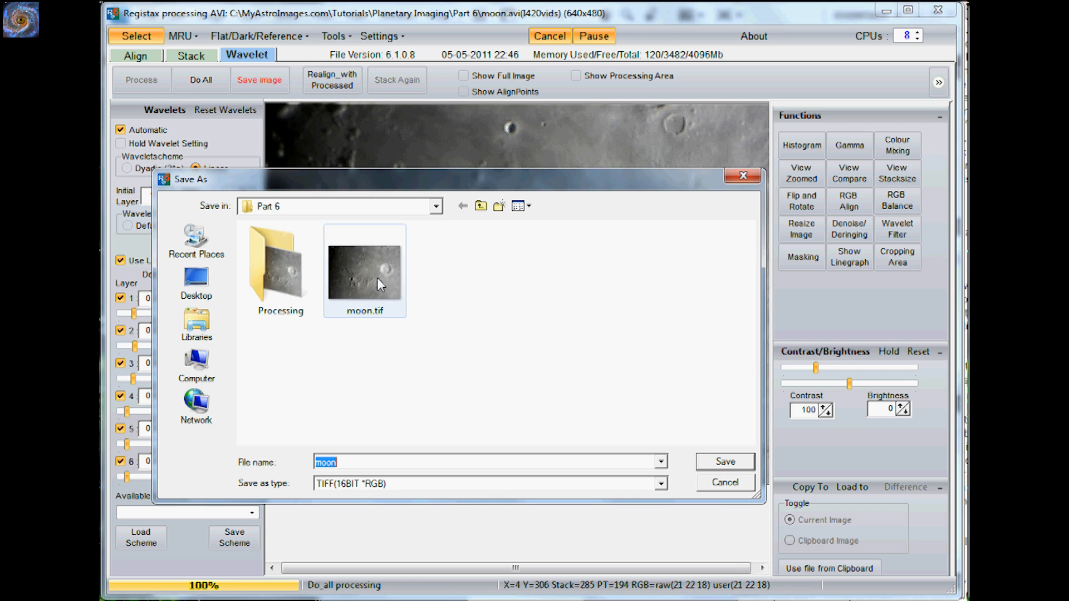
click(364, 270)
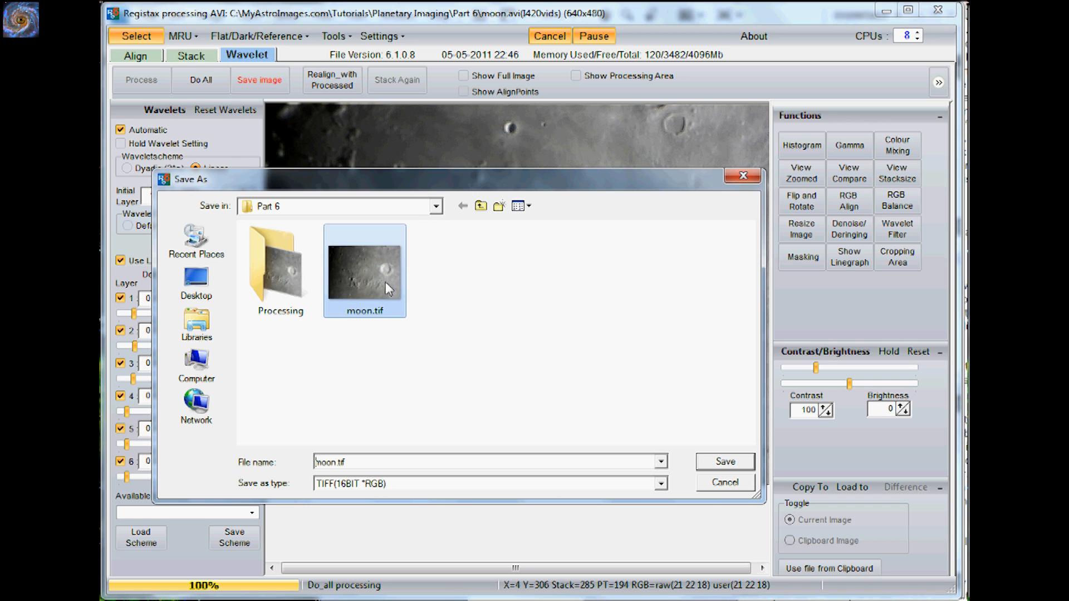
click(724, 461)
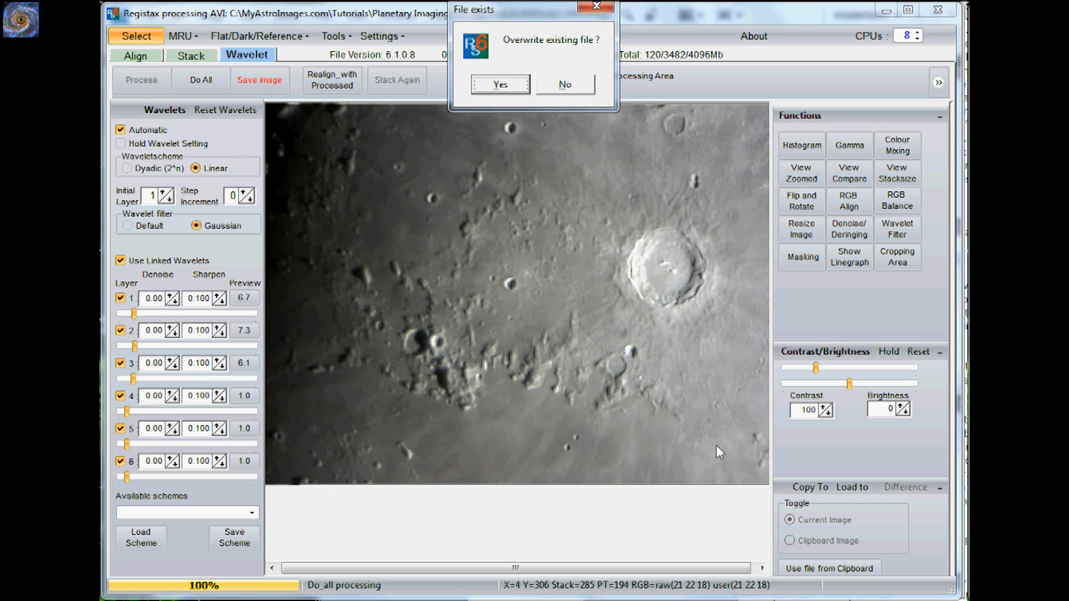
click(500, 83)
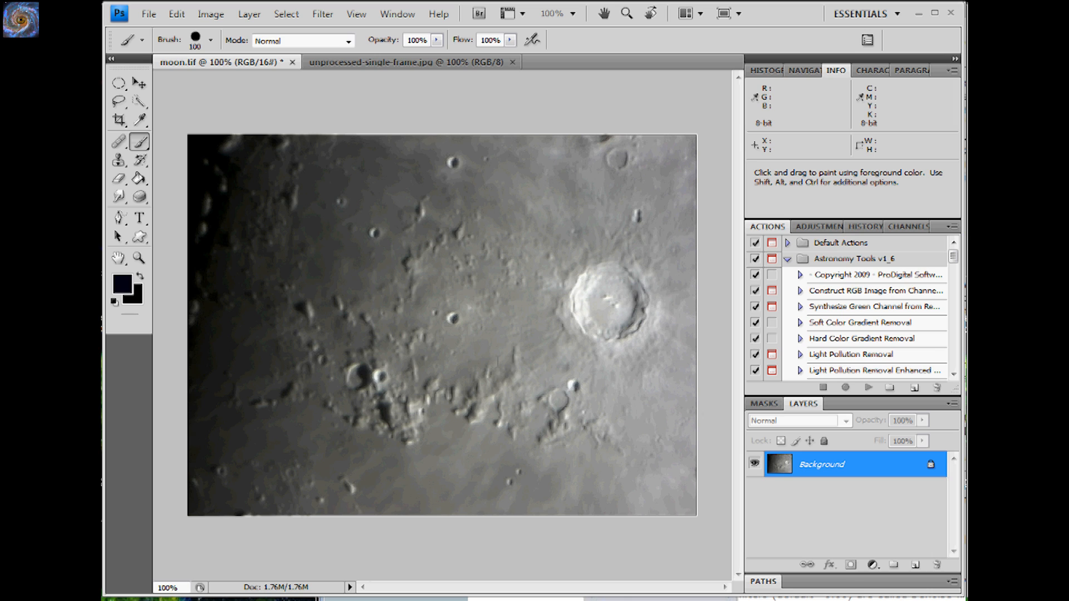
mouse_move(687, 398)
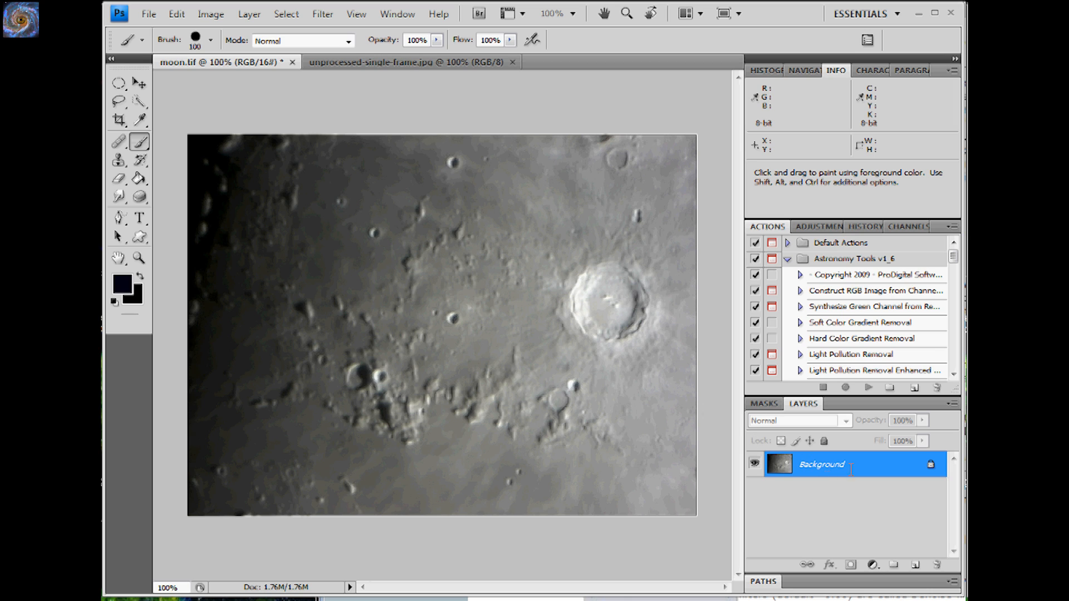
mouse_move(562, 98)
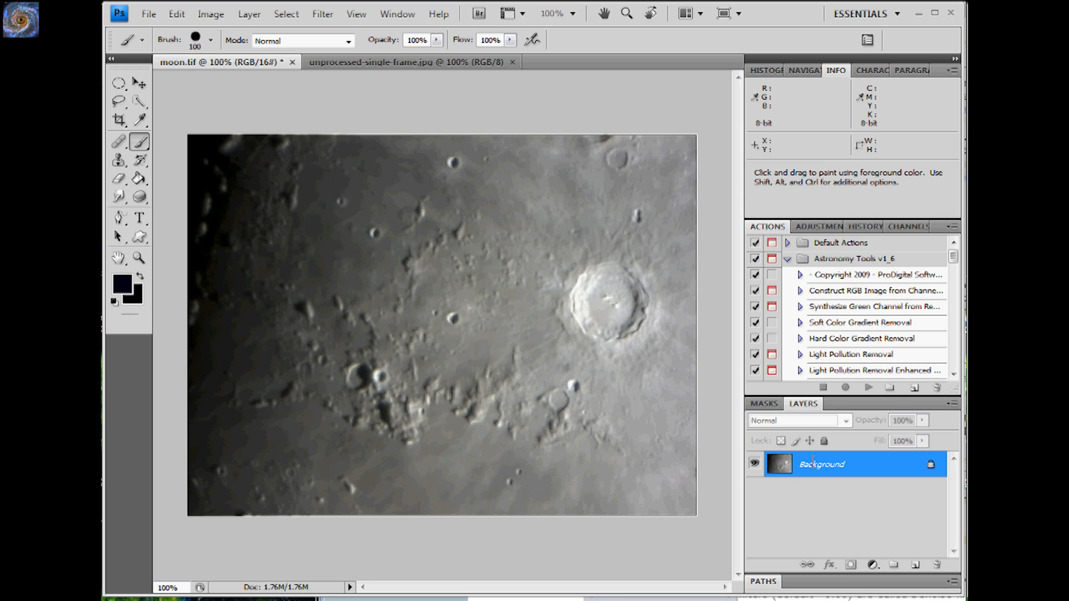
mouse_move(409, 63)
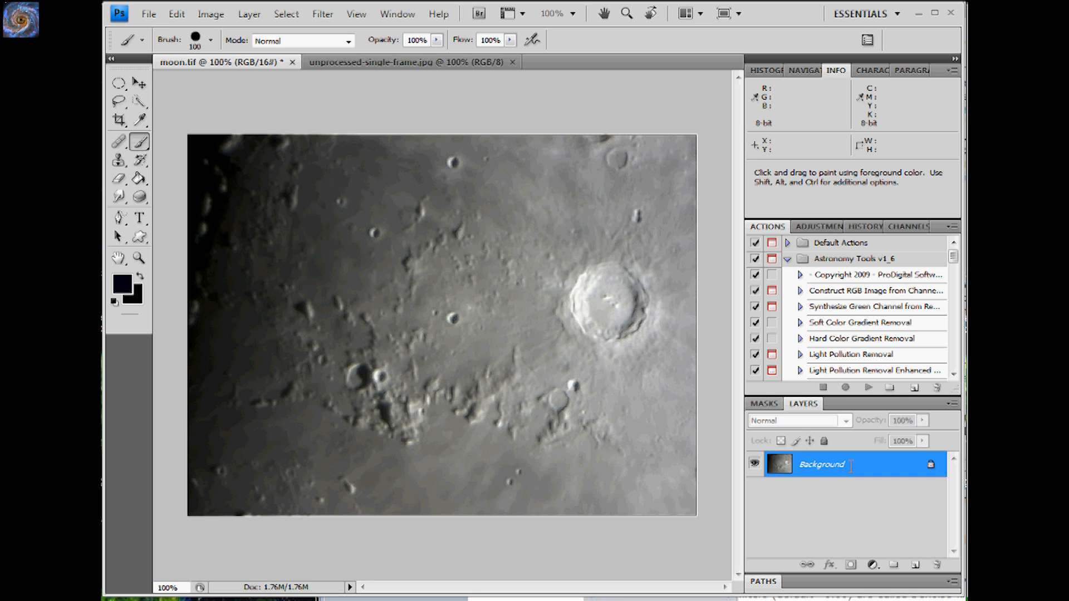
- Duplicate the Background layer of moon.tif as Background copy
click(916, 564)
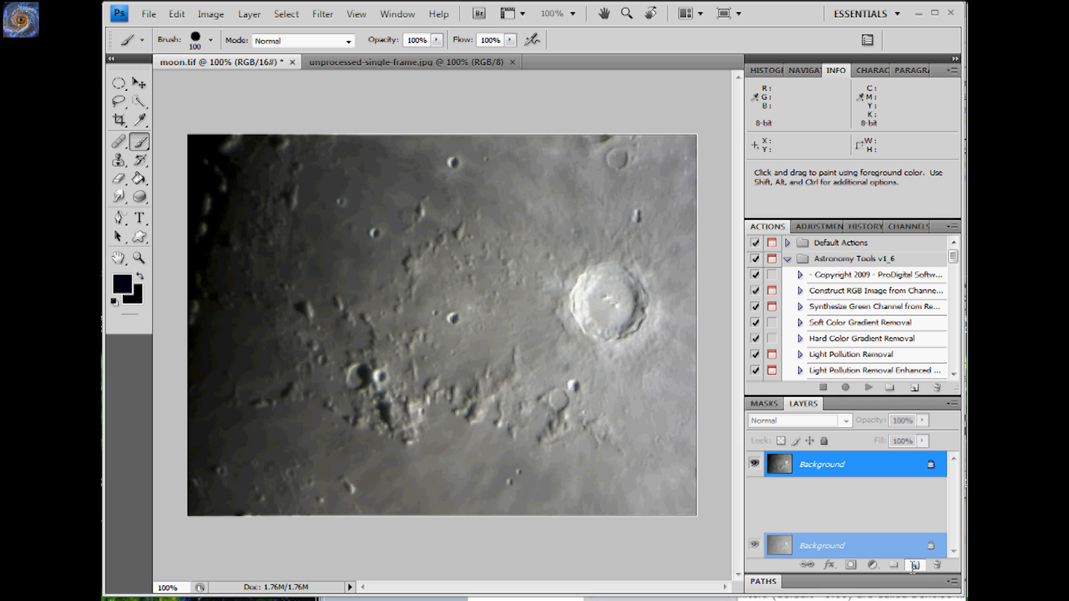
click(914, 565)
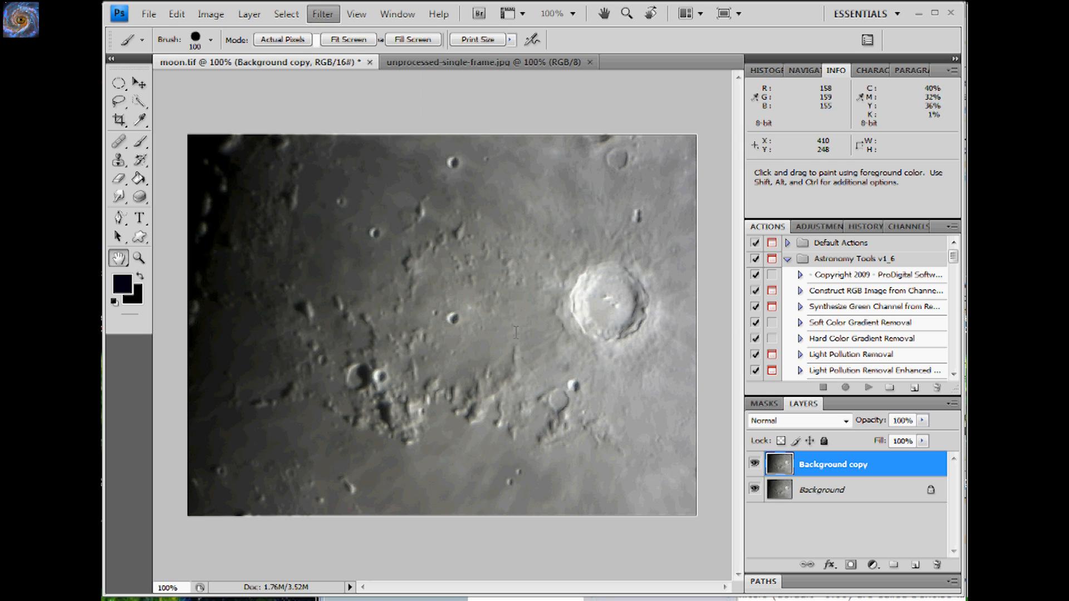
- Apply a High Pass filter at radius 7.2 pixels to the Background copy layer
click(323, 13)
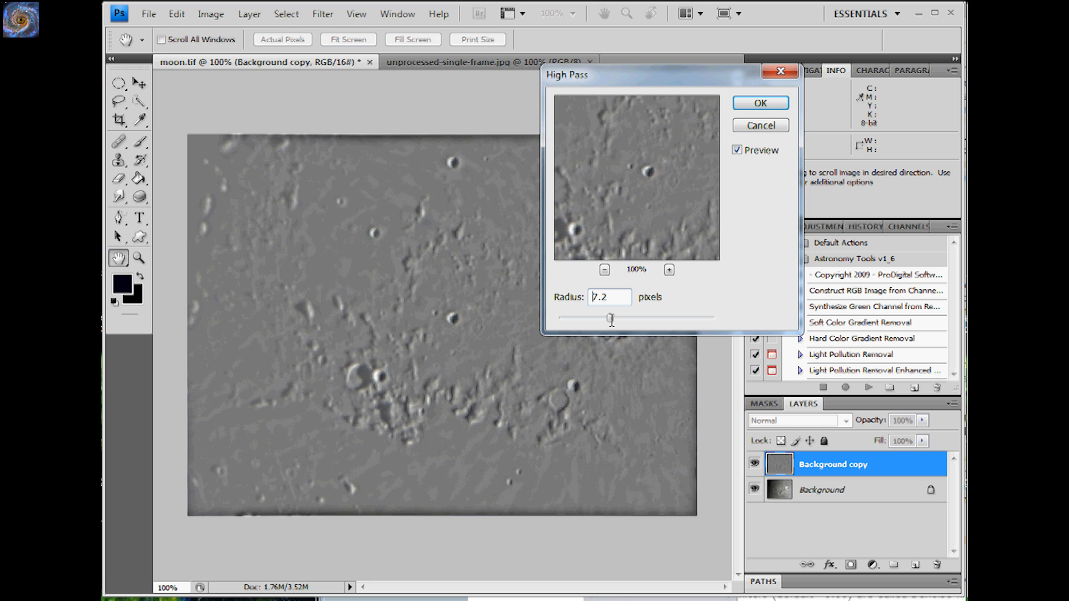
triple_click(607, 297)
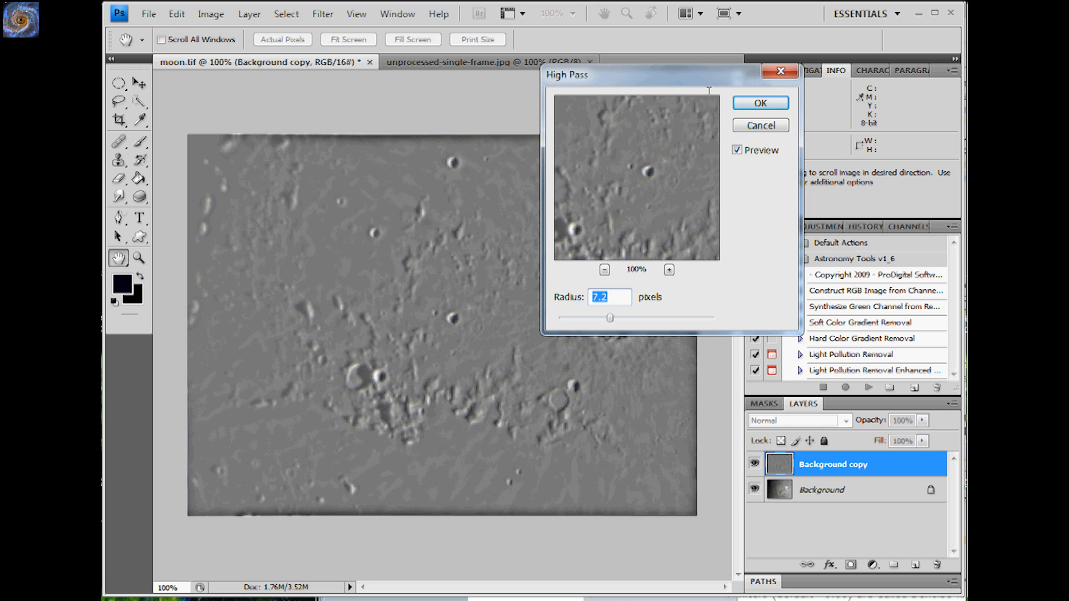
drag(640, 74, 657, 92)
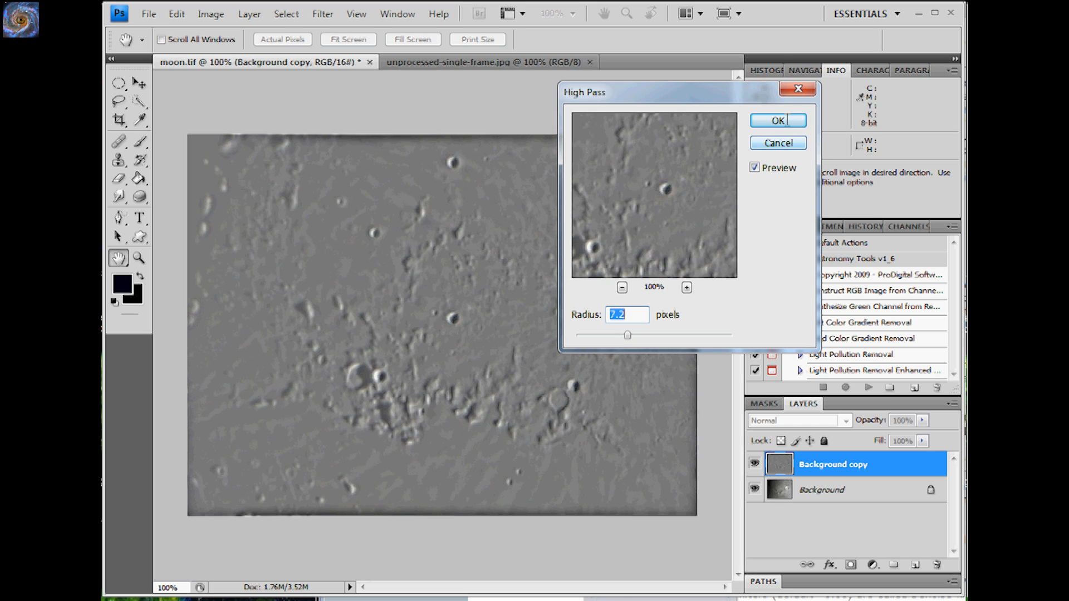
click(777, 120)
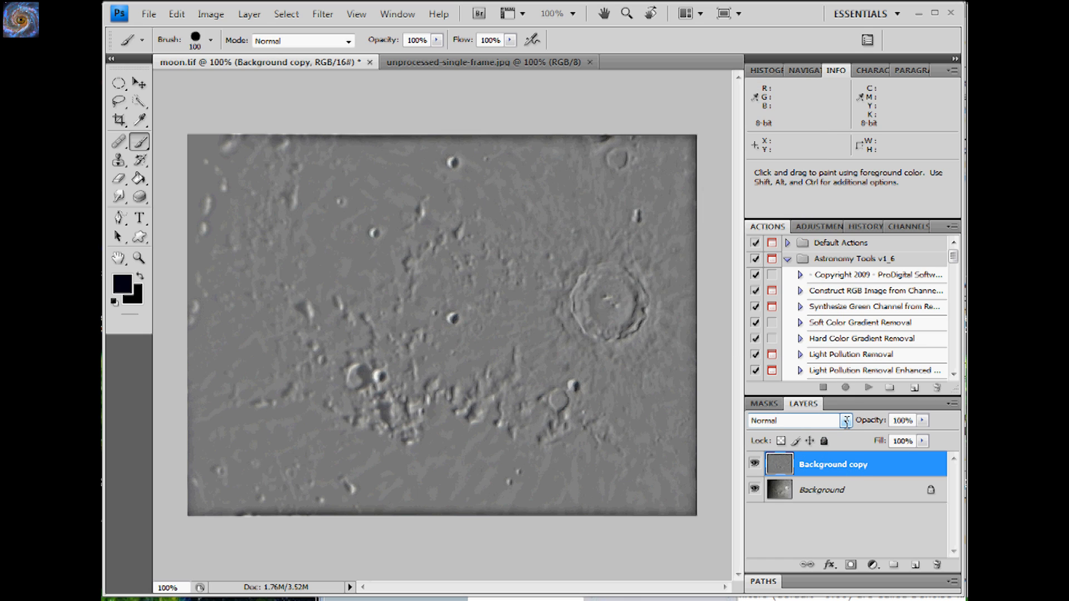
- Blend Background copy as Overlay and add a Hide All layer mask to it
click(846, 421)
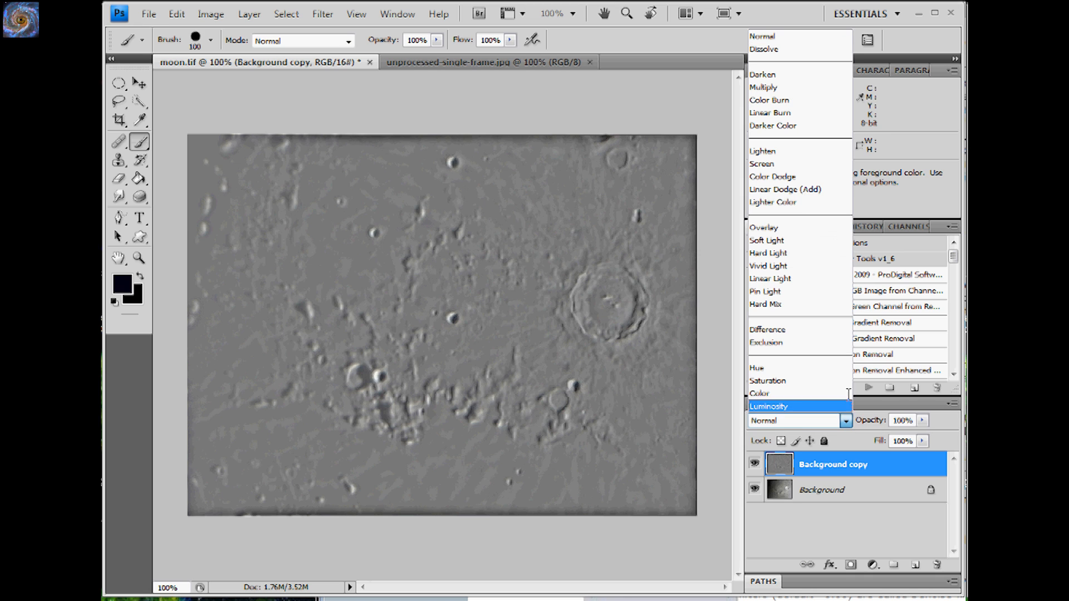
click(764, 228)
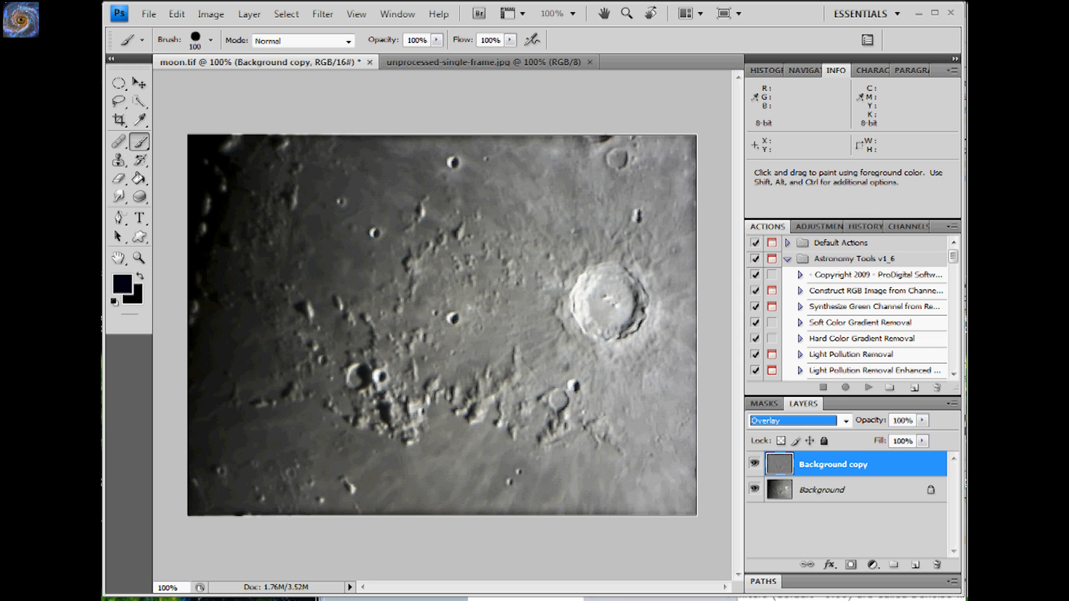
mouse_move(630, 357)
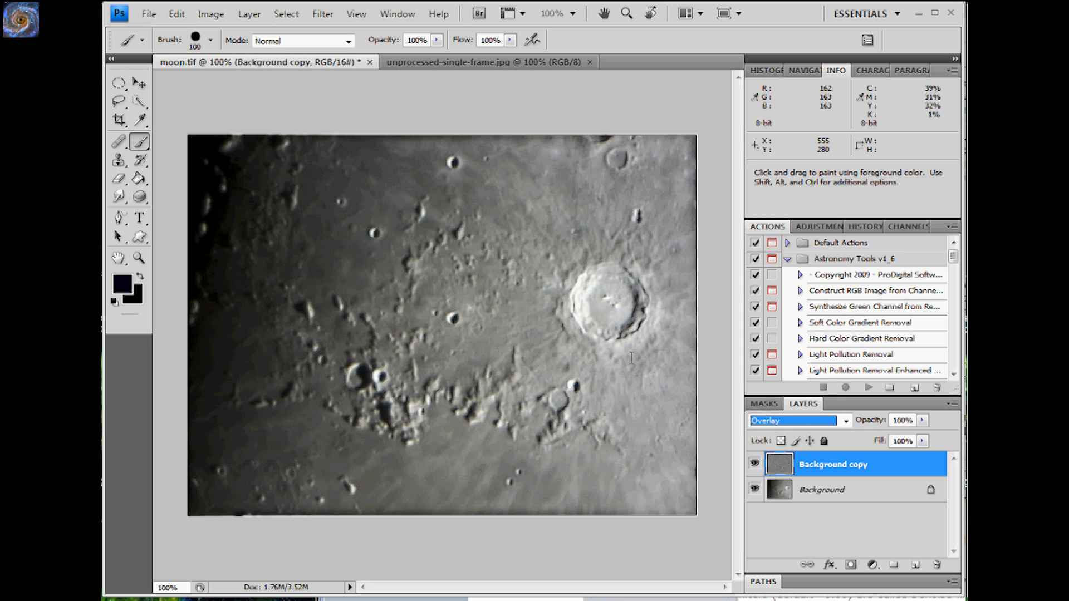
mouse_move(303, 174)
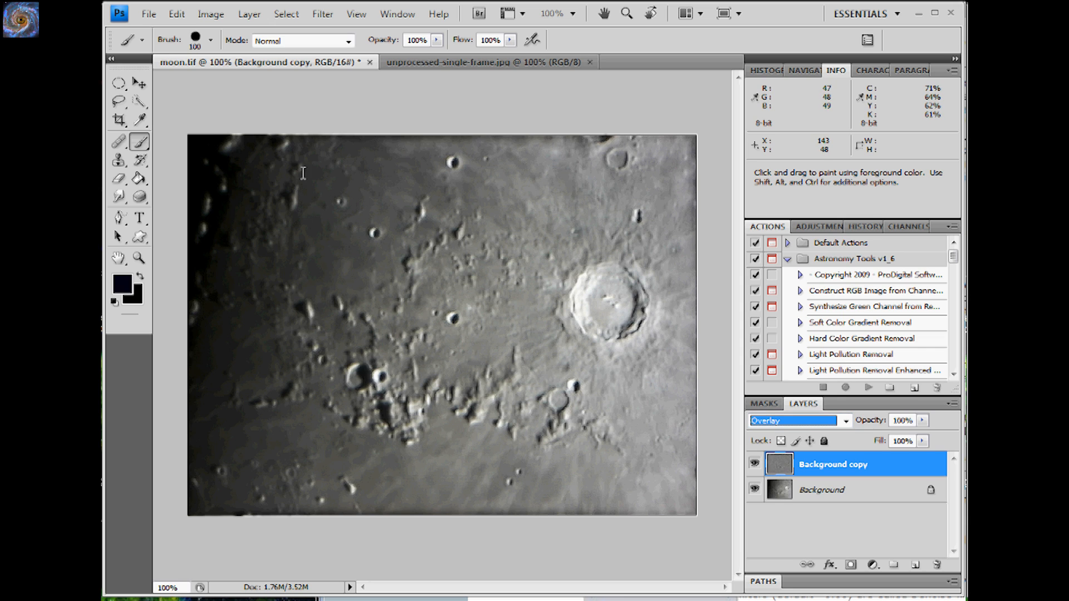
mouse_move(249, 14)
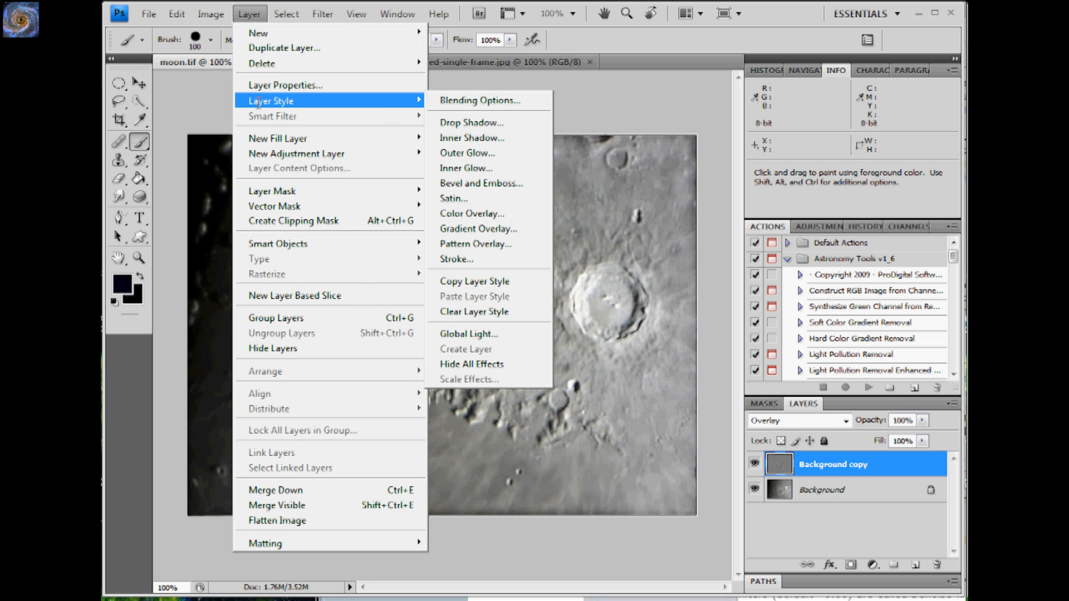
mouse_move(271, 190)
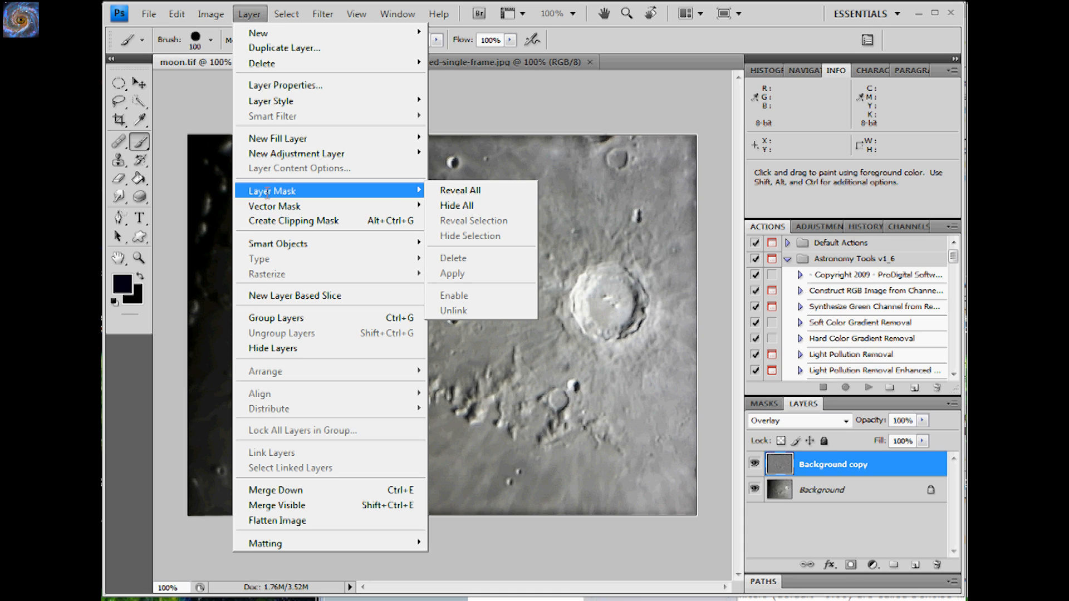
mouse_move(457, 205)
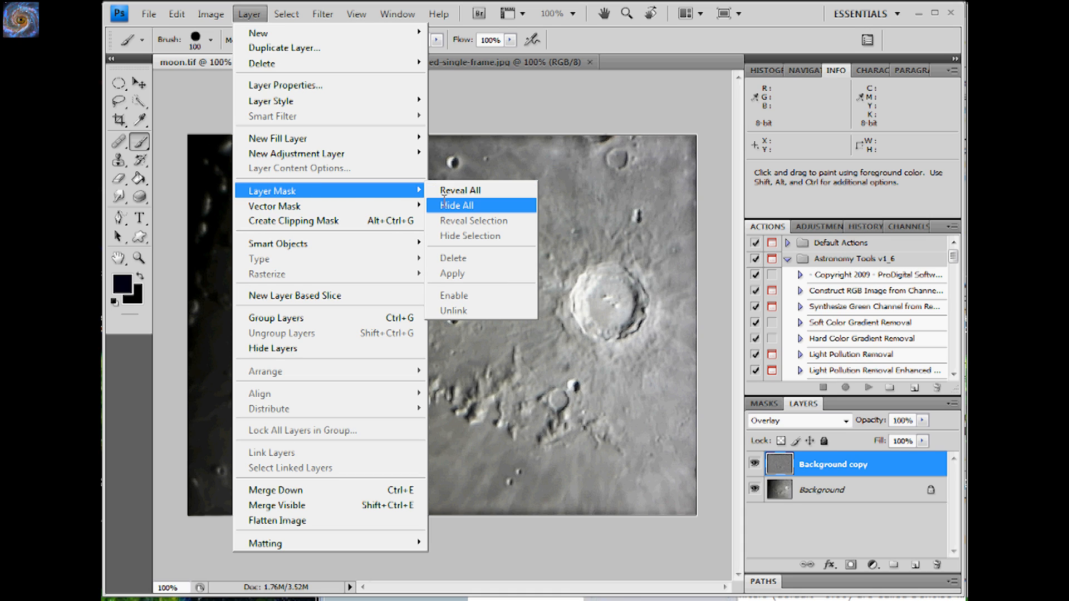
click(456, 205)
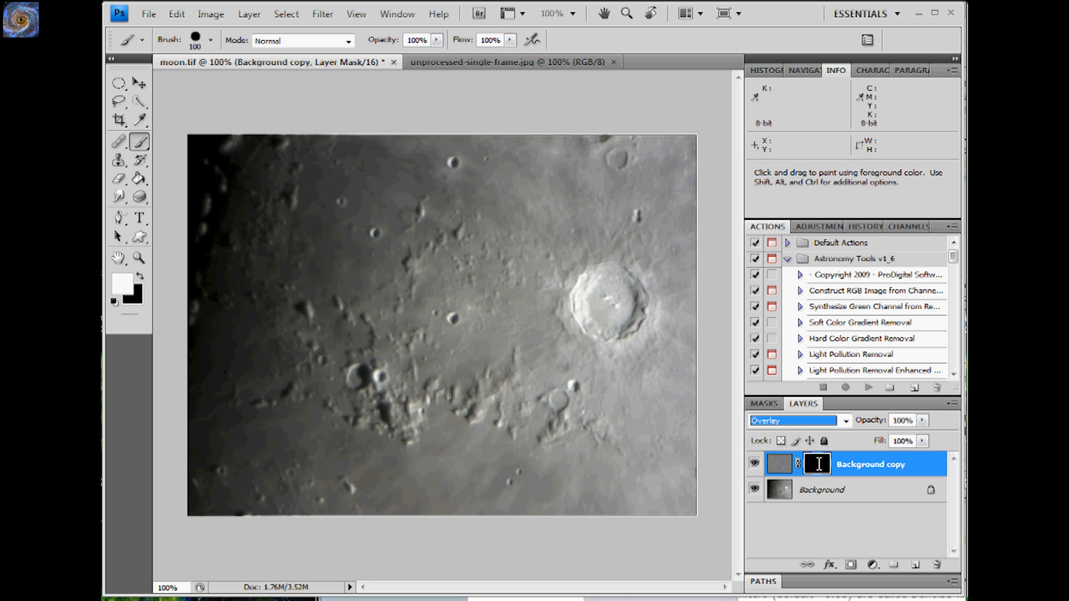
double_click(816, 464)
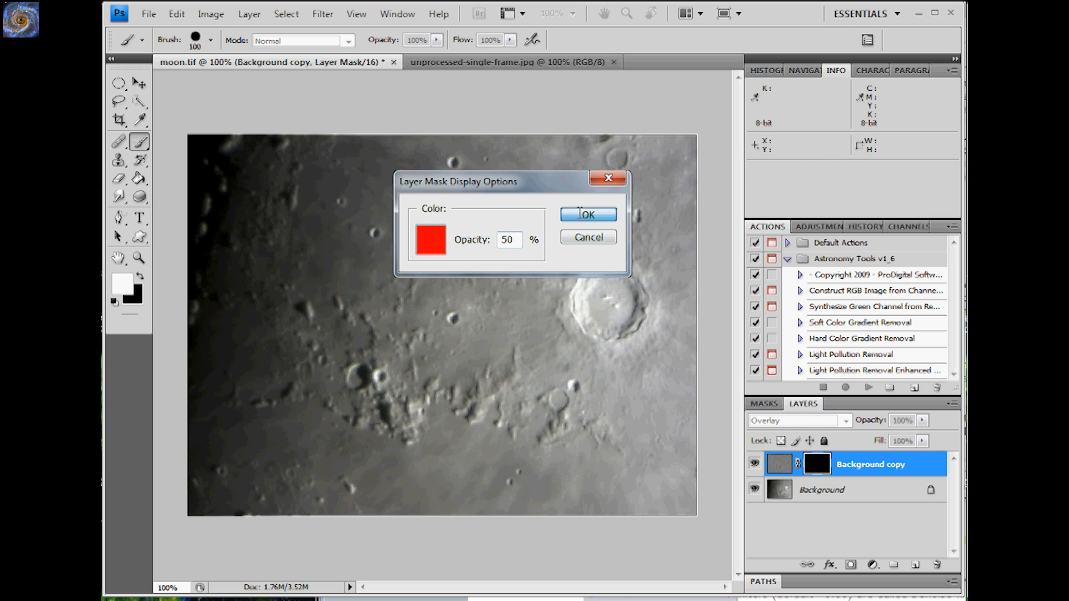
click(587, 214)
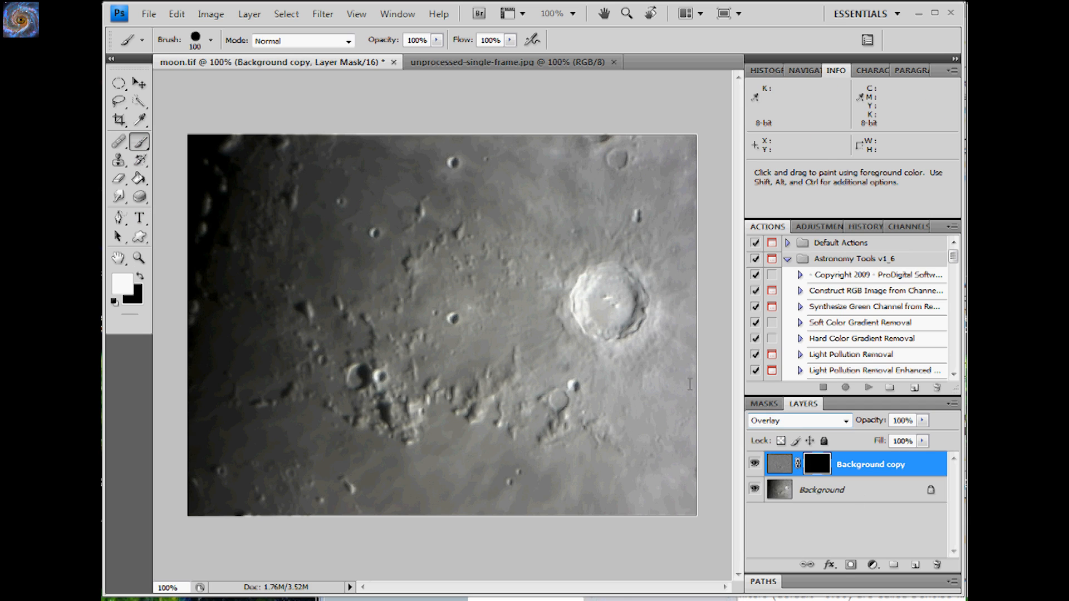
mouse_move(573, 281)
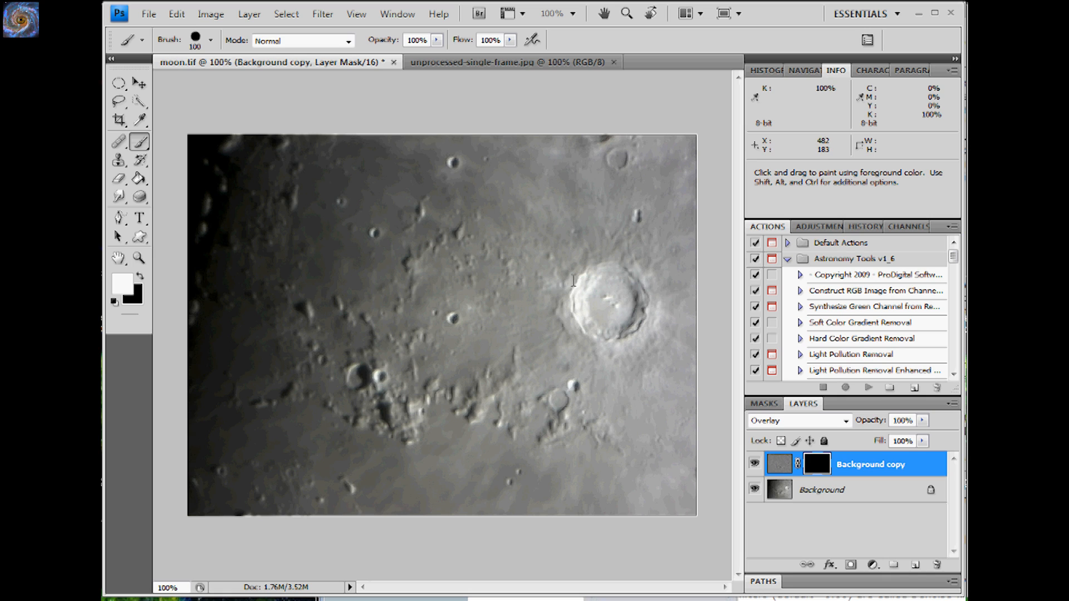
mouse_move(575, 280)
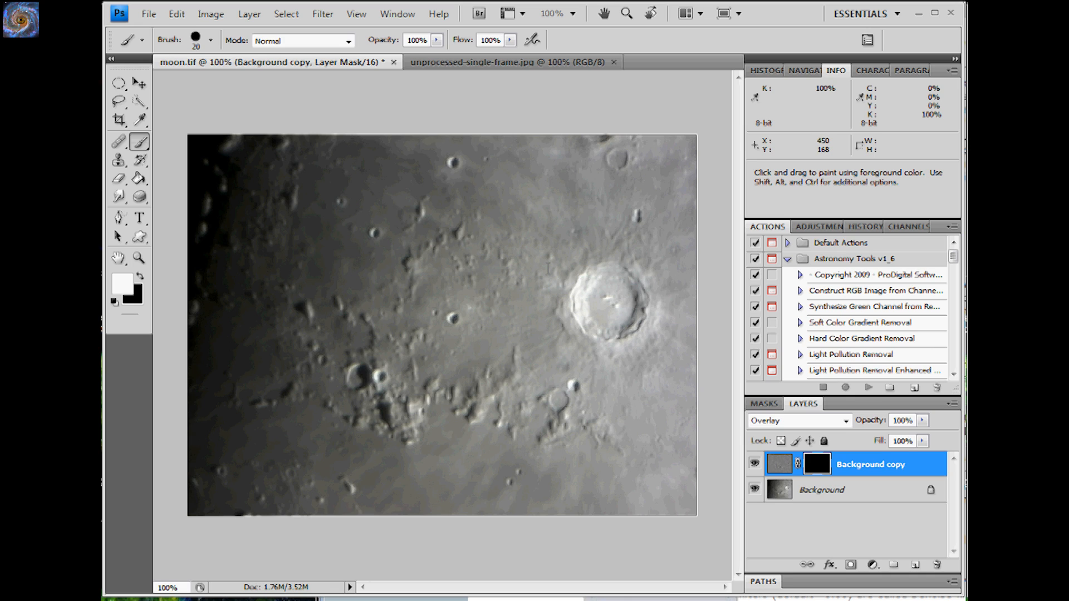
mouse_move(580, 279)
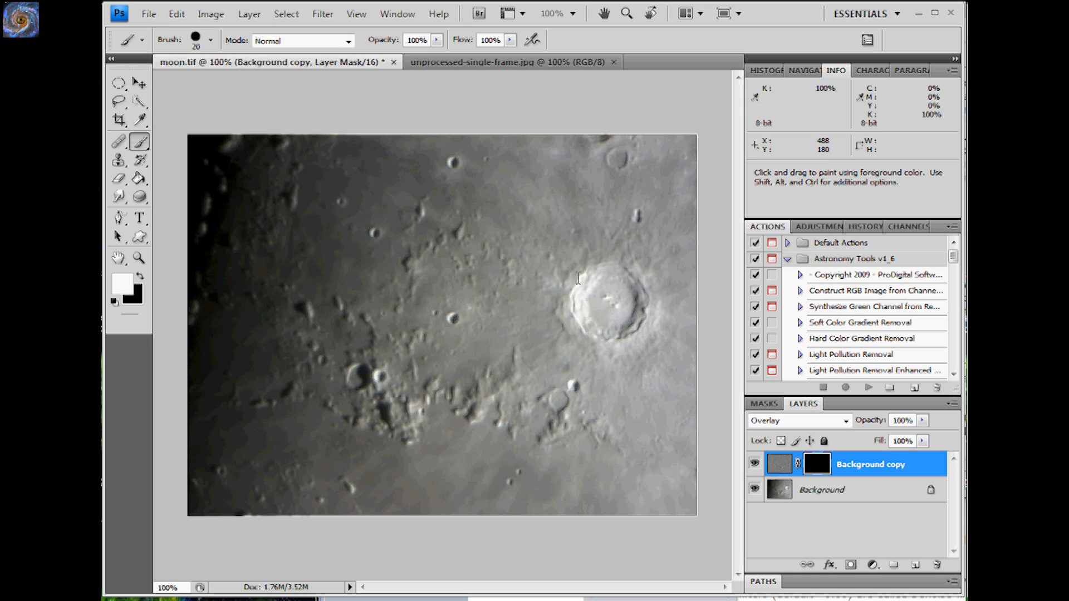
mouse_move(381, 235)
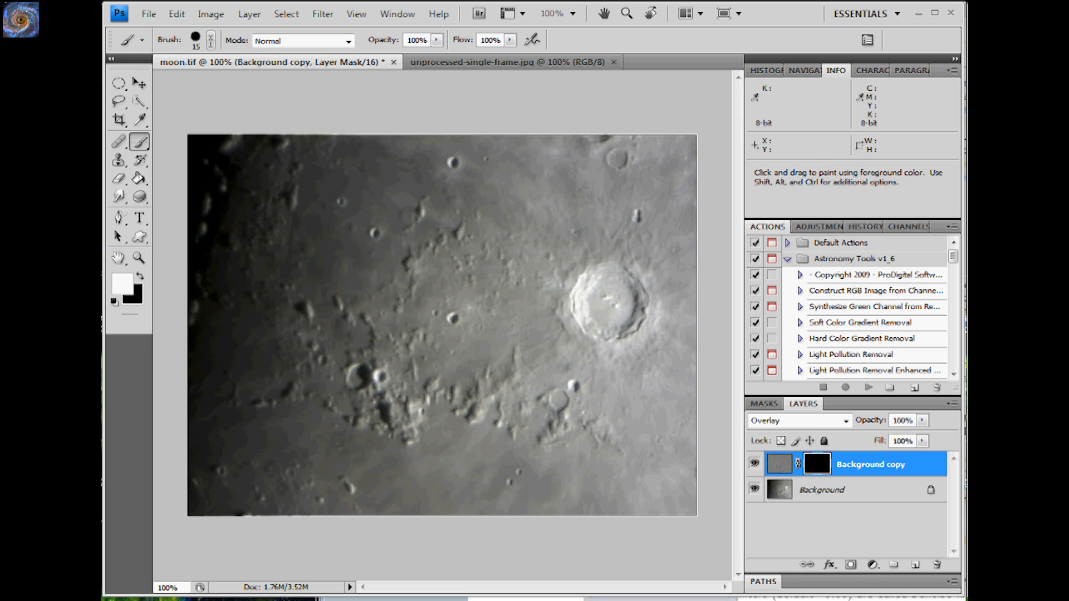
- Set a smaller brush of about 15–20 pixels for painting the crater mask
click(211, 40)
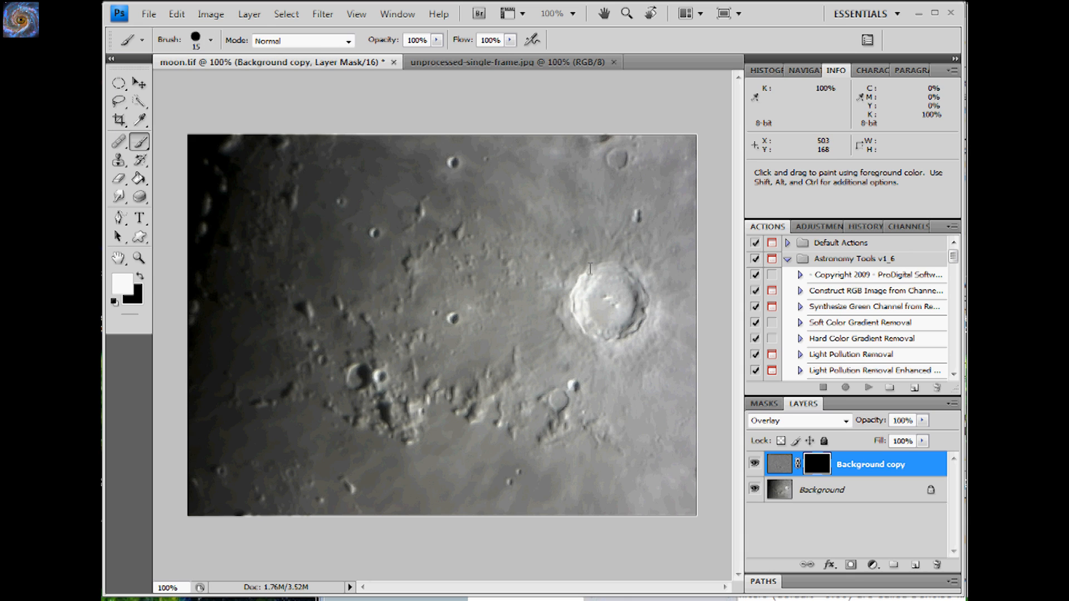
mouse_move(568, 320)
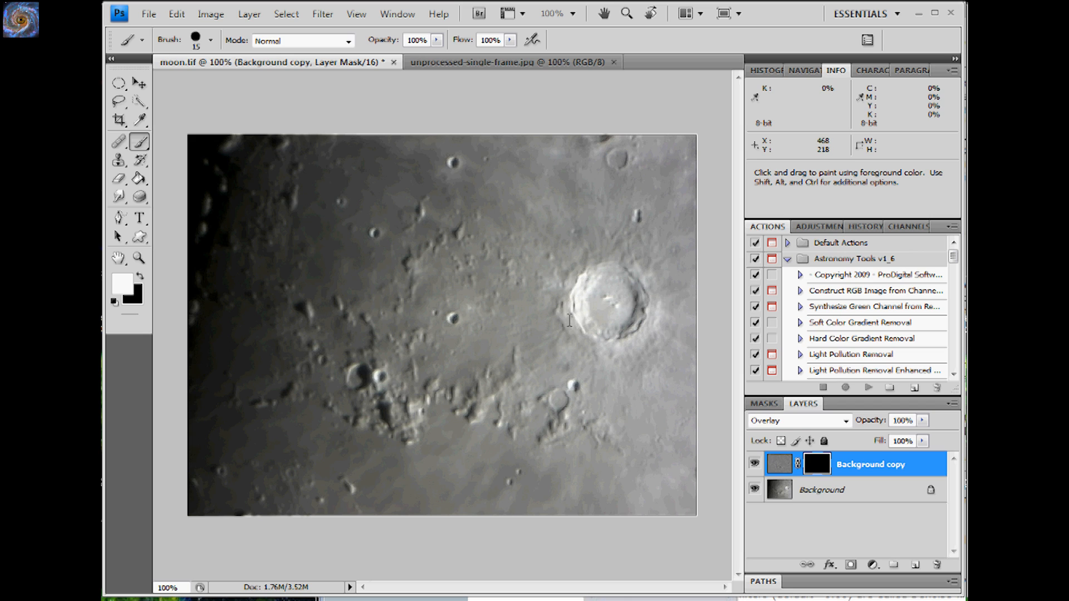
mouse_move(645, 328)
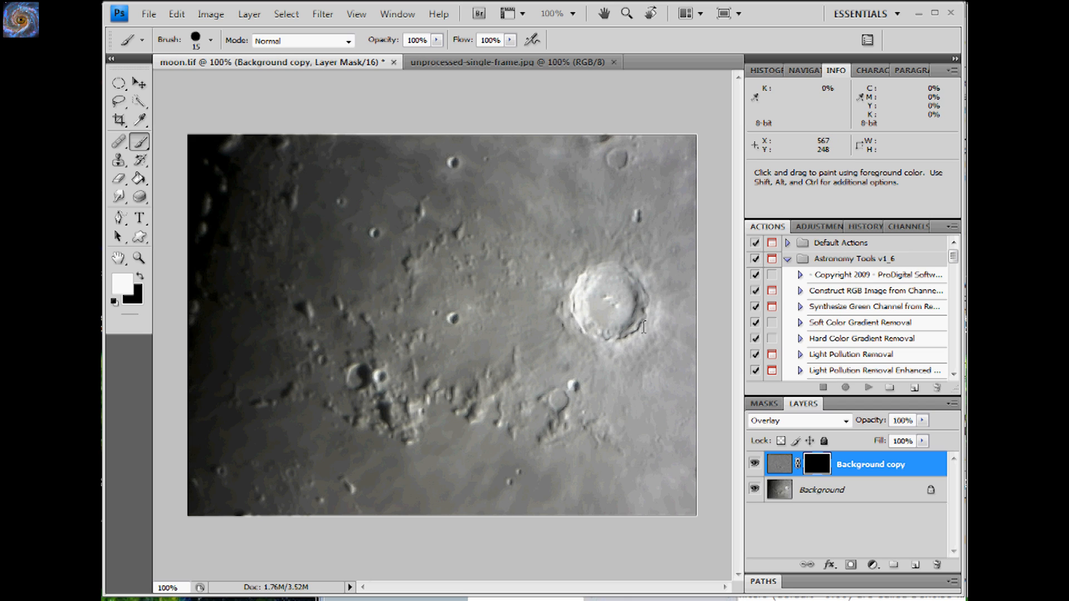
mouse_move(644, 279)
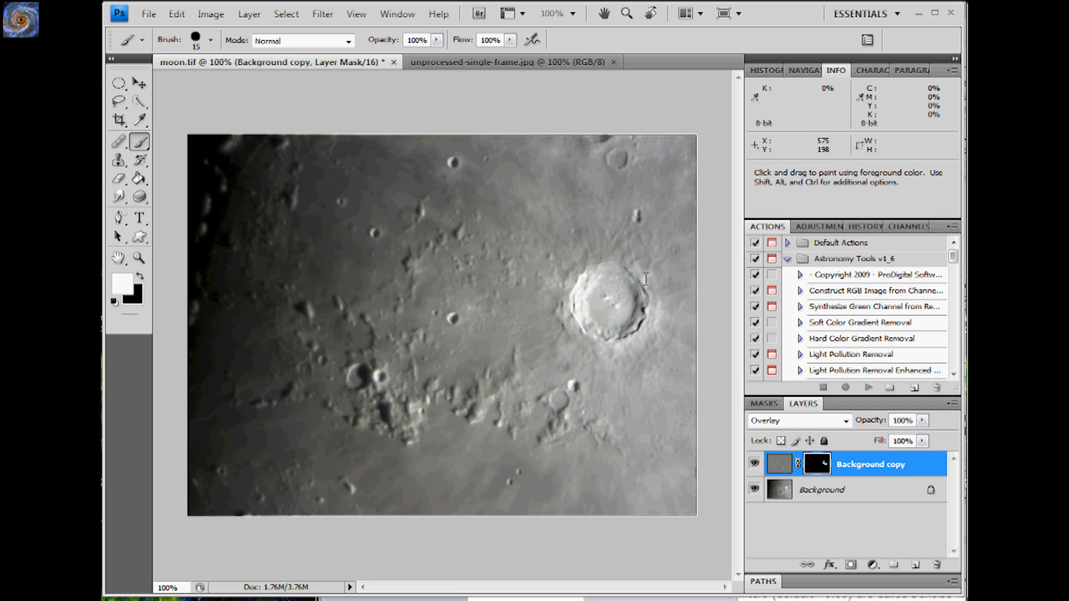
mouse_move(574, 301)
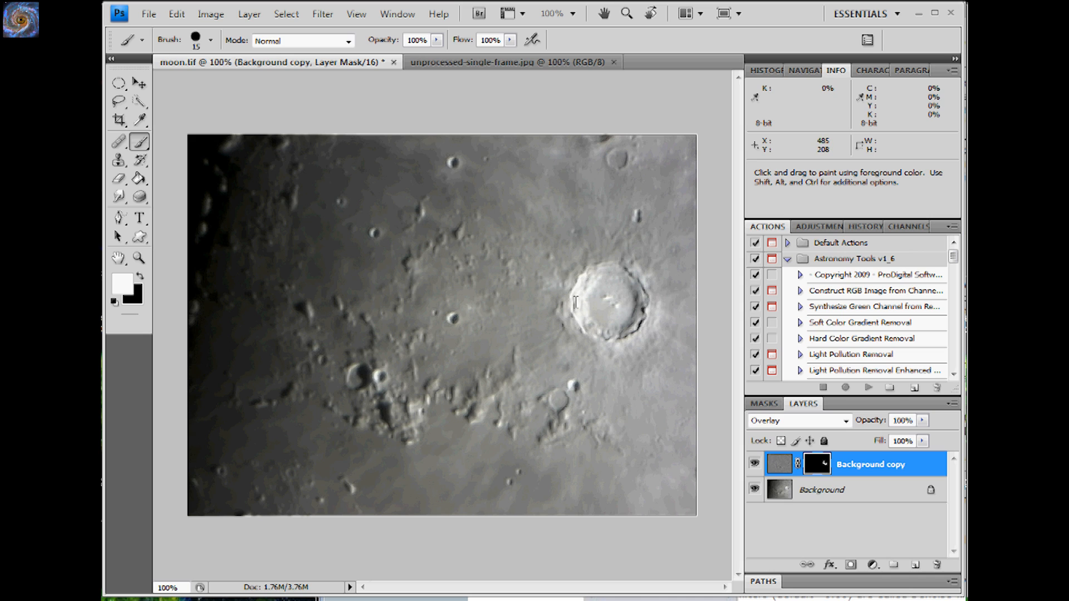
mouse_move(590, 385)
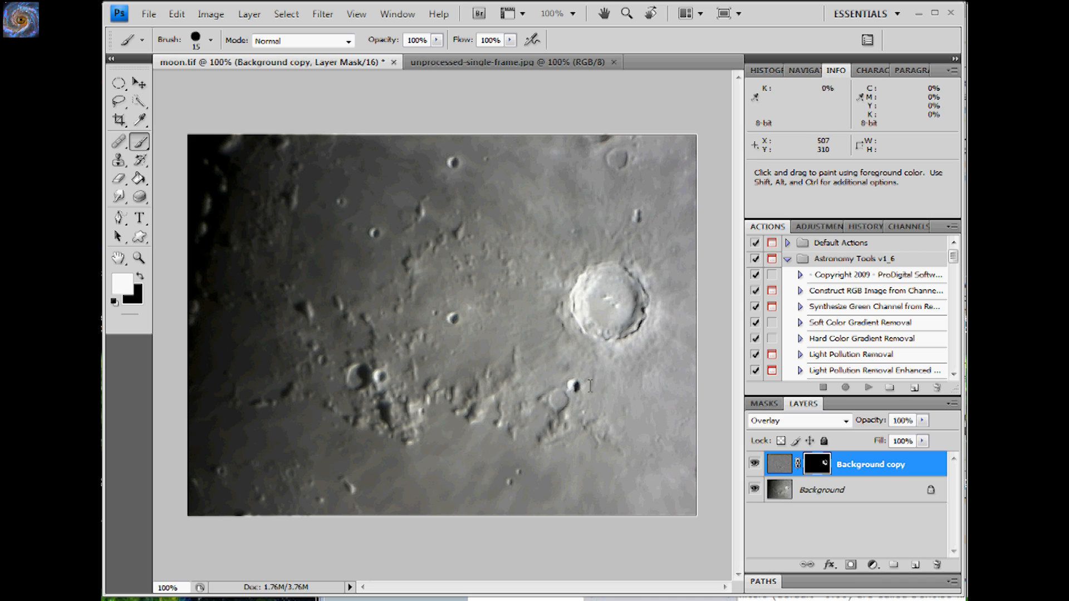
mouse_move(563, 399)
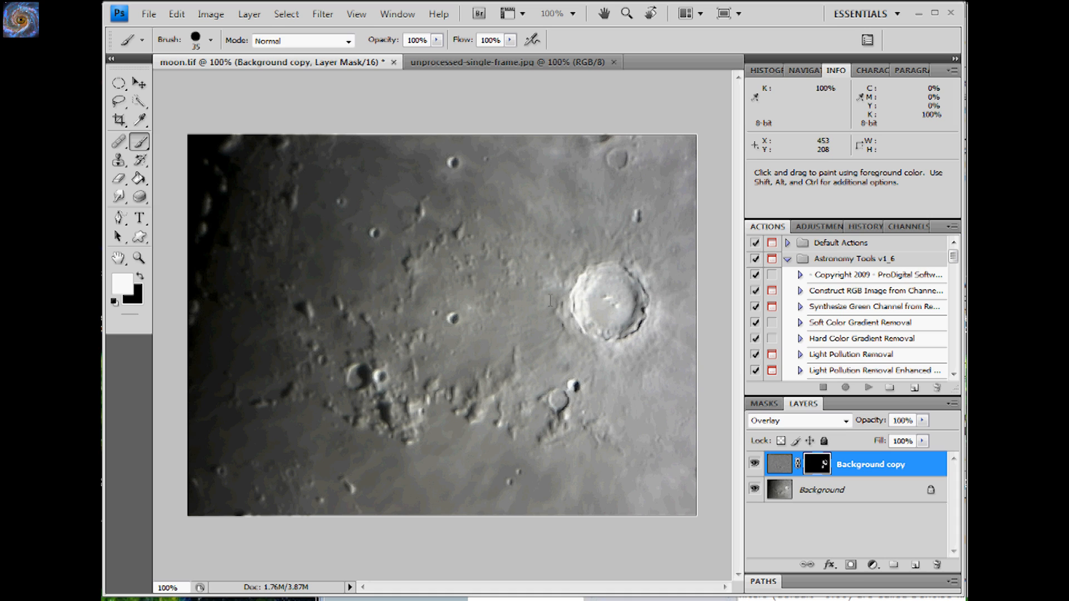
mouse_move(553, 329)
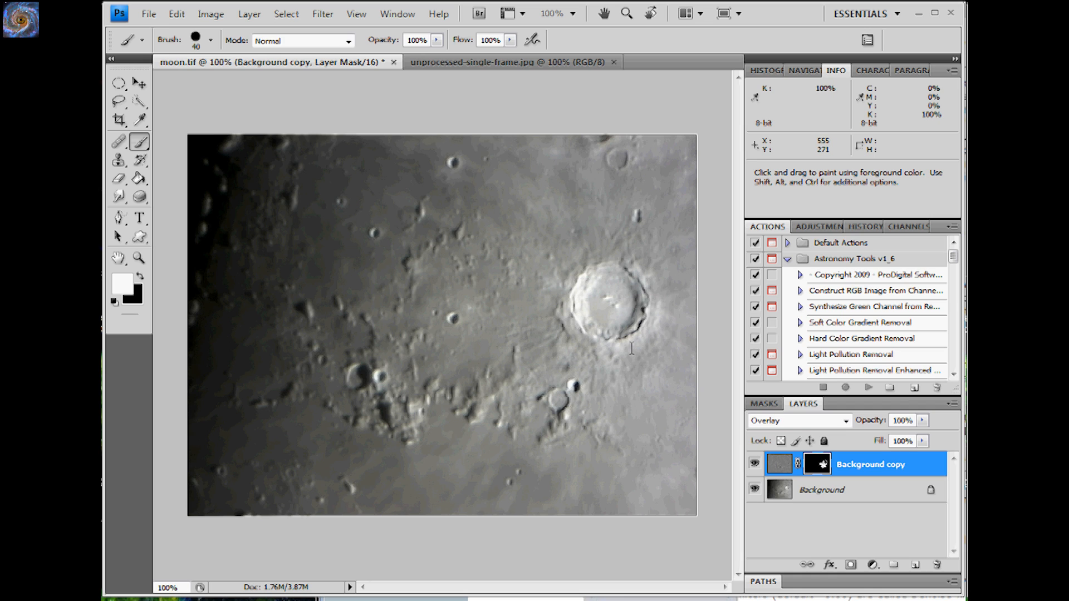
mouse_move(695, 347)
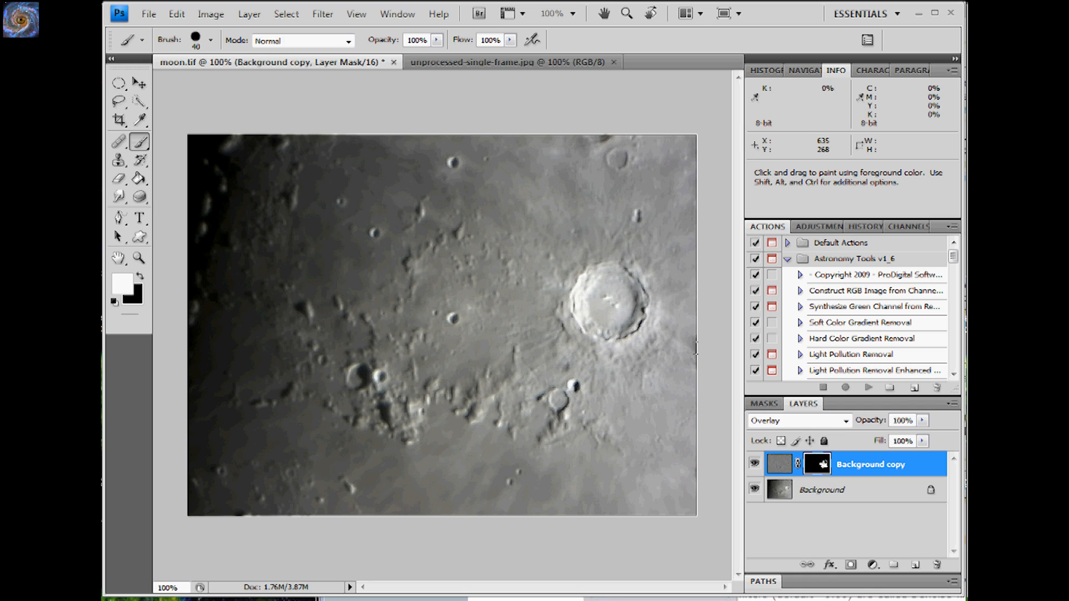
mouse_move(659, 238)
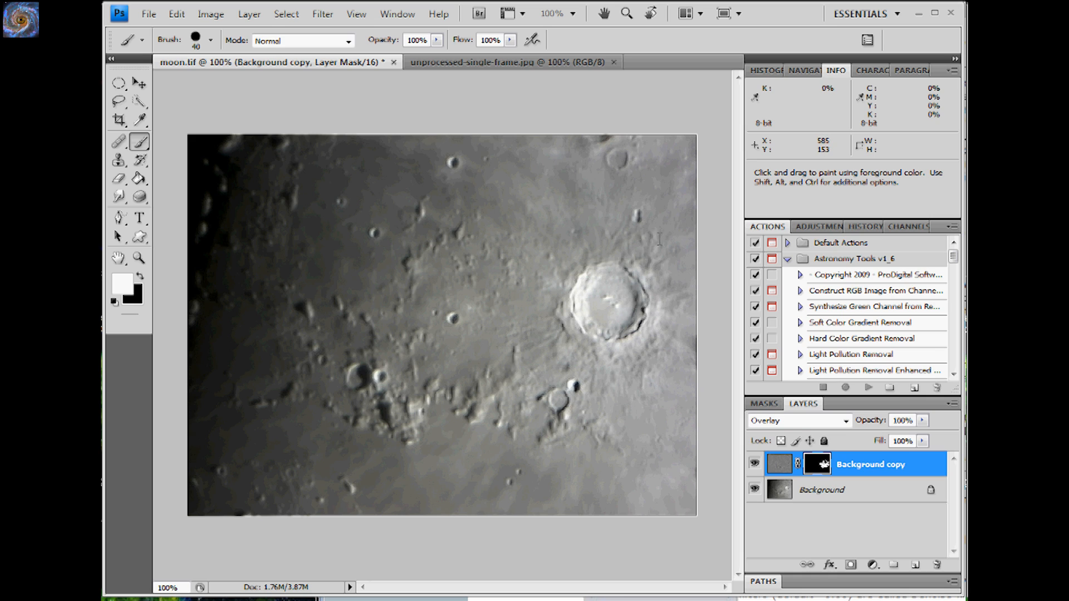
mouse_move(602, 245)
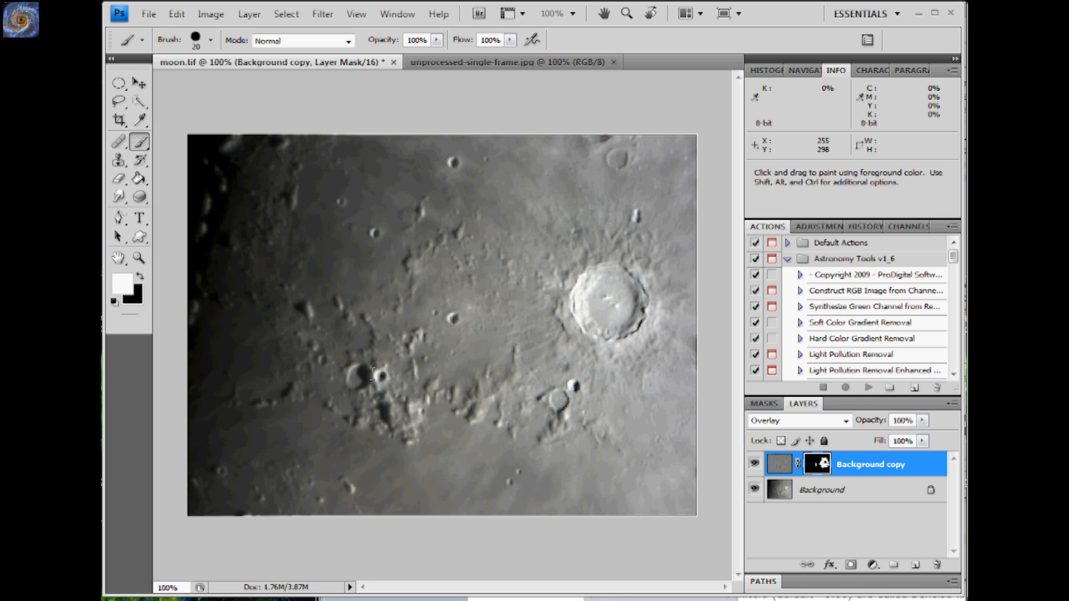
mouse_move(371, 355)
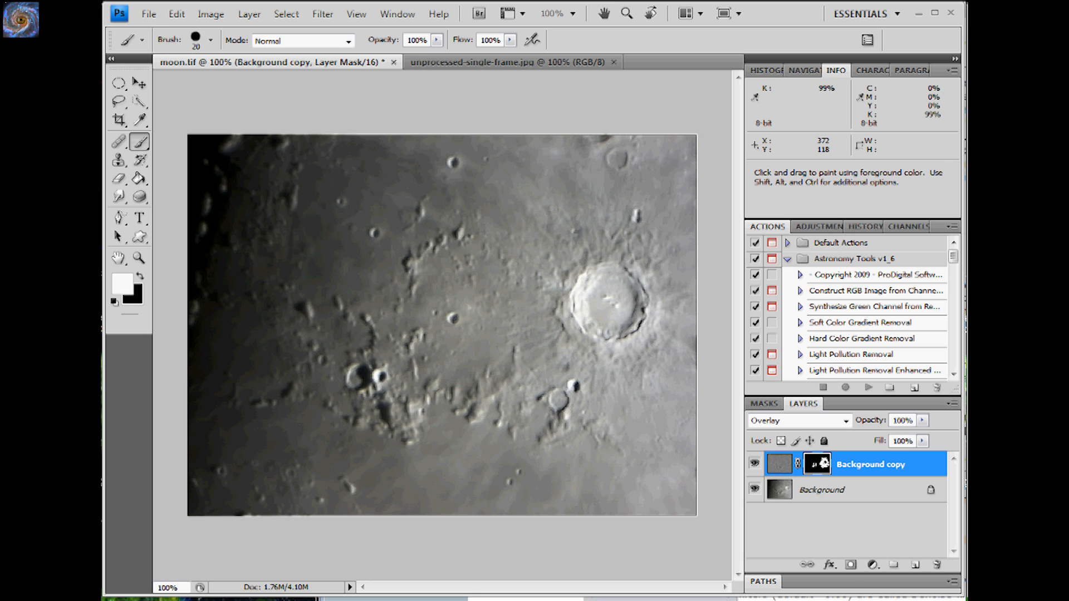
mouse_move(436, 196)
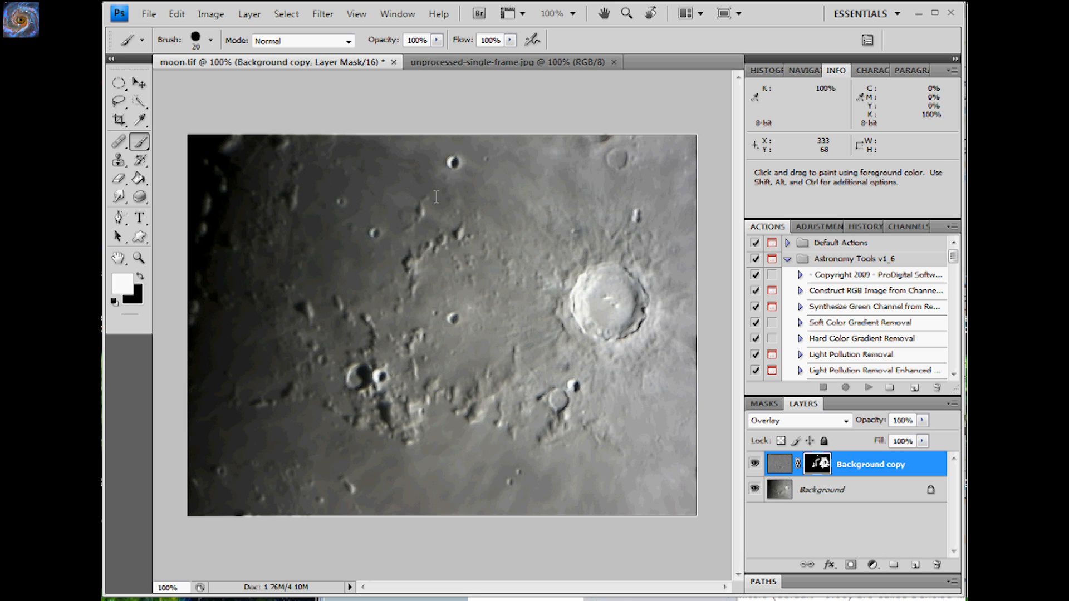
mouse_move(414, 160)
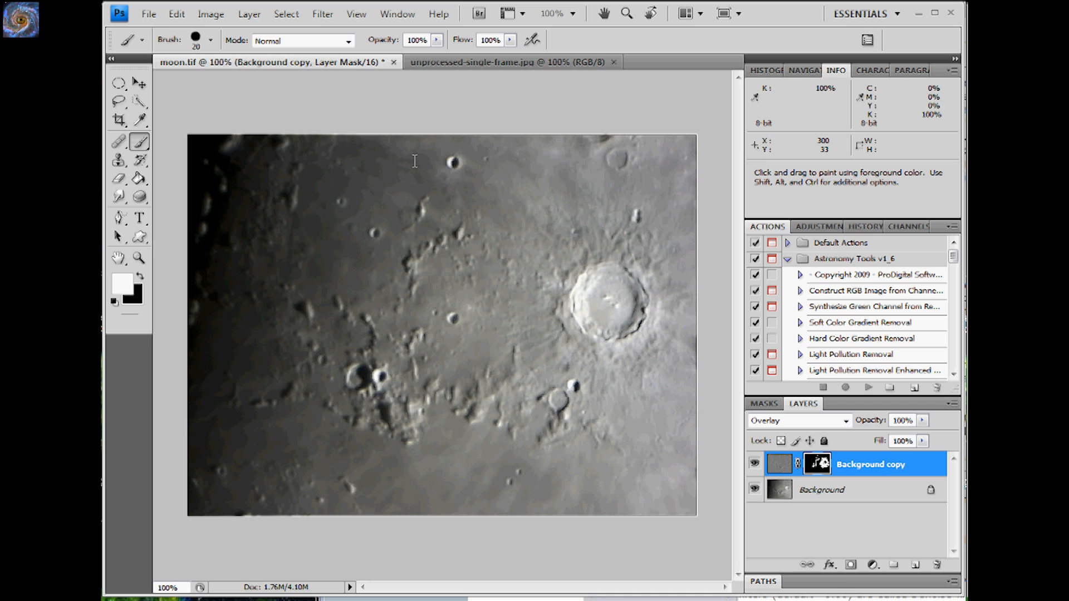
mouse_move(522, 169)
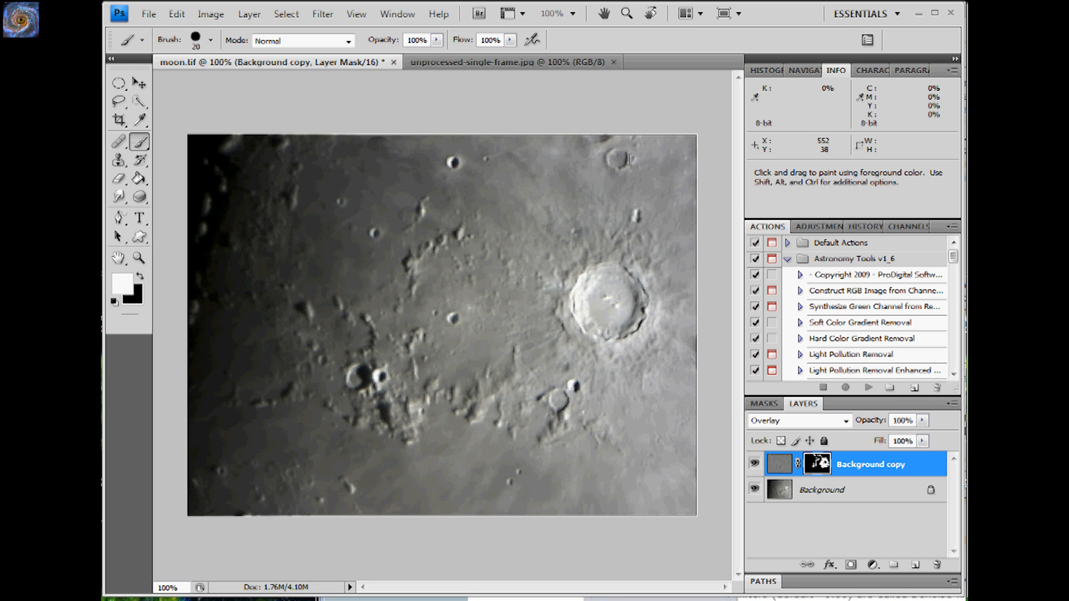
mouse_move(630, 157)
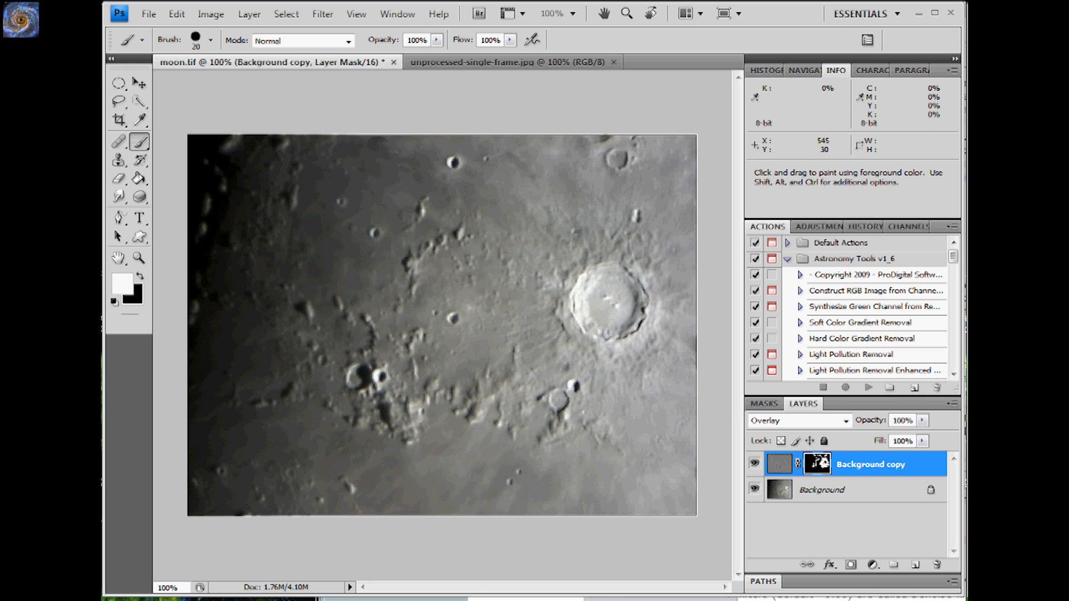
mouse_move(260, 406)
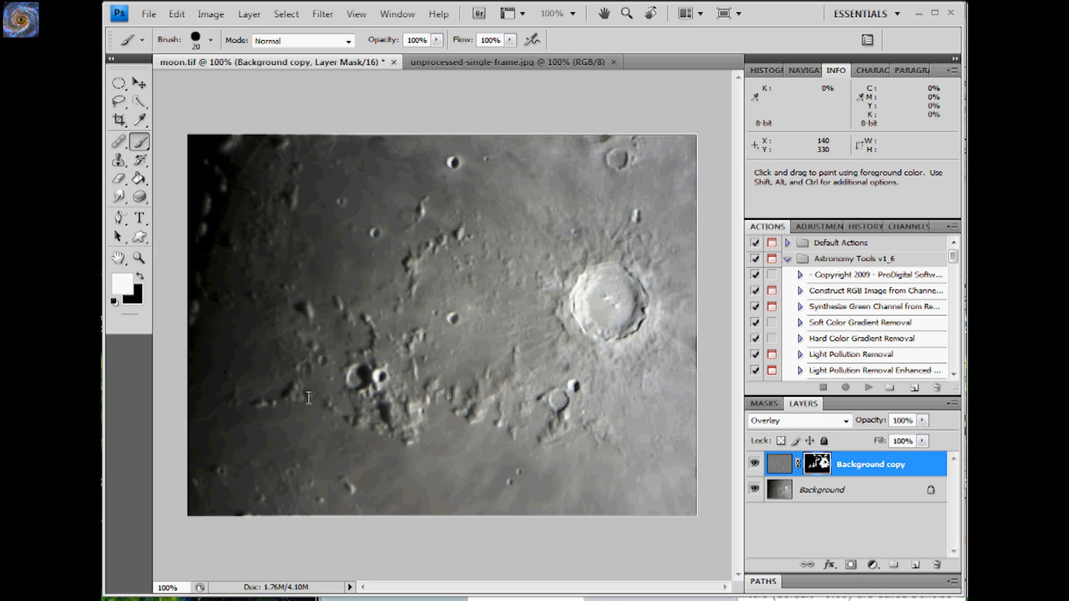
mouse_move(357, 486)
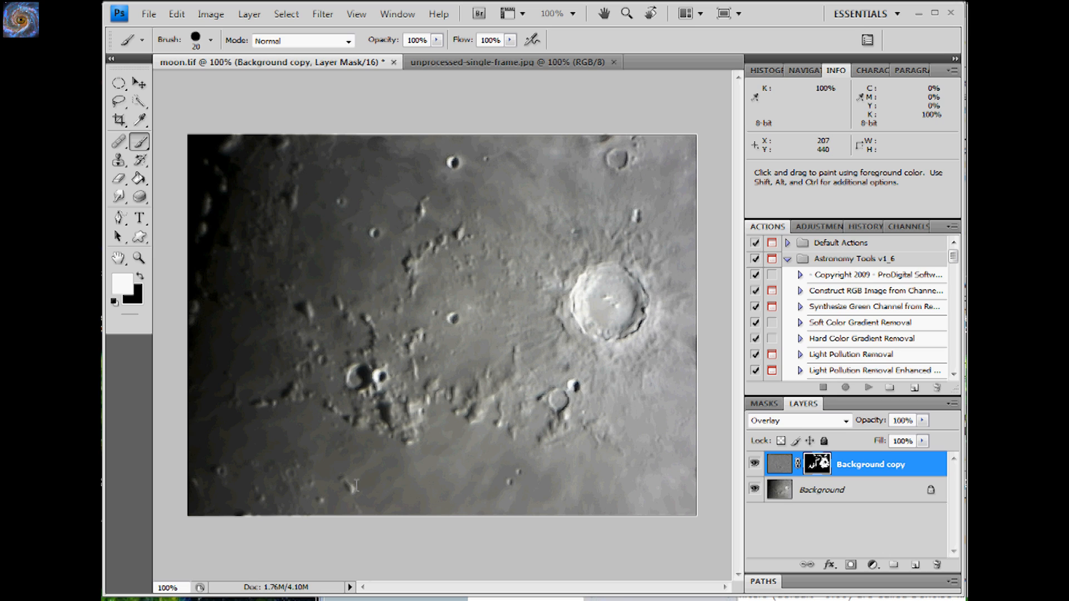
mouse_move(223, 473)
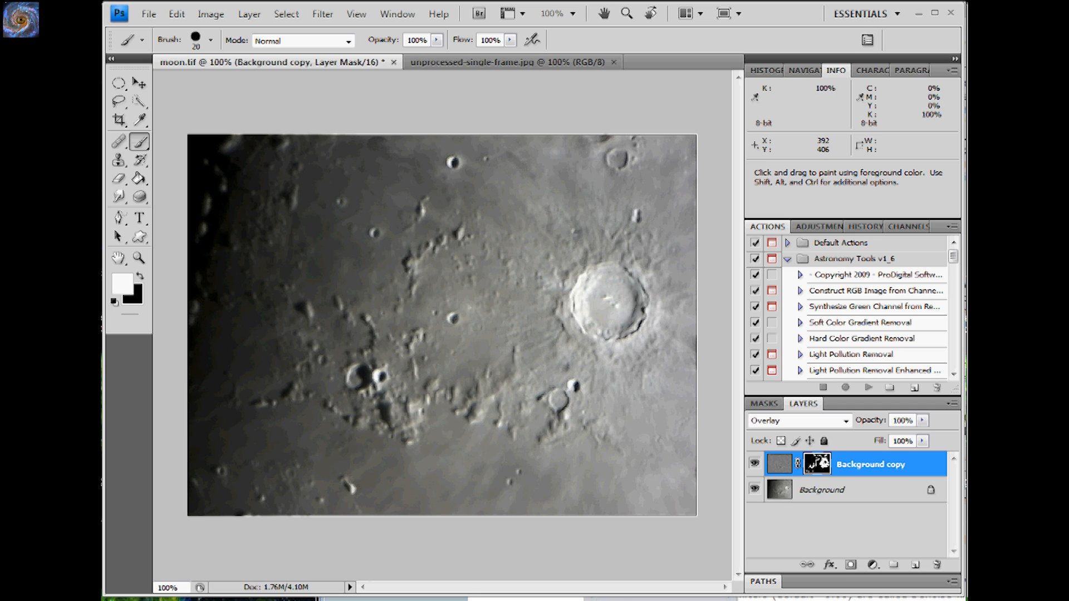
mouse_move(593, 387)
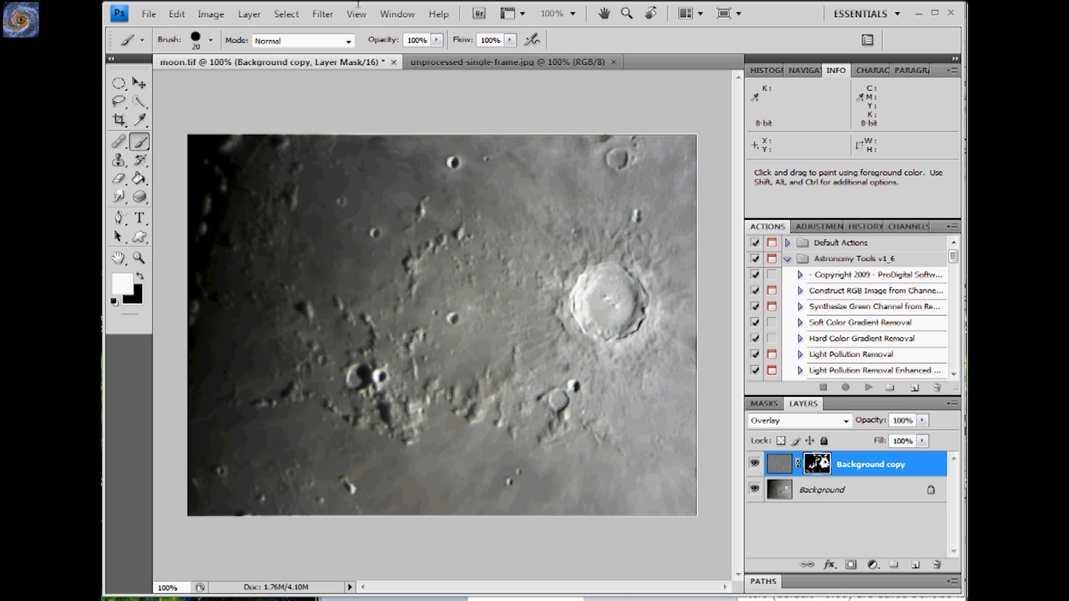
- Apply a Gaussian Blur of radius 10 pixels to the painted sharpening mask
click(322, 14)
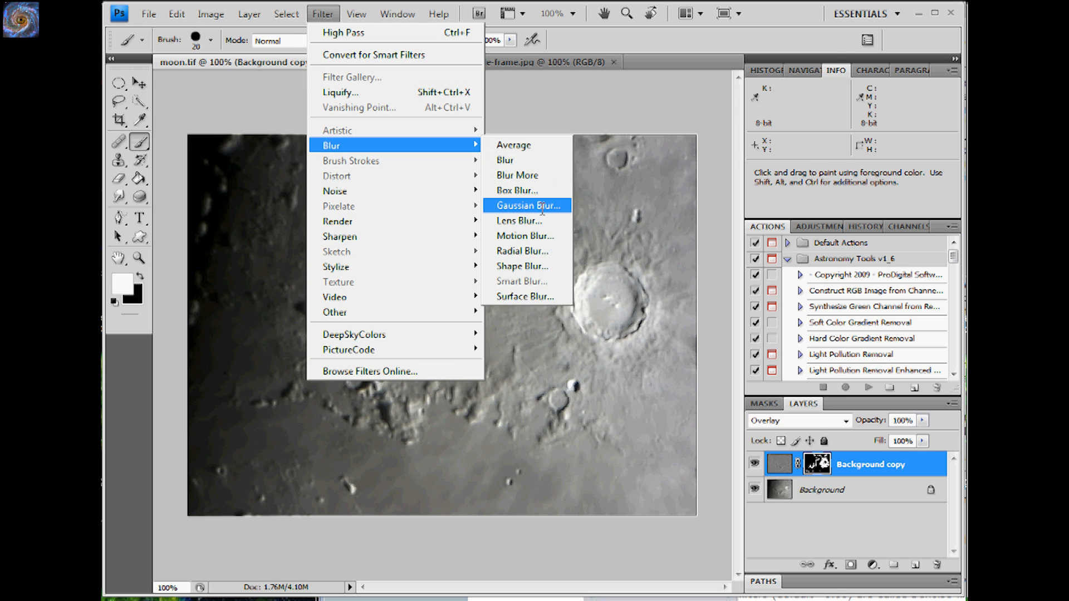
click(526, 205)
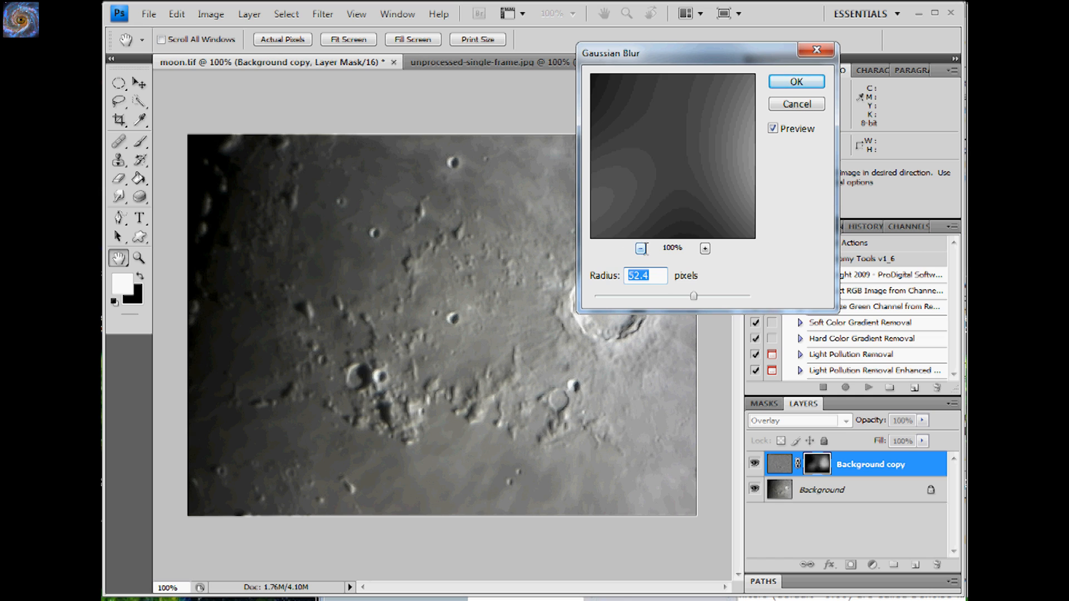
click(639, 248)
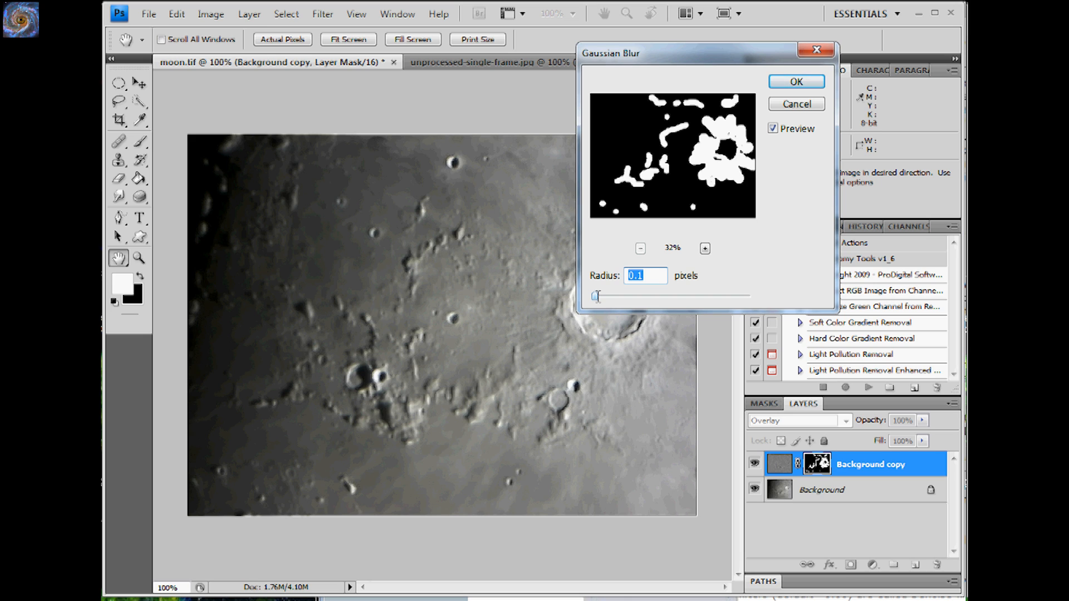
text(0.3)
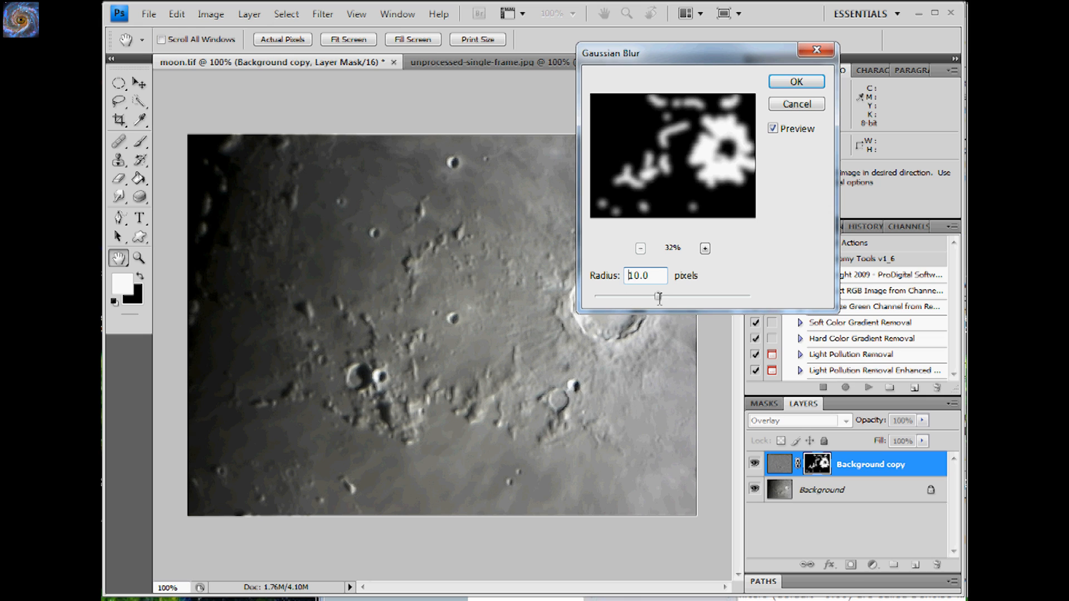
triple_click(644, 275)
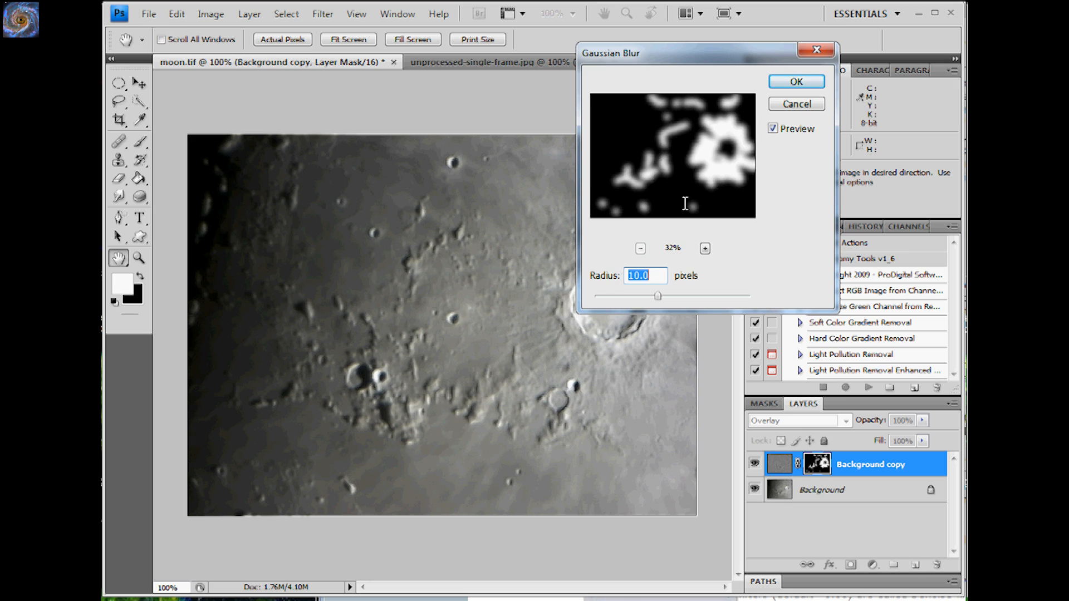
mouse_move(726, 299)
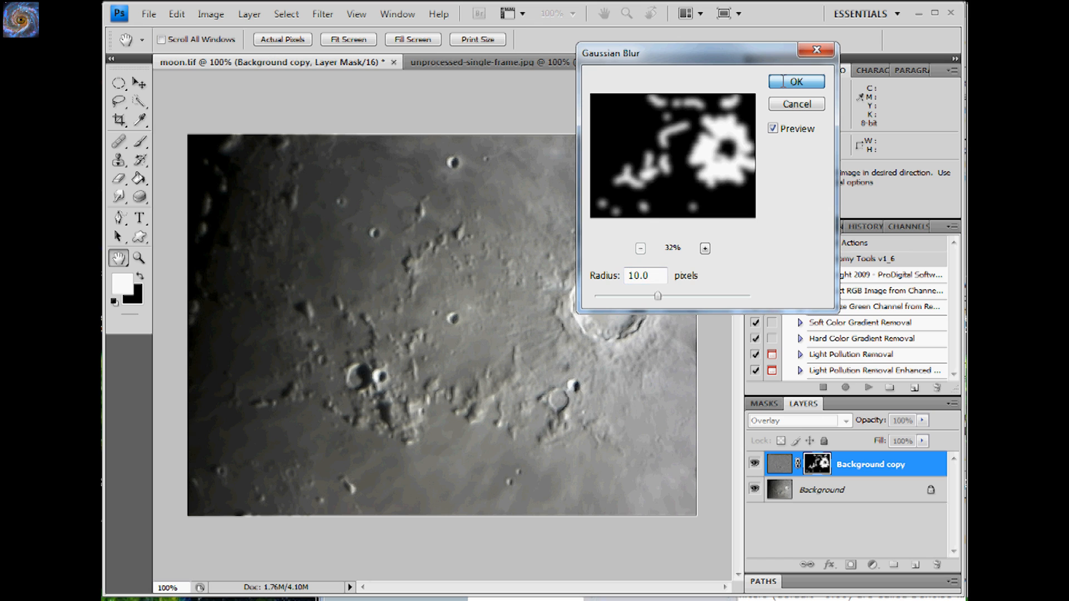
click(795, 82)
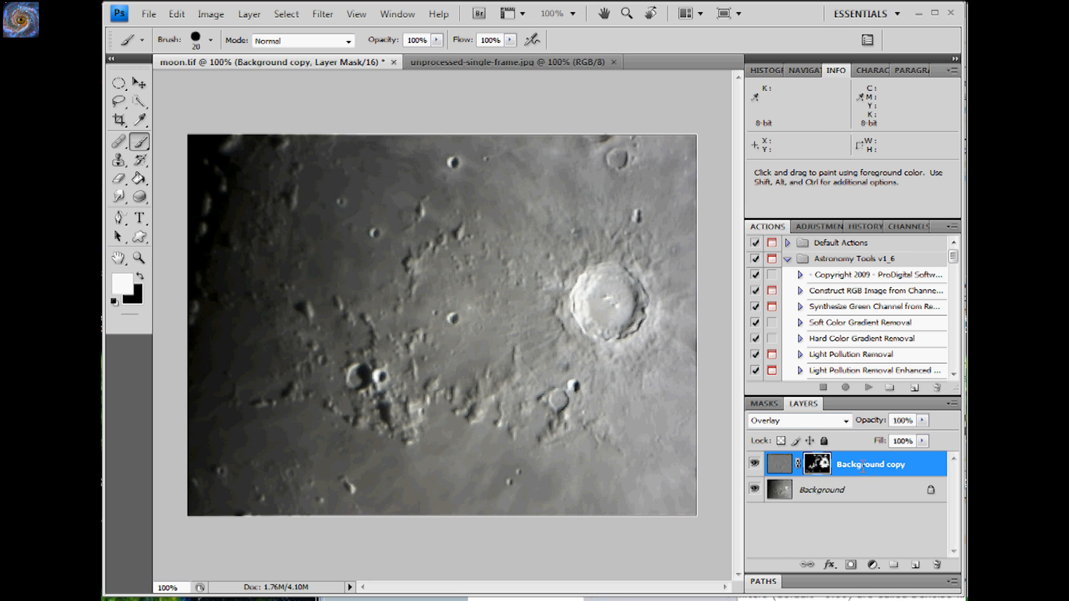
- Rename the masked sharpening layer to 'Fine Details'
double_click(870, 465)
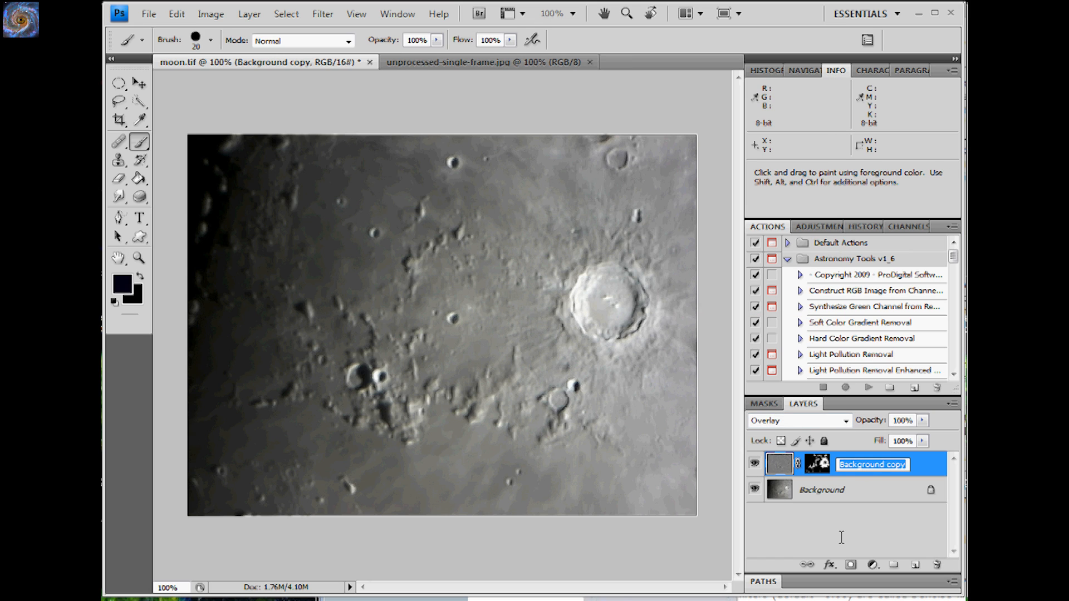
text(Fine Det)
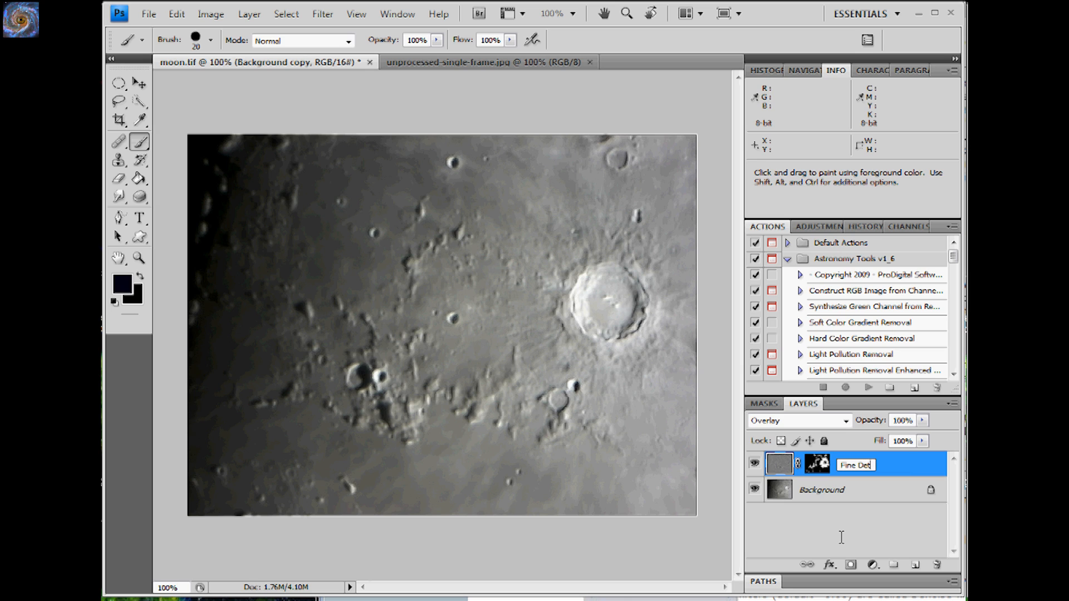
key(Return)
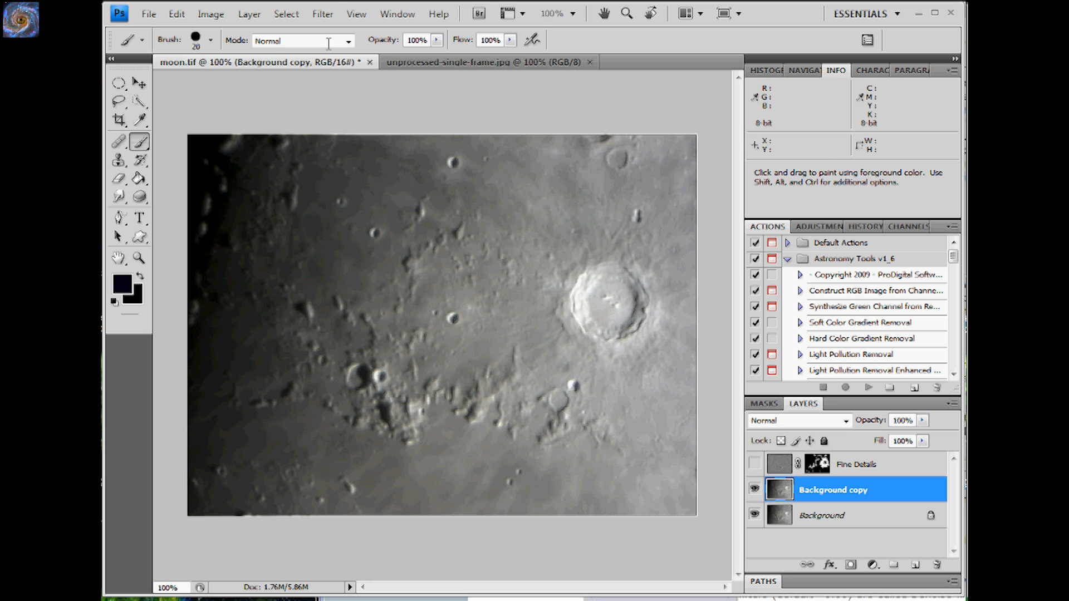
- Run a High Pass filter on the Background copy and set its blend mode to Soft Light
click(322, 14)
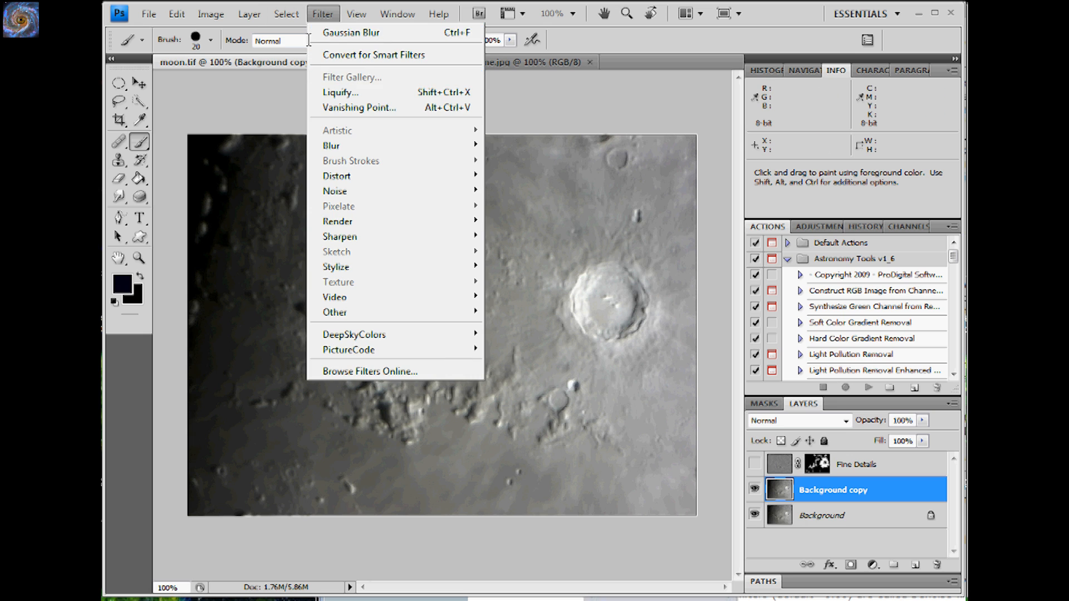
mouse_move(336, 312)
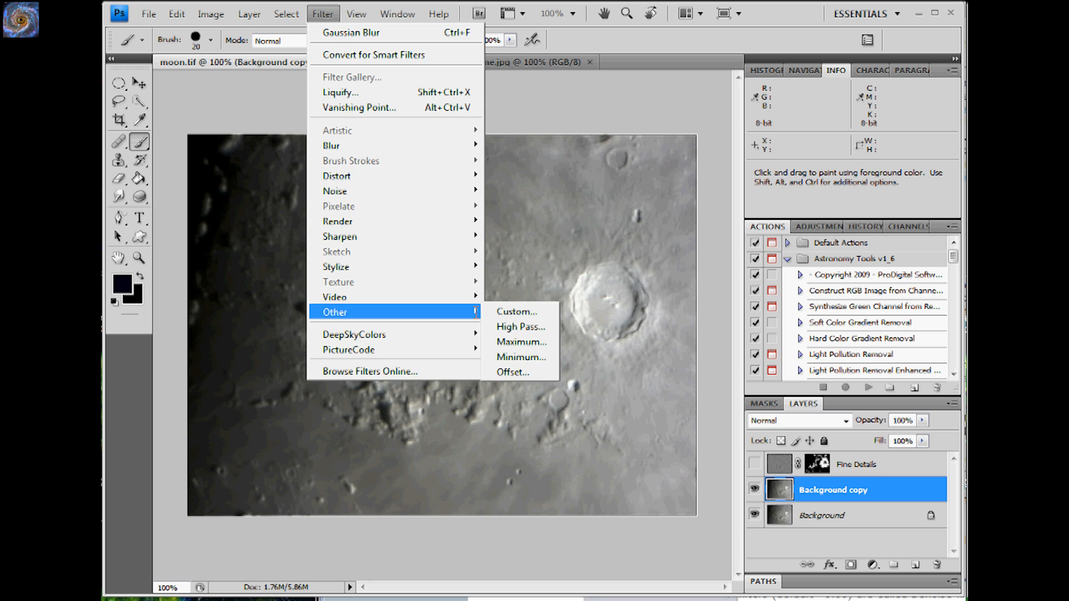
click(521, 326)
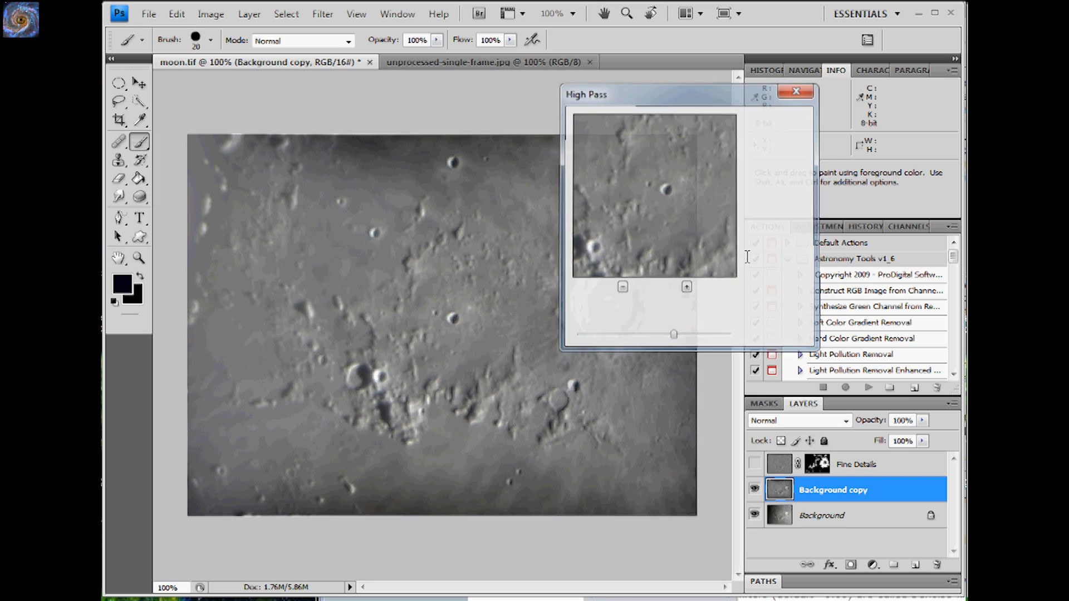
click(796, 91)
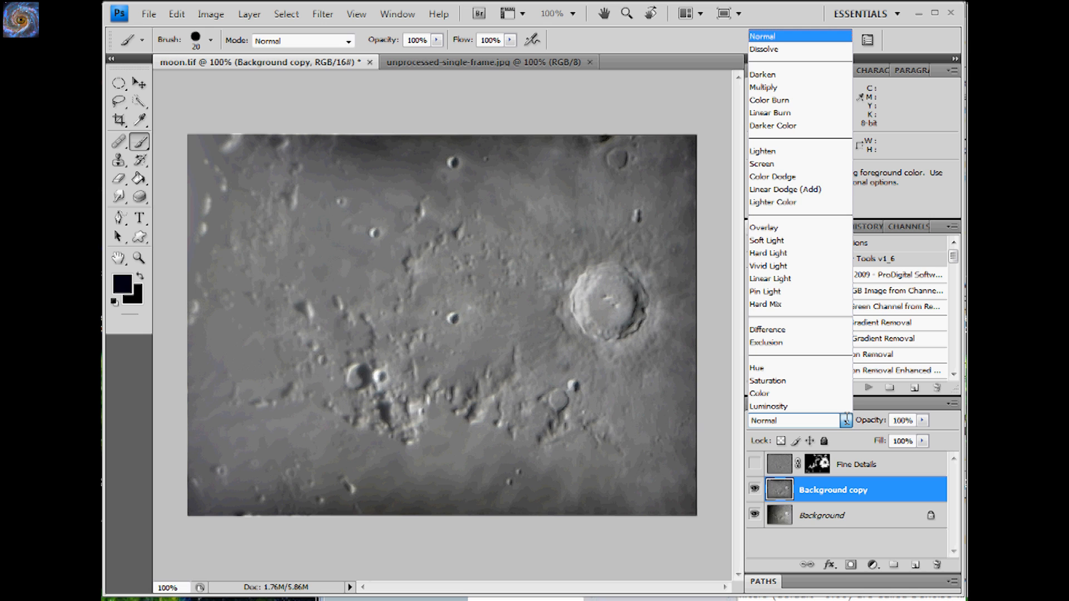
mouse_move(768, 381)
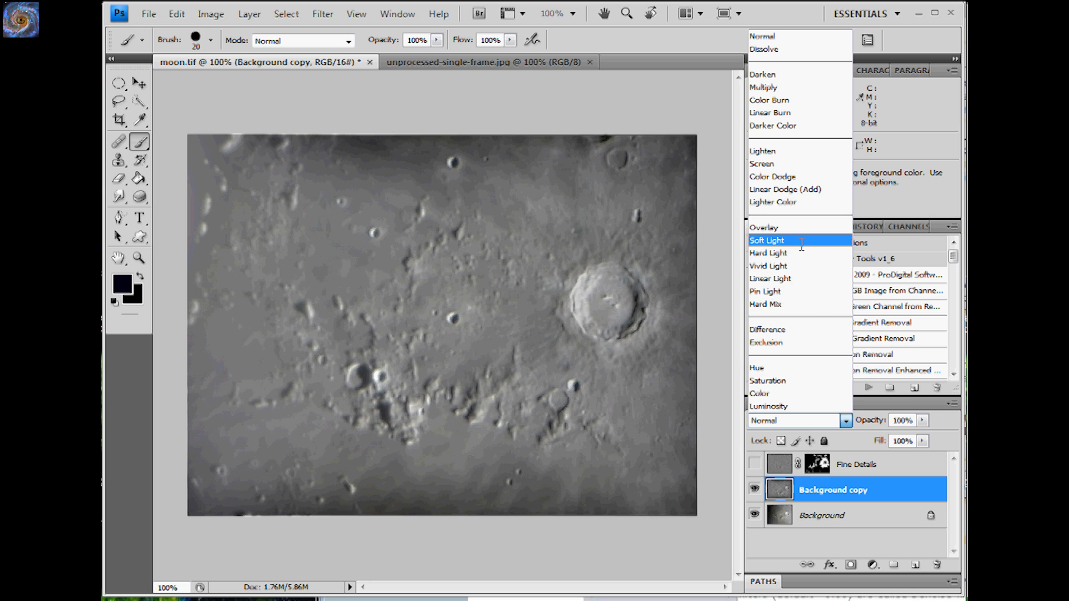
click(766, 240)
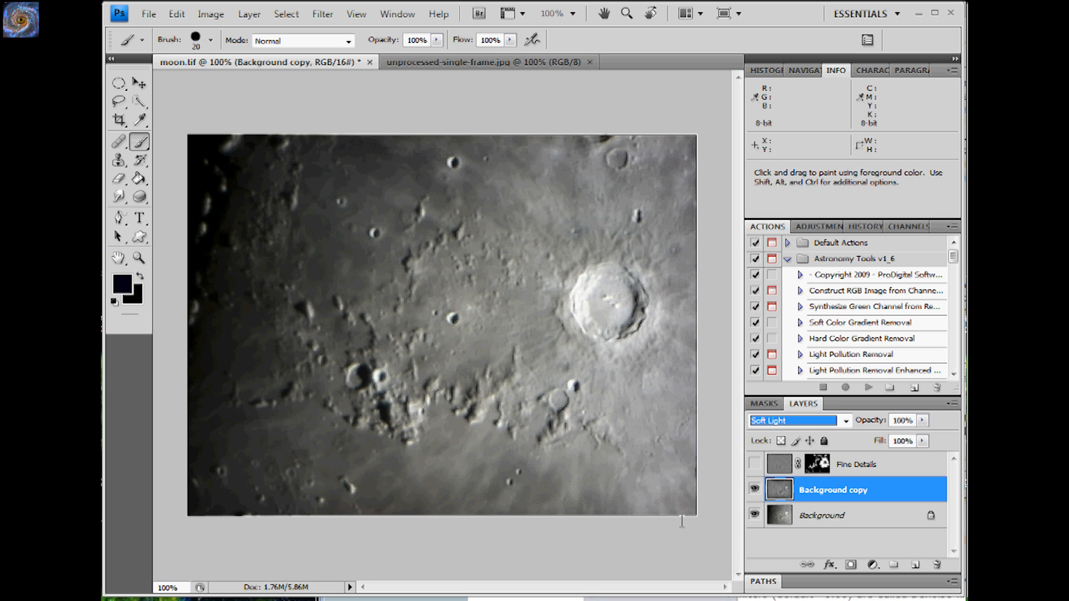
mouse_move(311, 135)
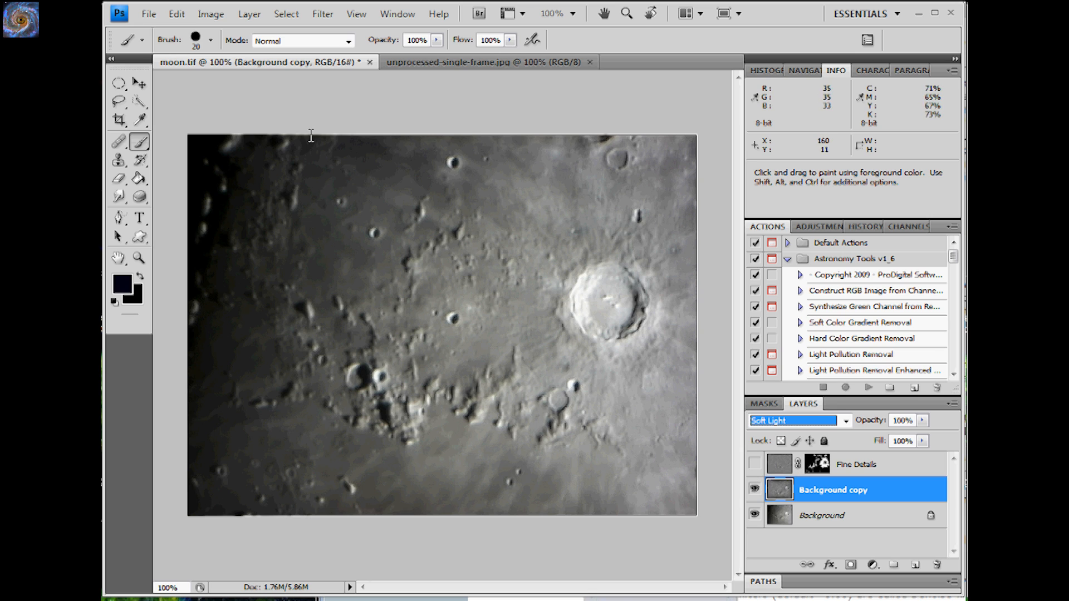
- Add a layer mask to the coarse high-pass layer, leaving its overlay settings unchanged
click(248, 14)
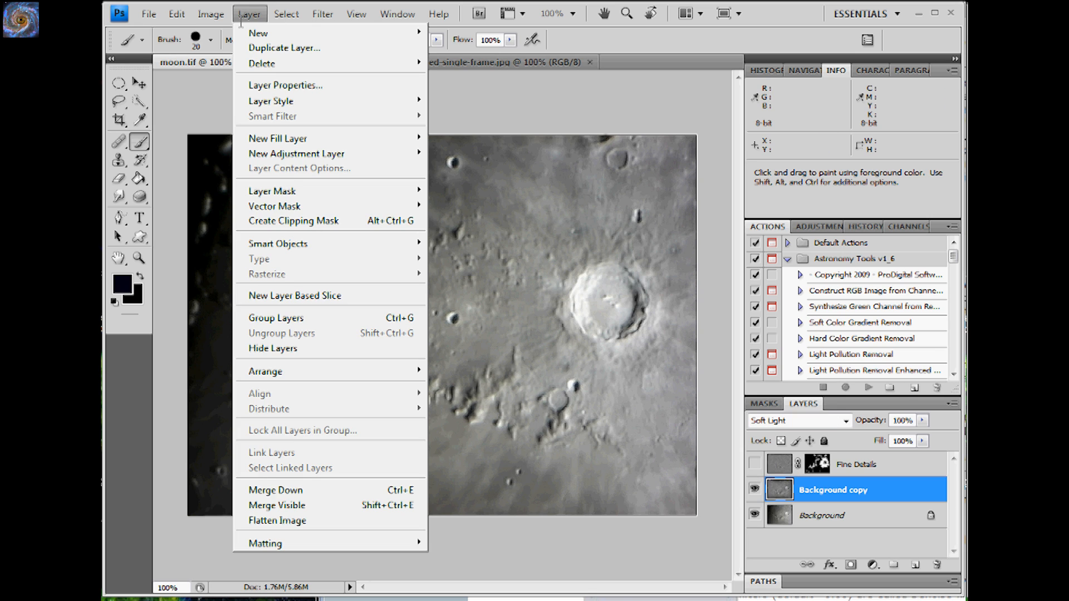
mouse_move(290, 189)
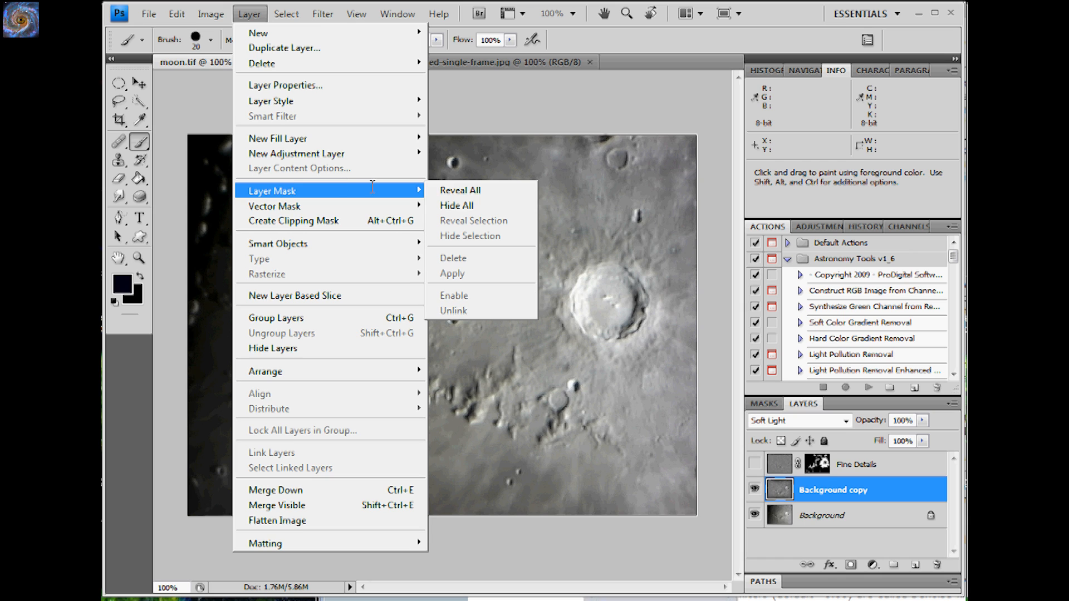
click(456, 205)
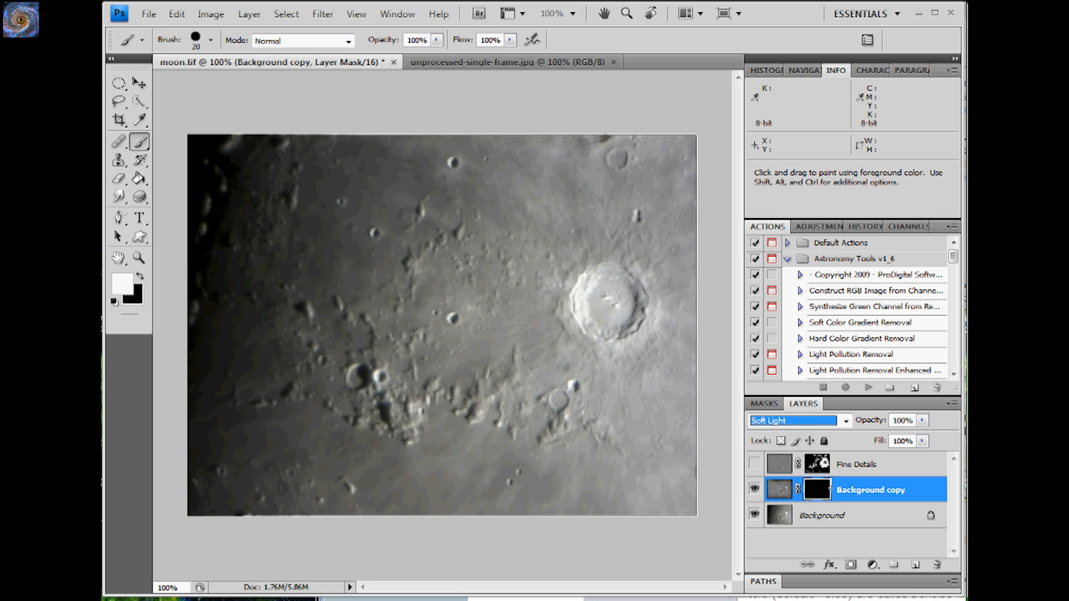
double_click(816, 489)
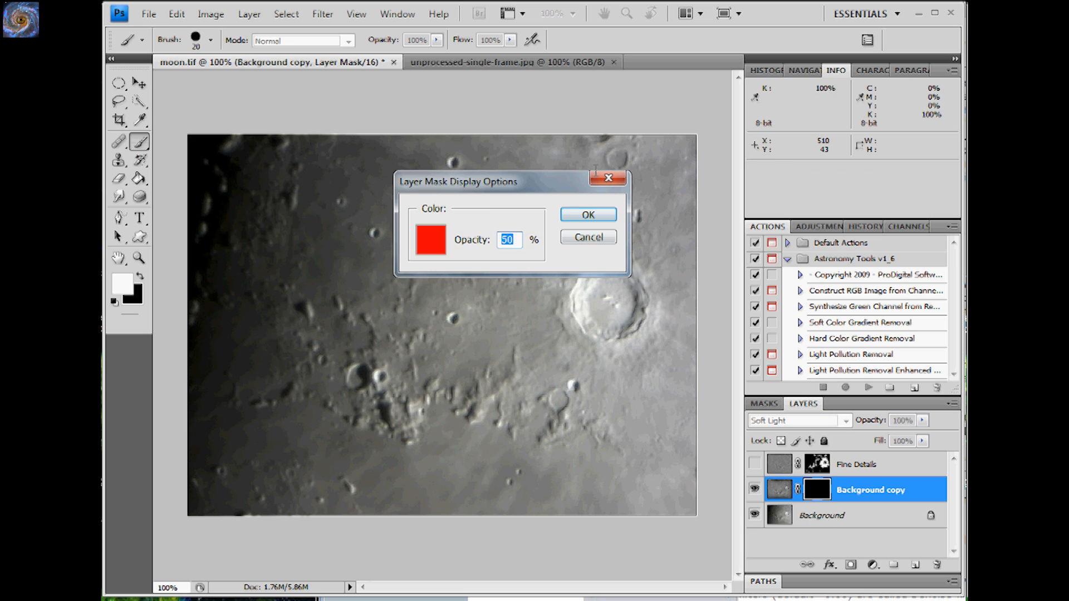
click(587, 213)
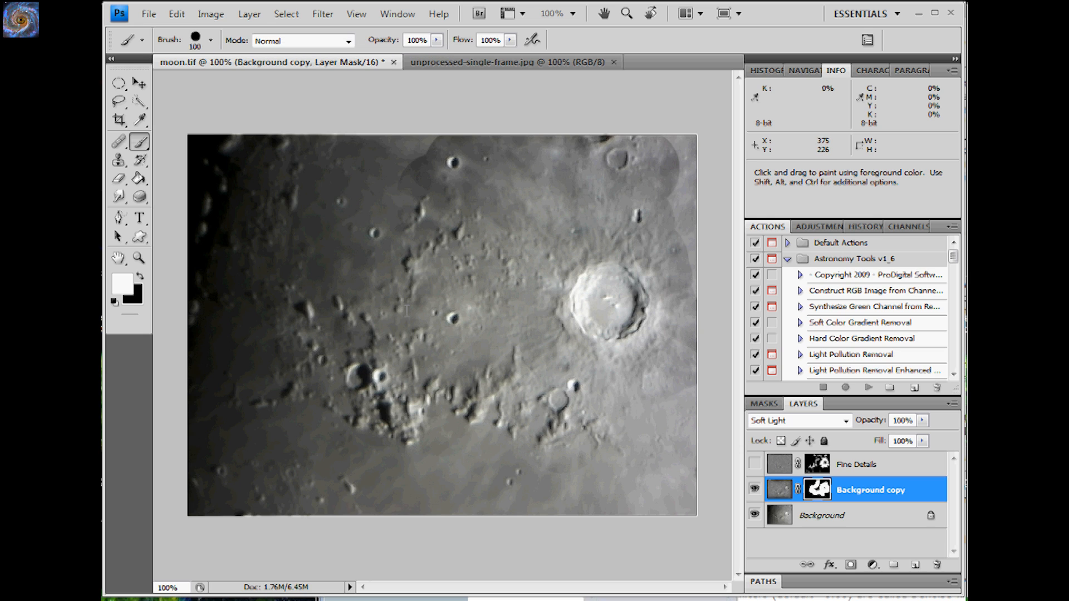
mouse_move(408, 310)
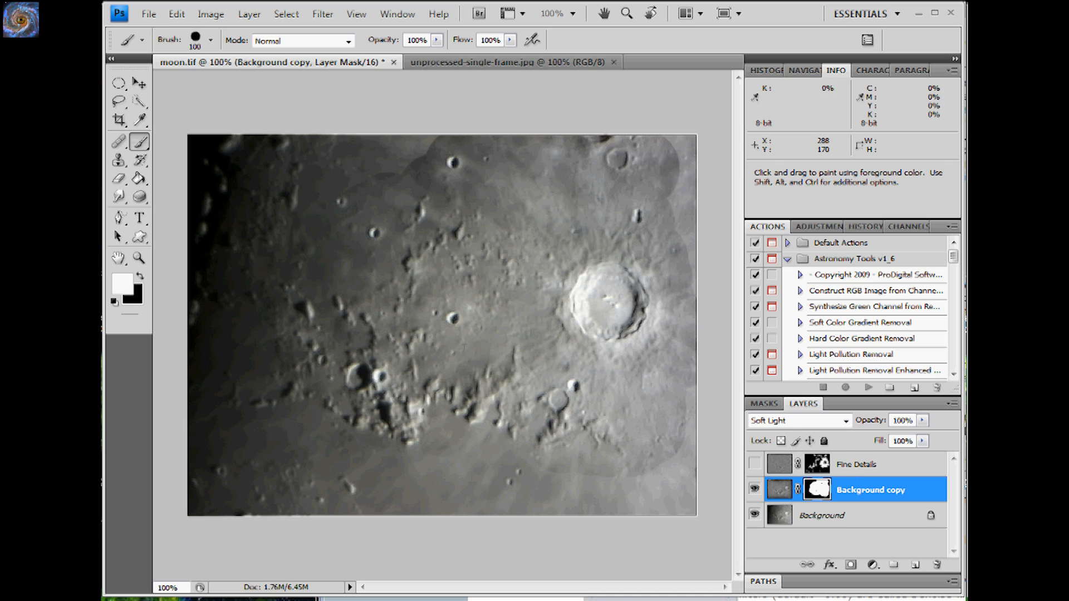
mouse_move(300, 89)
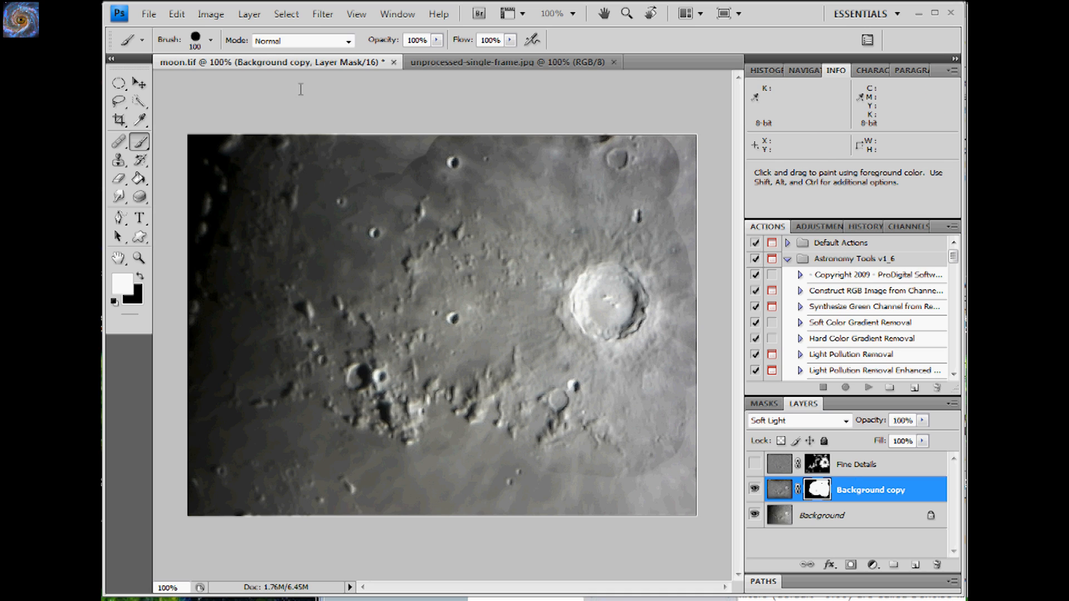
- Apply a Gaussian Blur of 58.9 pixels to the Soft Light layer's mask
click(323, 13)
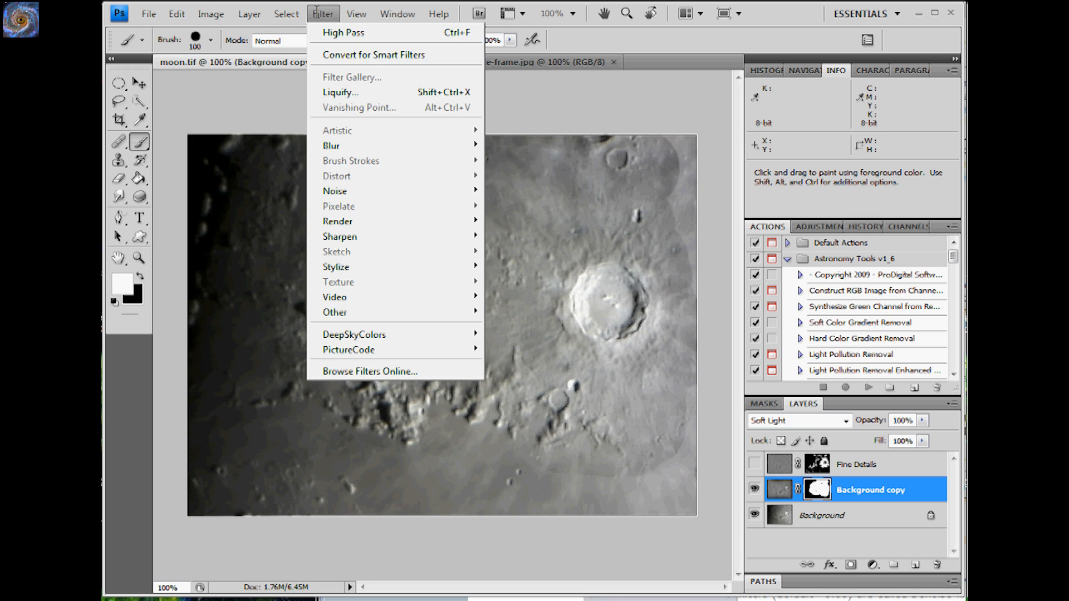
mouse_move(332, 144)
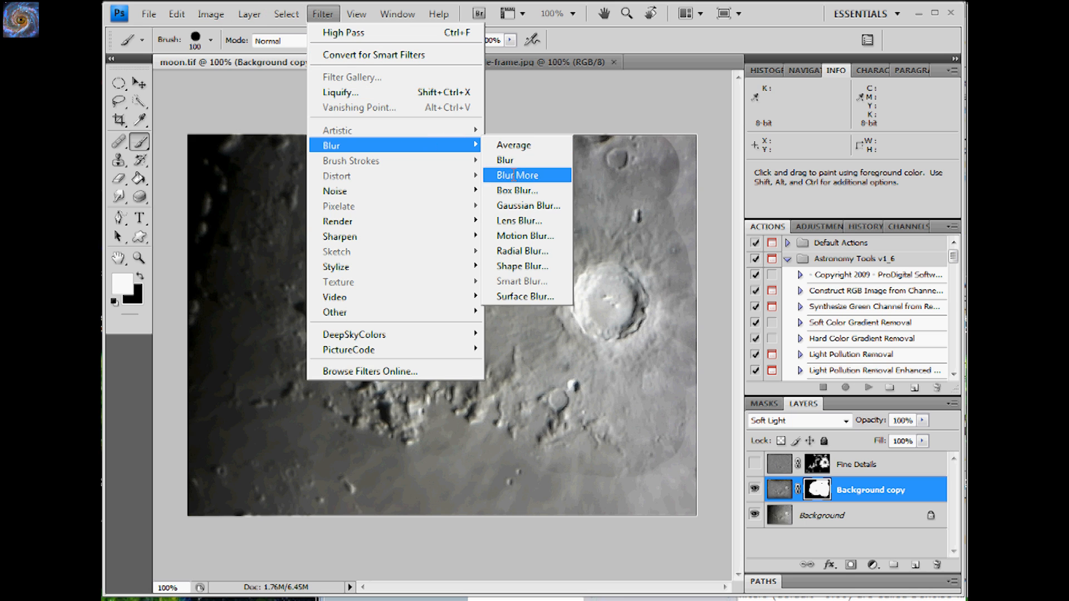
click(527, 204)
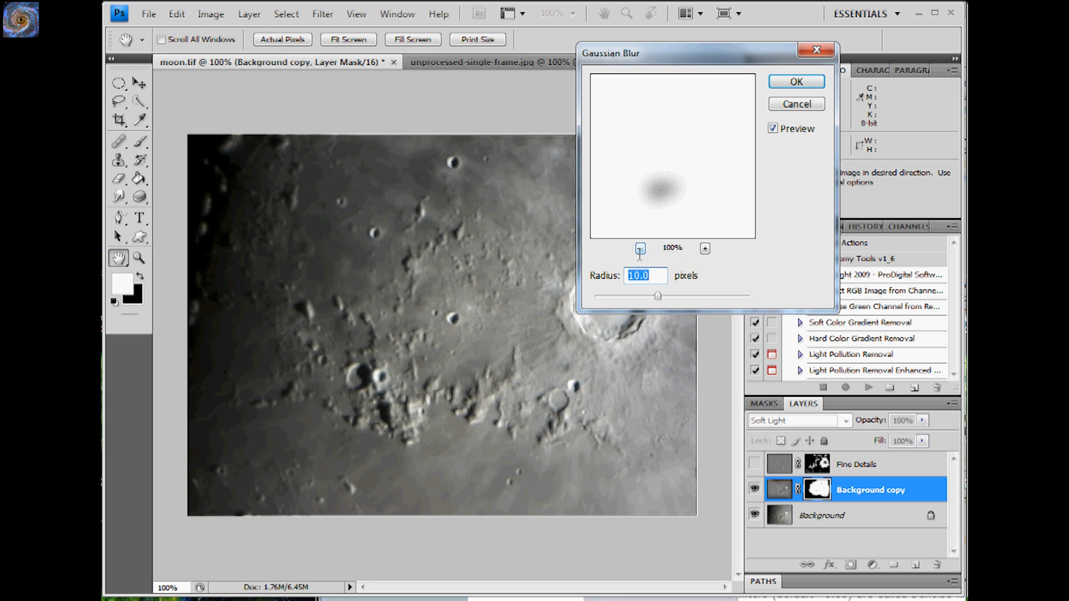
click(640, 248)
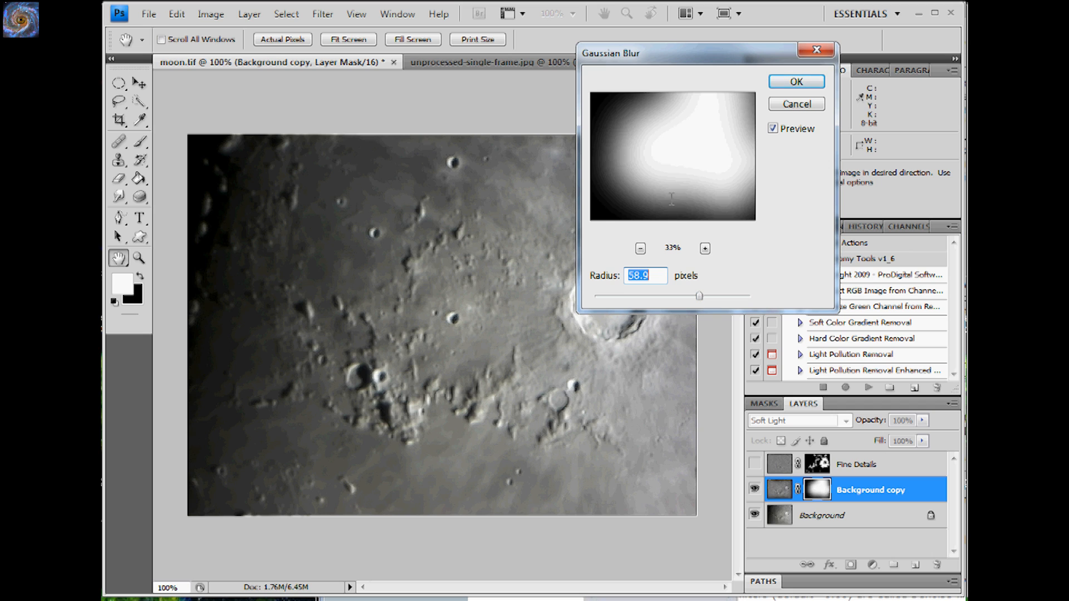
mouse_move(612, 175)
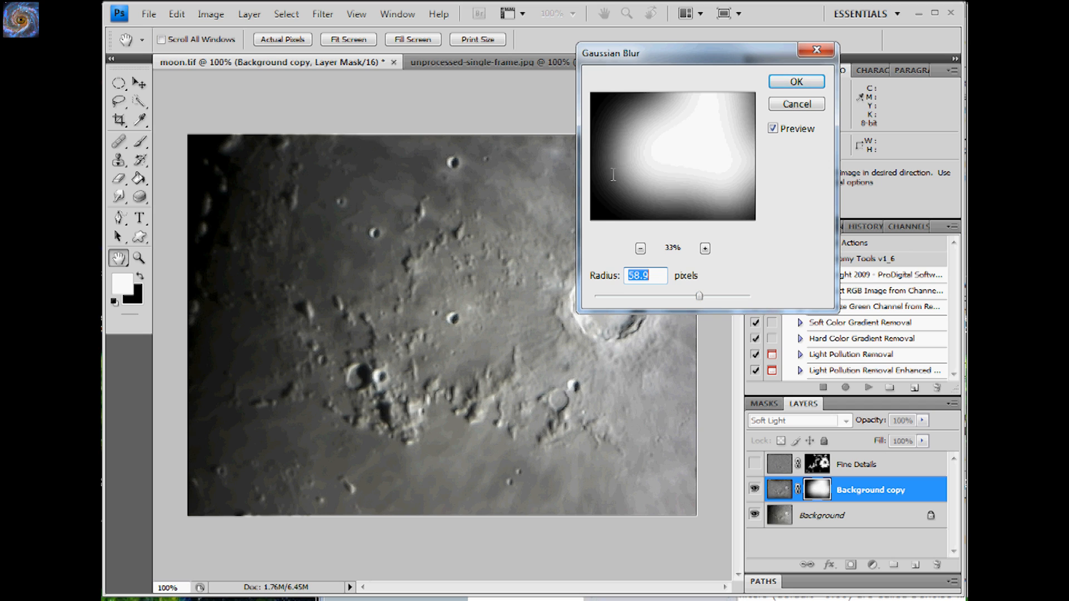
mouse_move(613, 109)
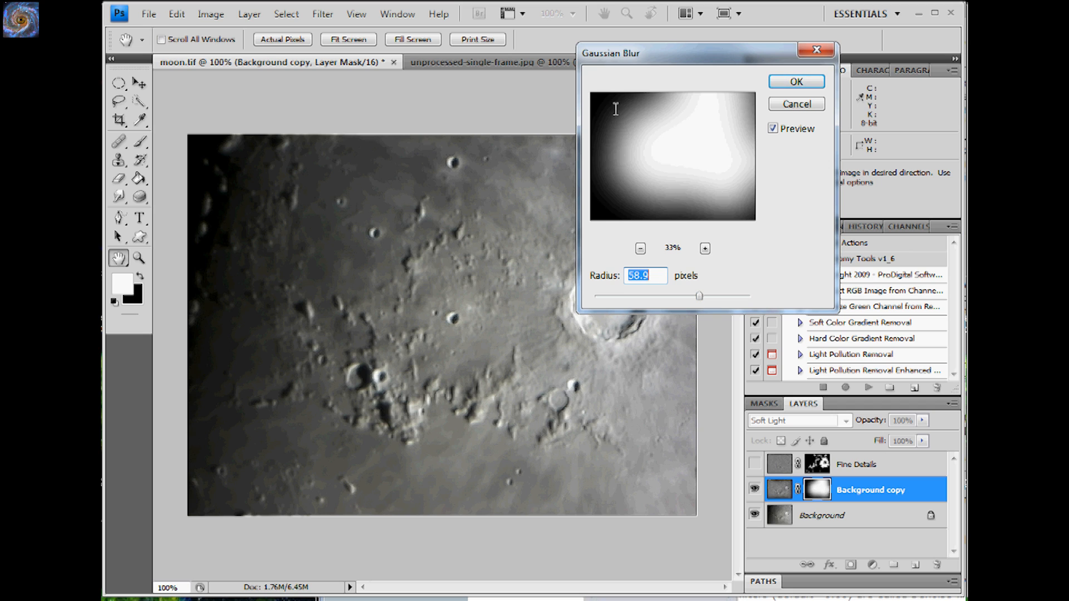
mouse_move(725, 132)
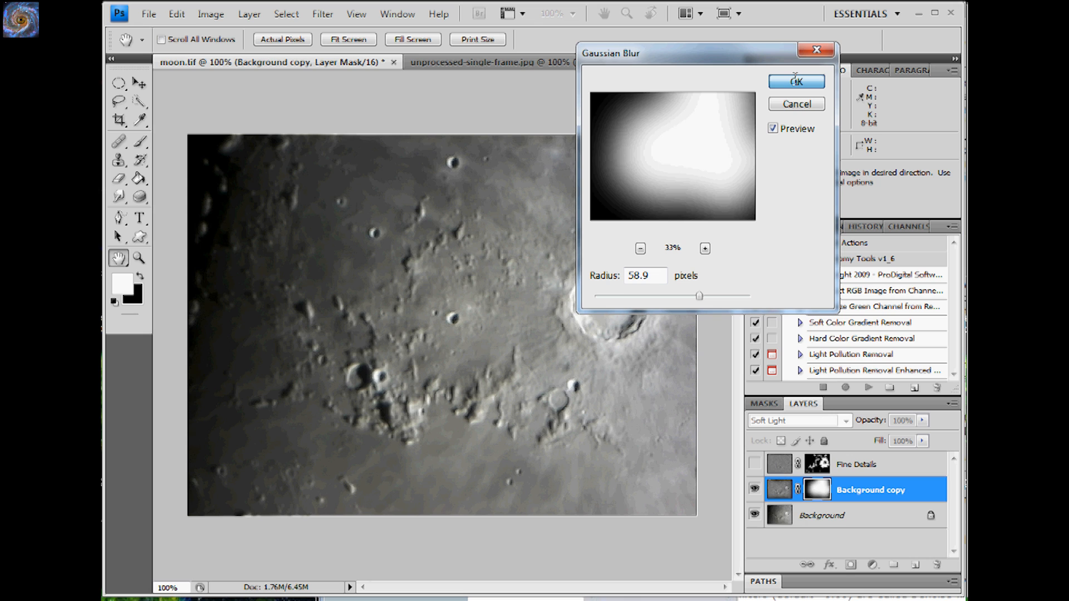
click(795, 81)
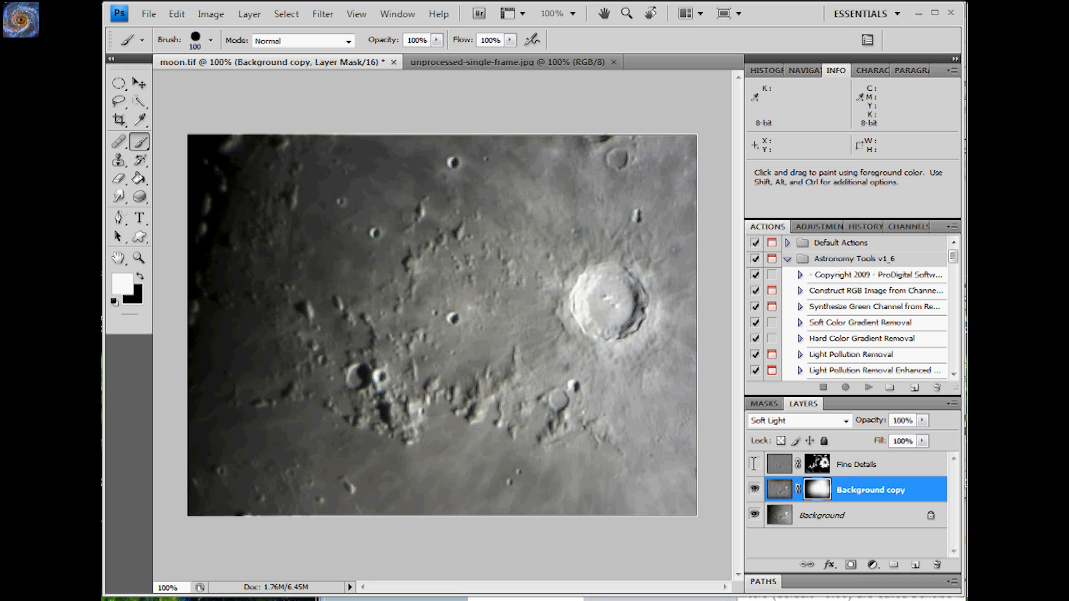
mouse_move(754, 490)
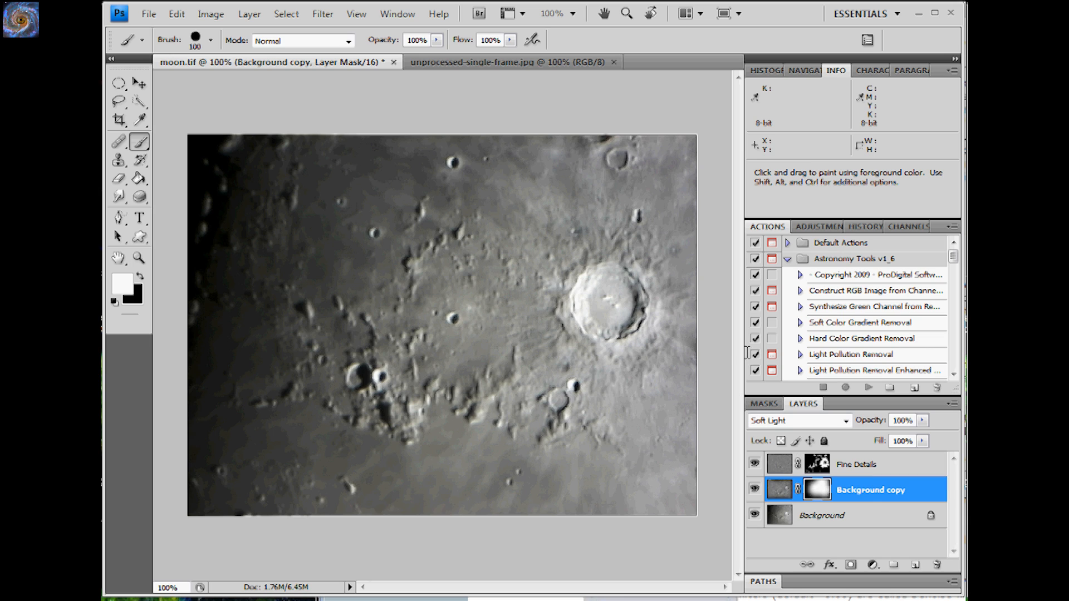
mouse_move(612, 86)
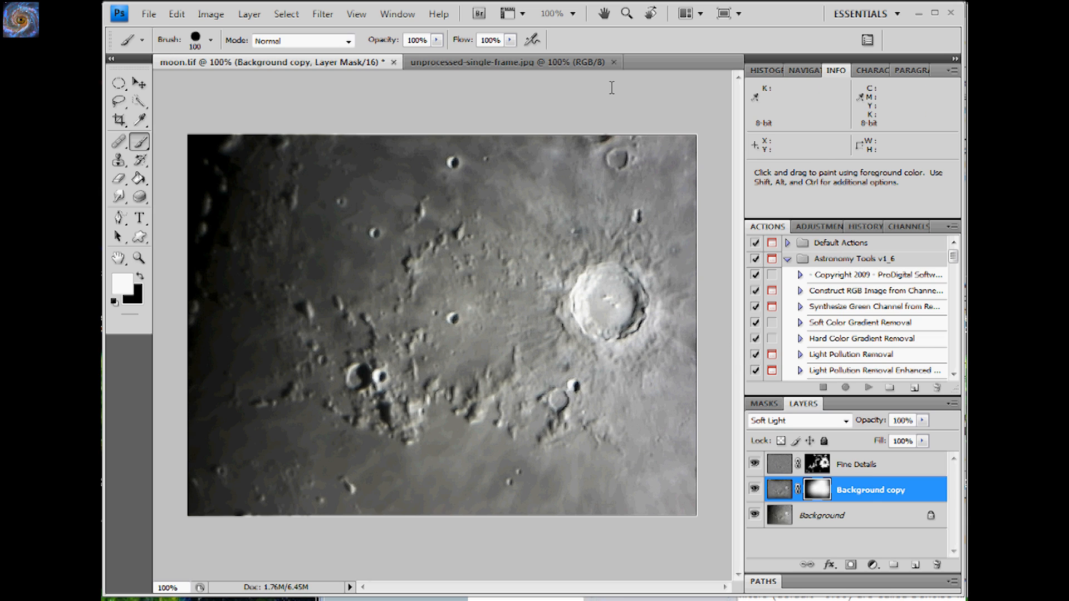
mouse_move(497, 96)
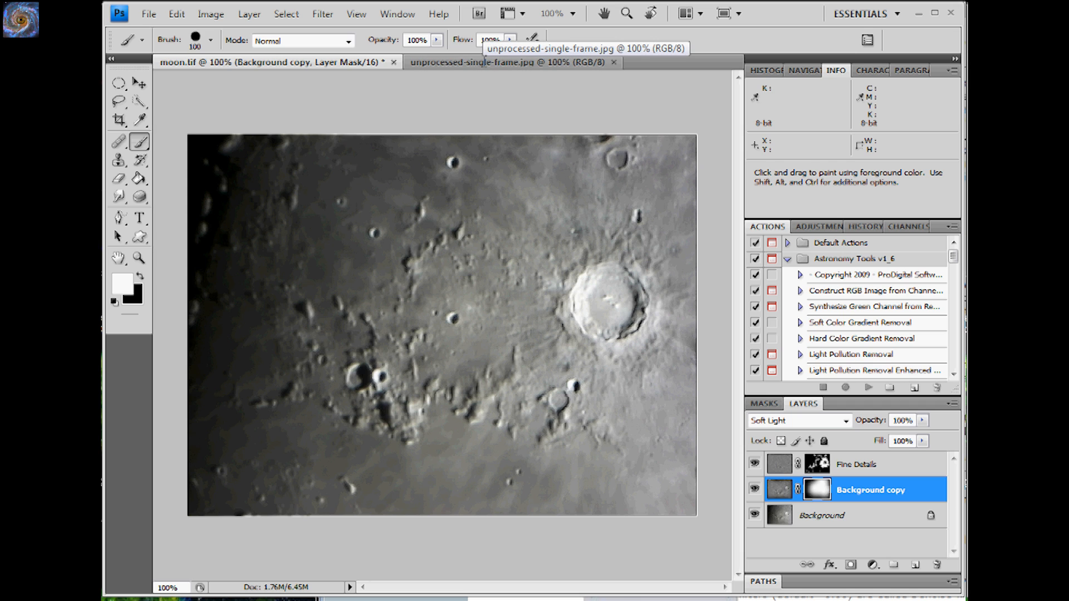
- Show unprocessed-single-frame.jpg for comparison, then return to the moon.tif composite
click(478, 62)
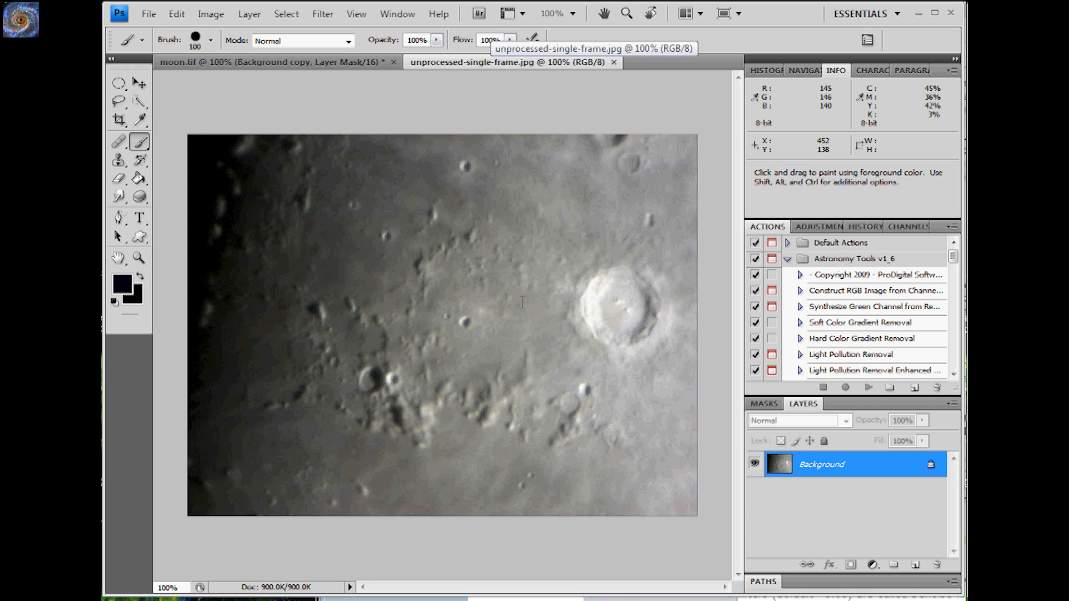
mouse_move(637, 514)
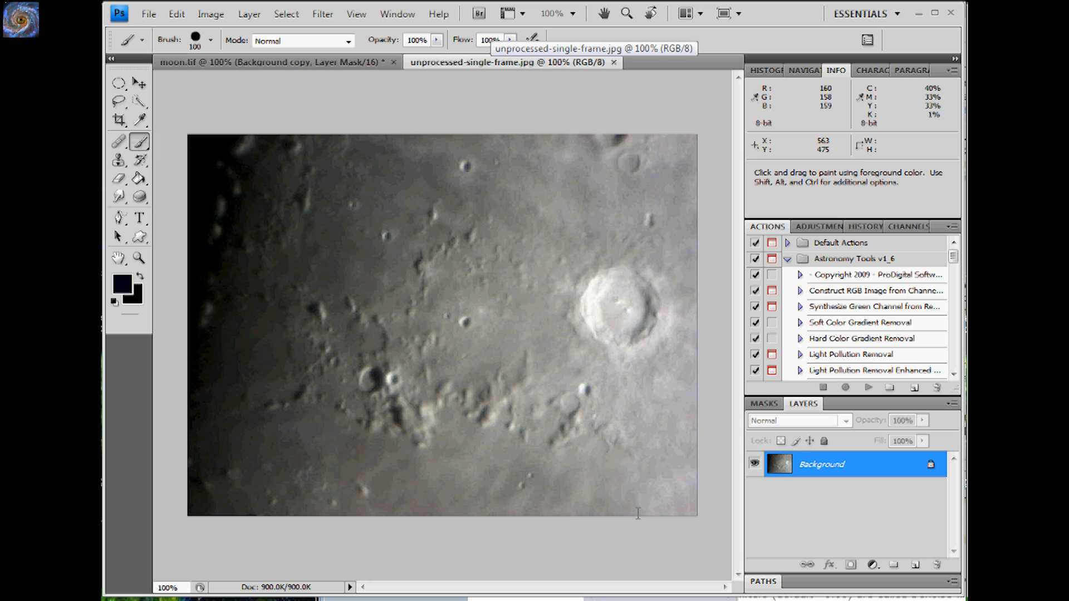
mouse_move(387, 232)
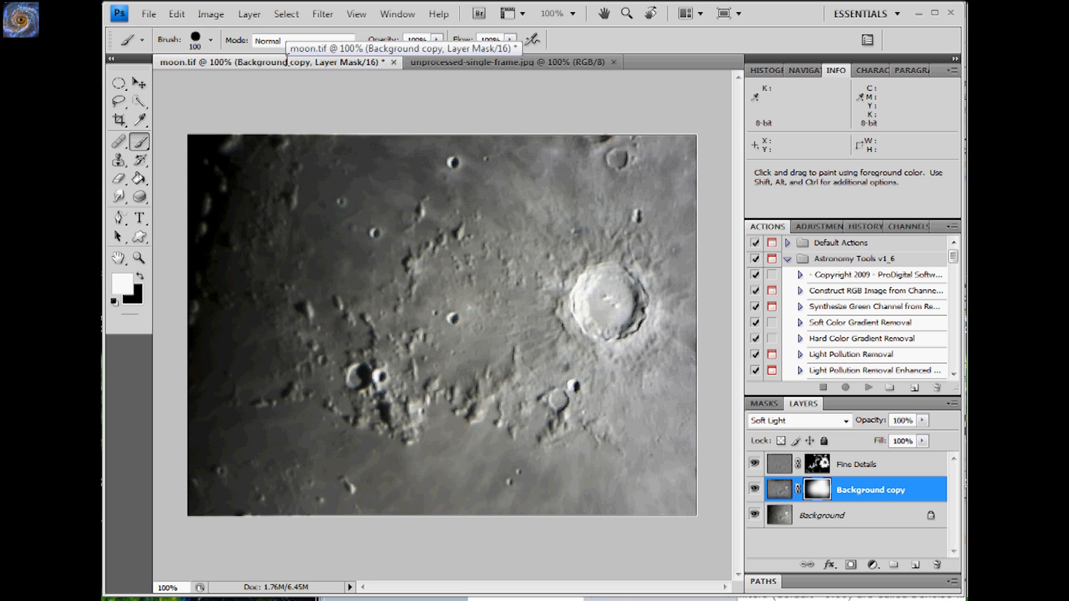
mouse_move(470, 62)
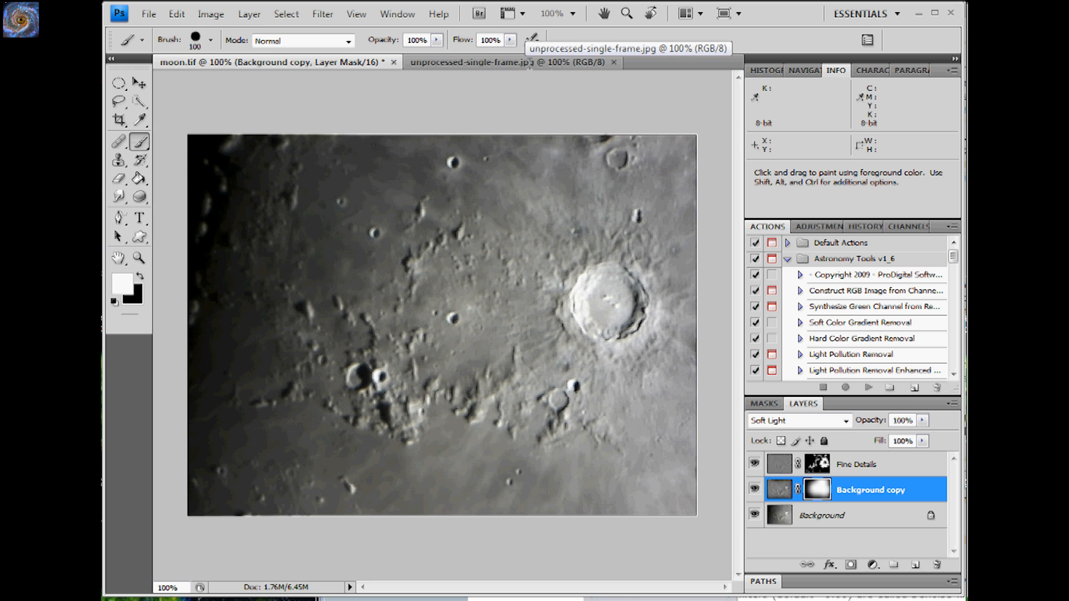
click(266, 62)
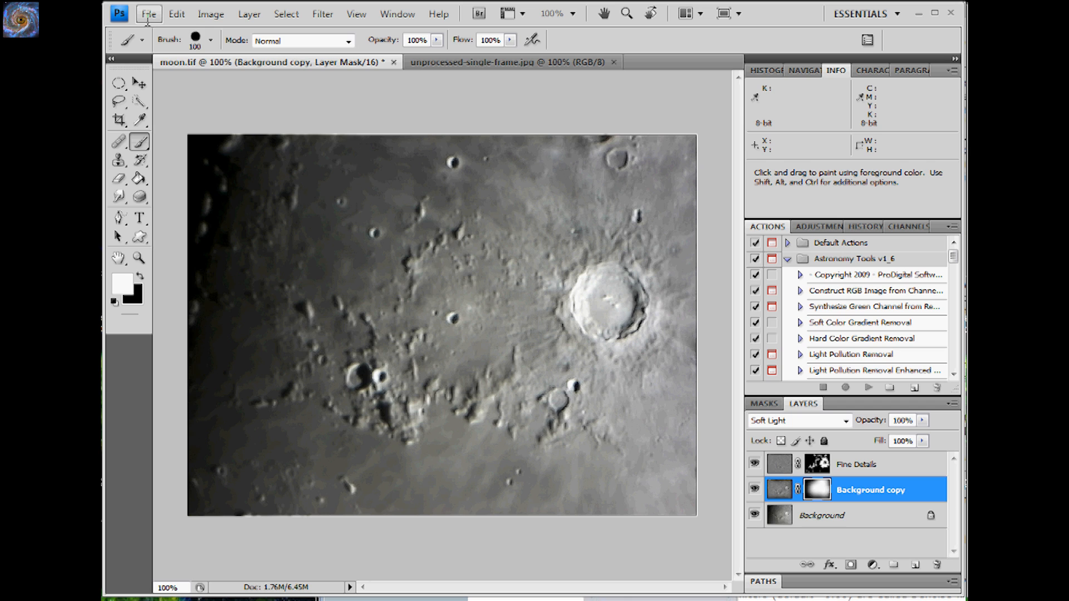
- Start Save for Web & Devices as JPEG with the quality preset set to Maximum (100)
click(148, 13)
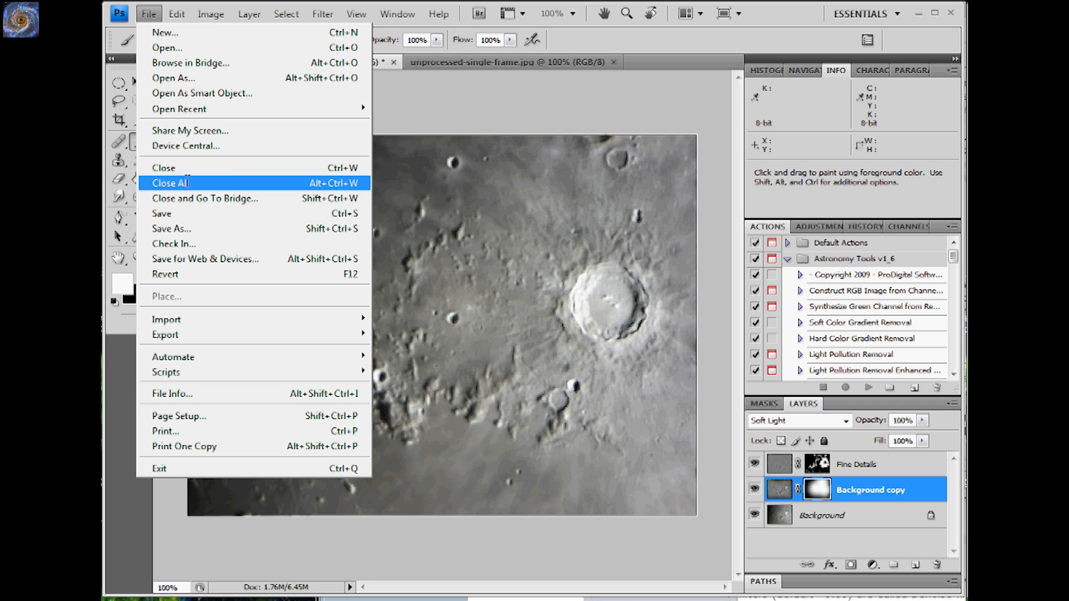
click(206, 258)
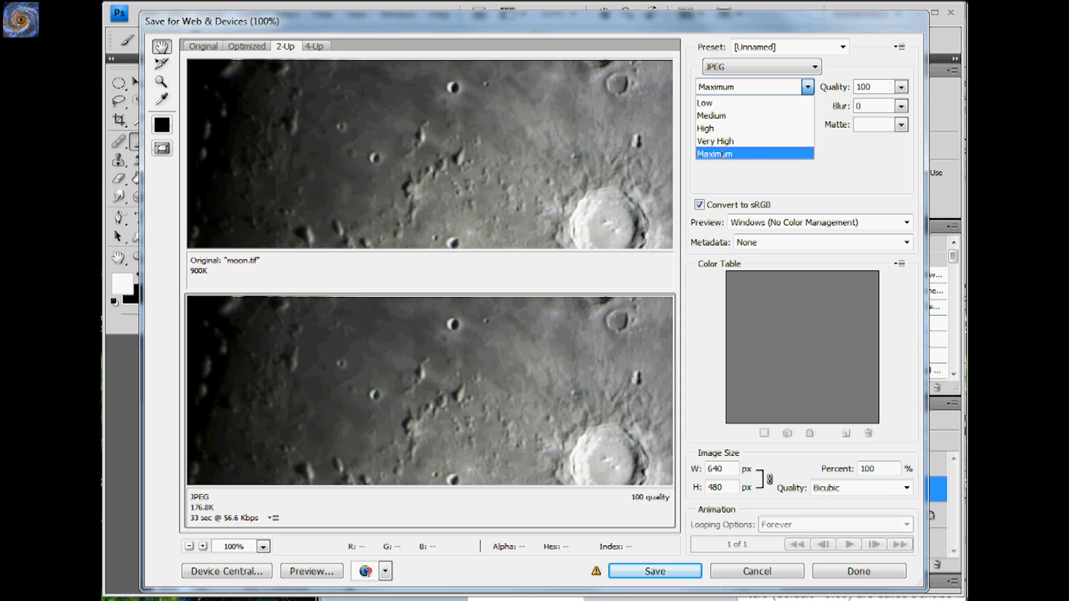
mouse_move(715, 142)
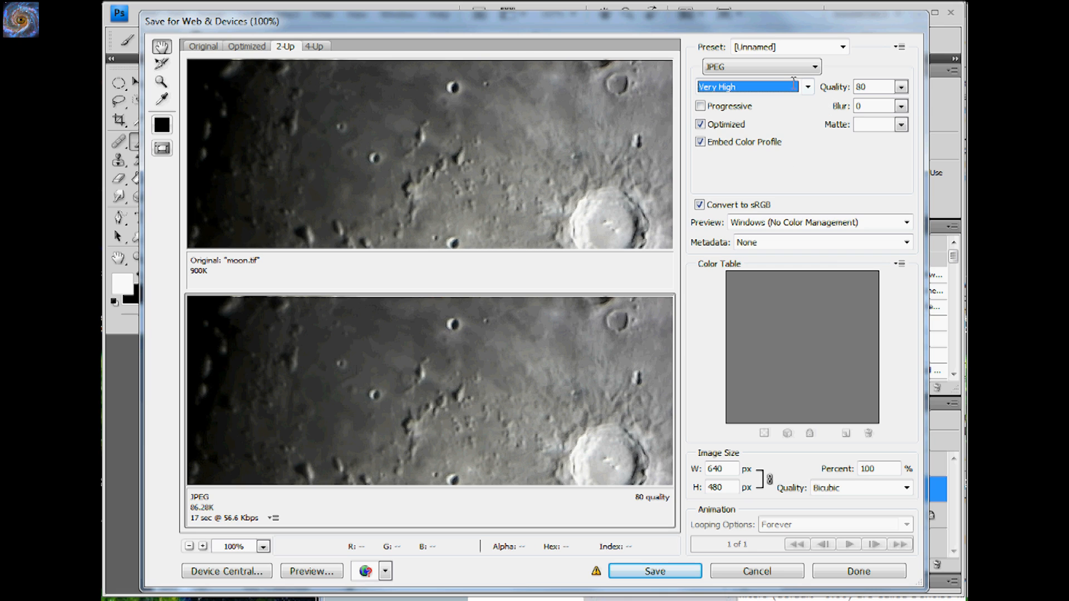
click(808, 87)
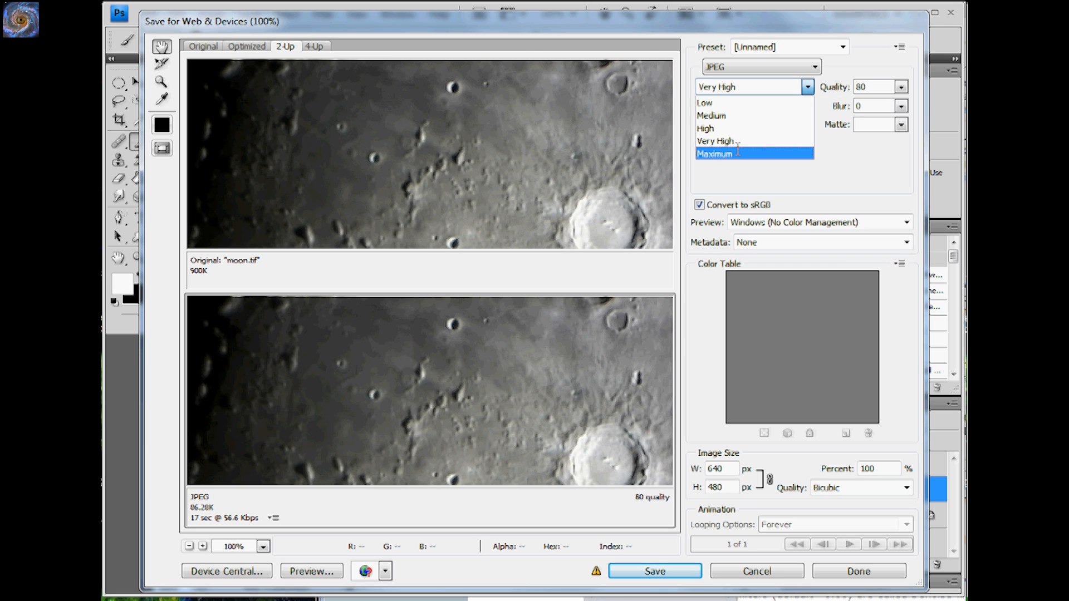
click(716, 154)
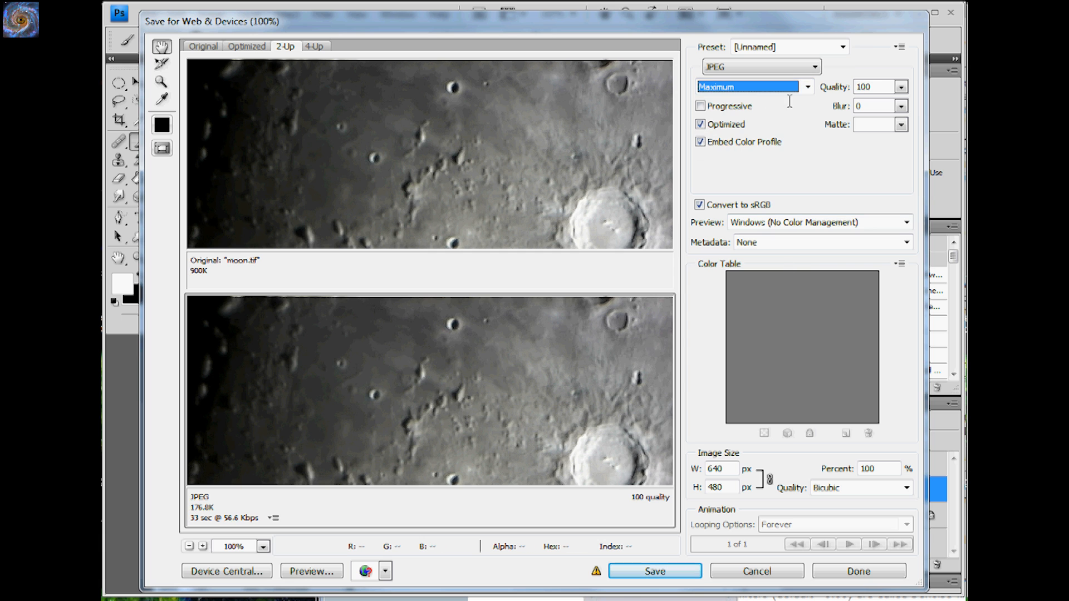